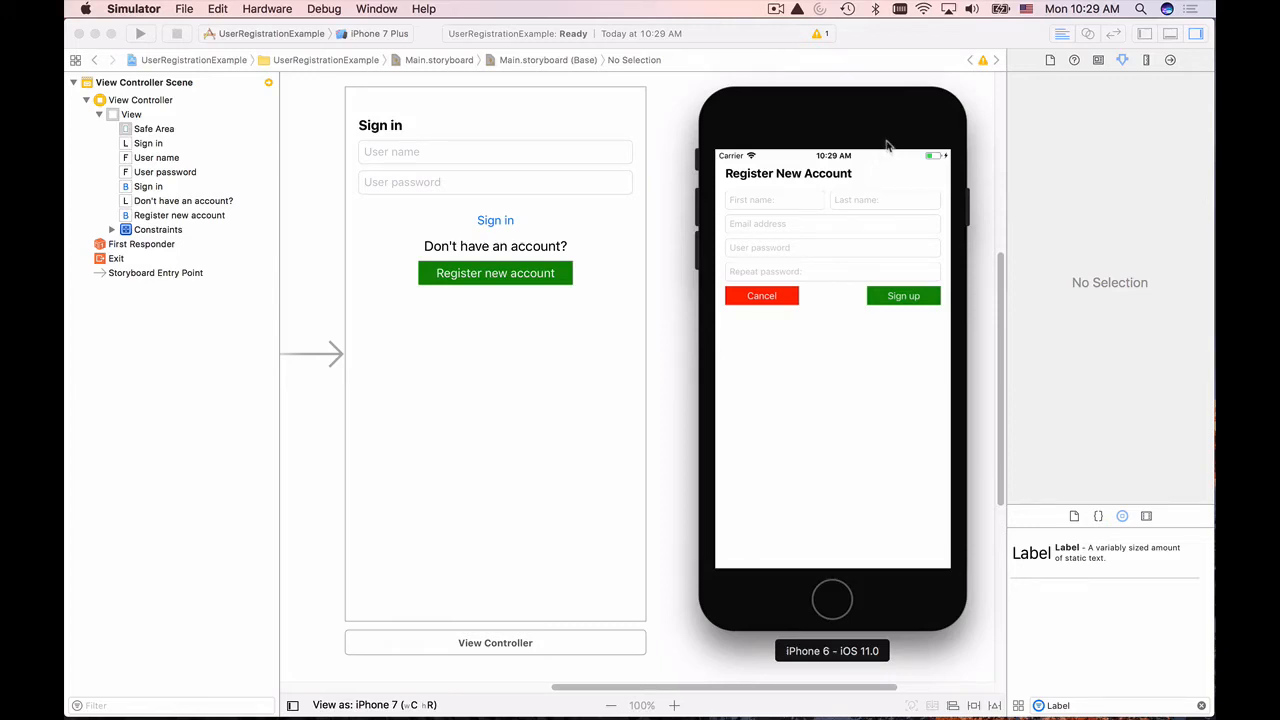
mouse_move(828, 162)
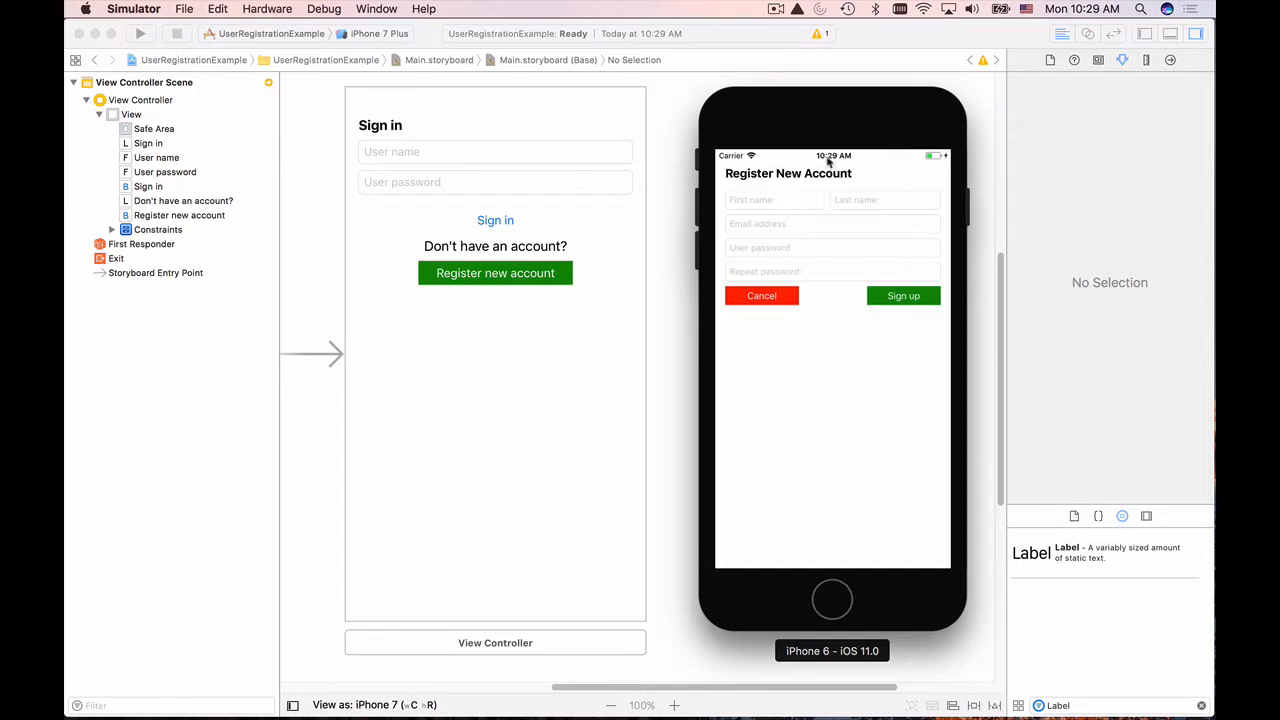
mouse_move(856, 178)
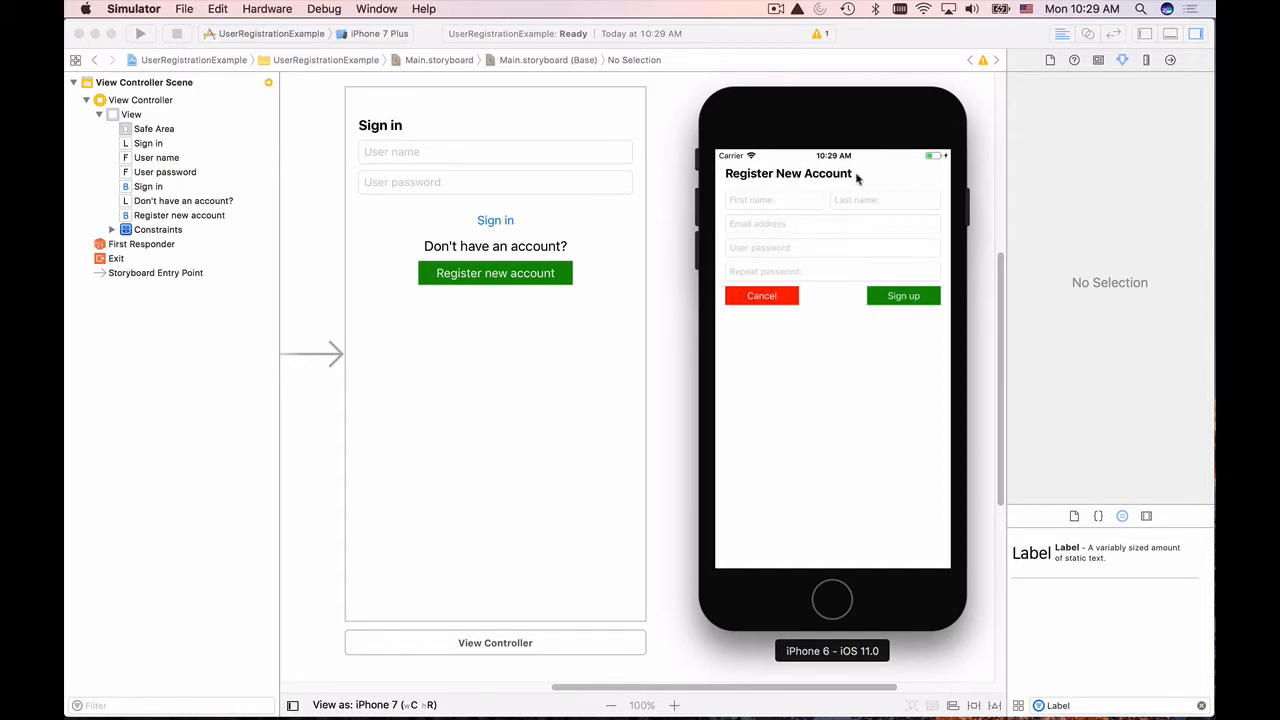
mouse_move(856, 176)
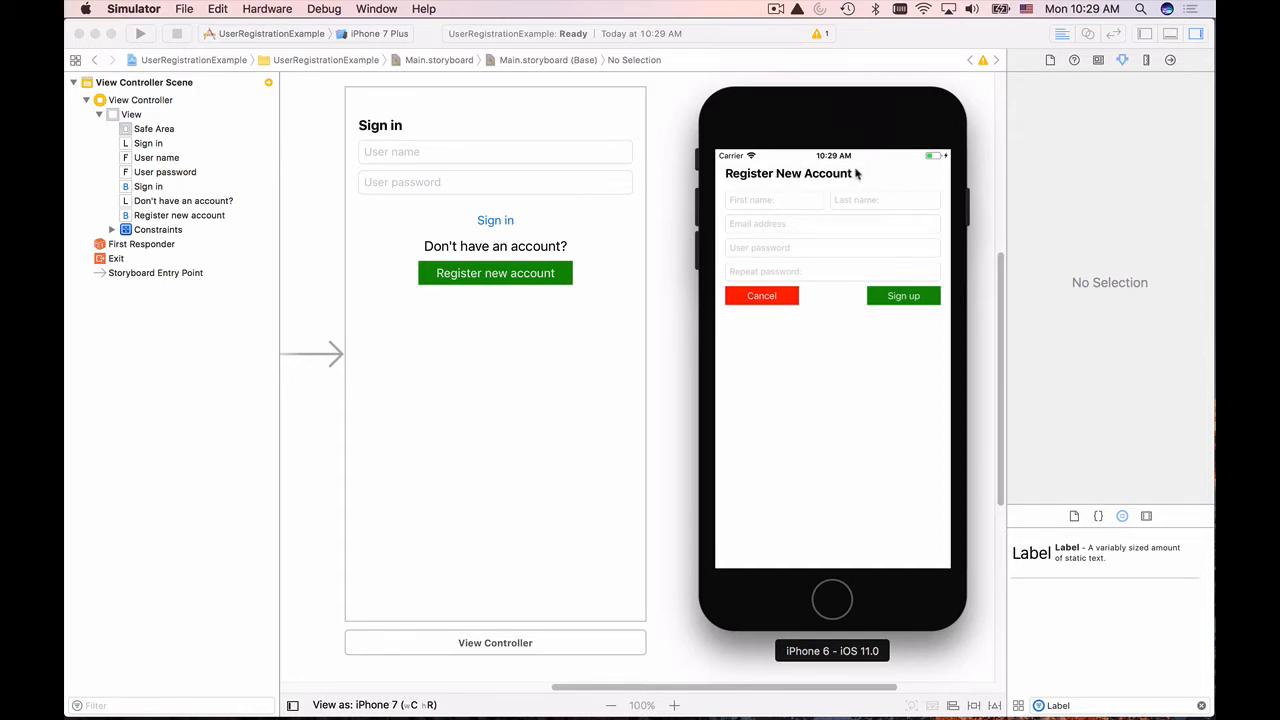
mouse_move(814, 234)
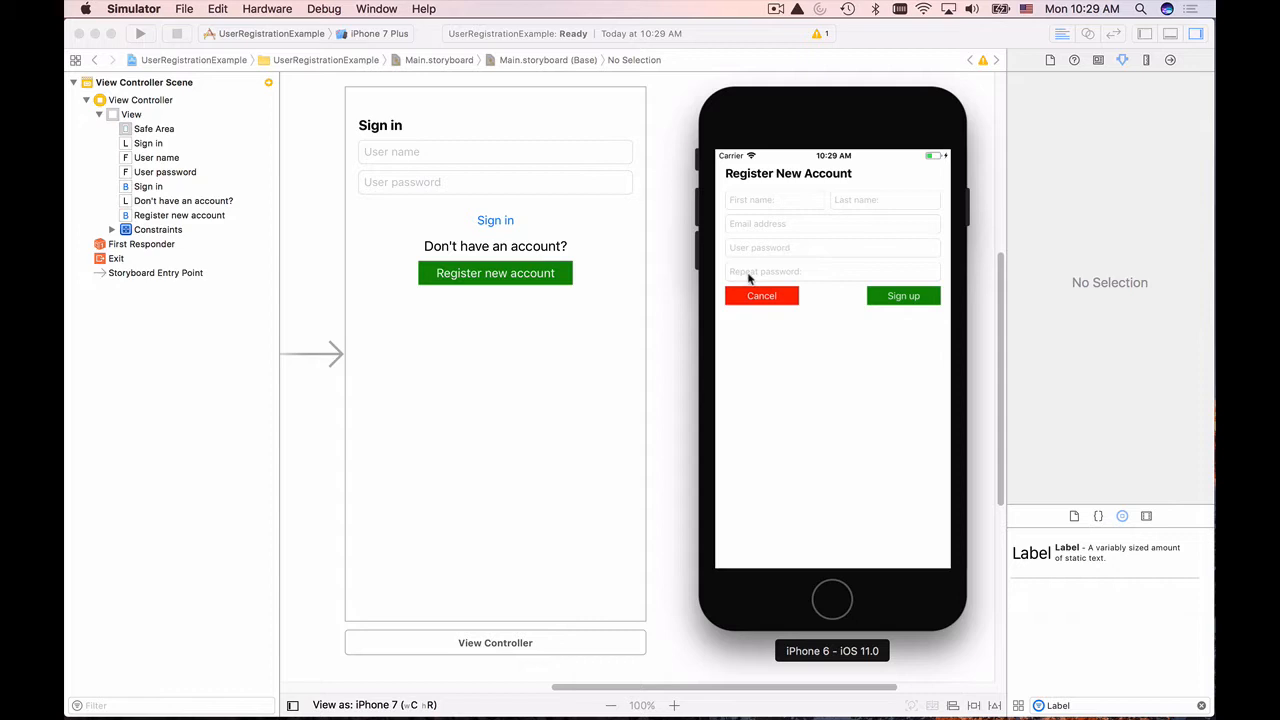
mouse_move(756, 184)
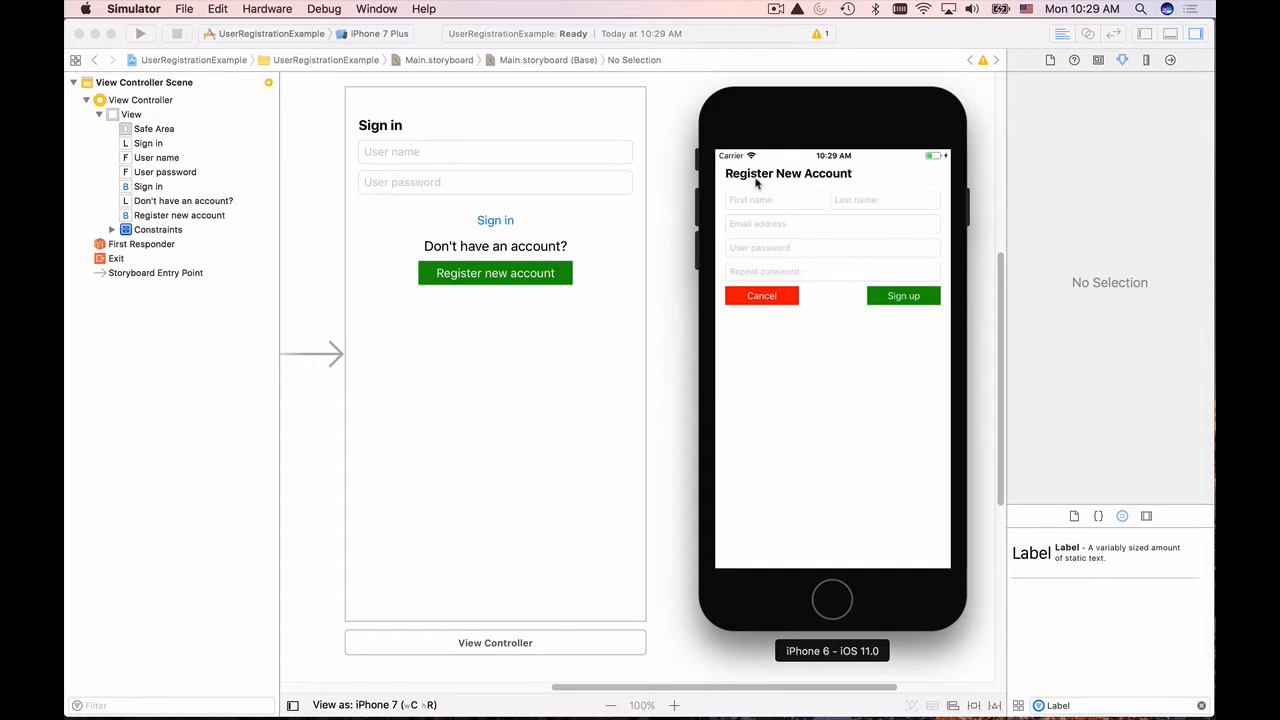
mouse_move(748, 184)
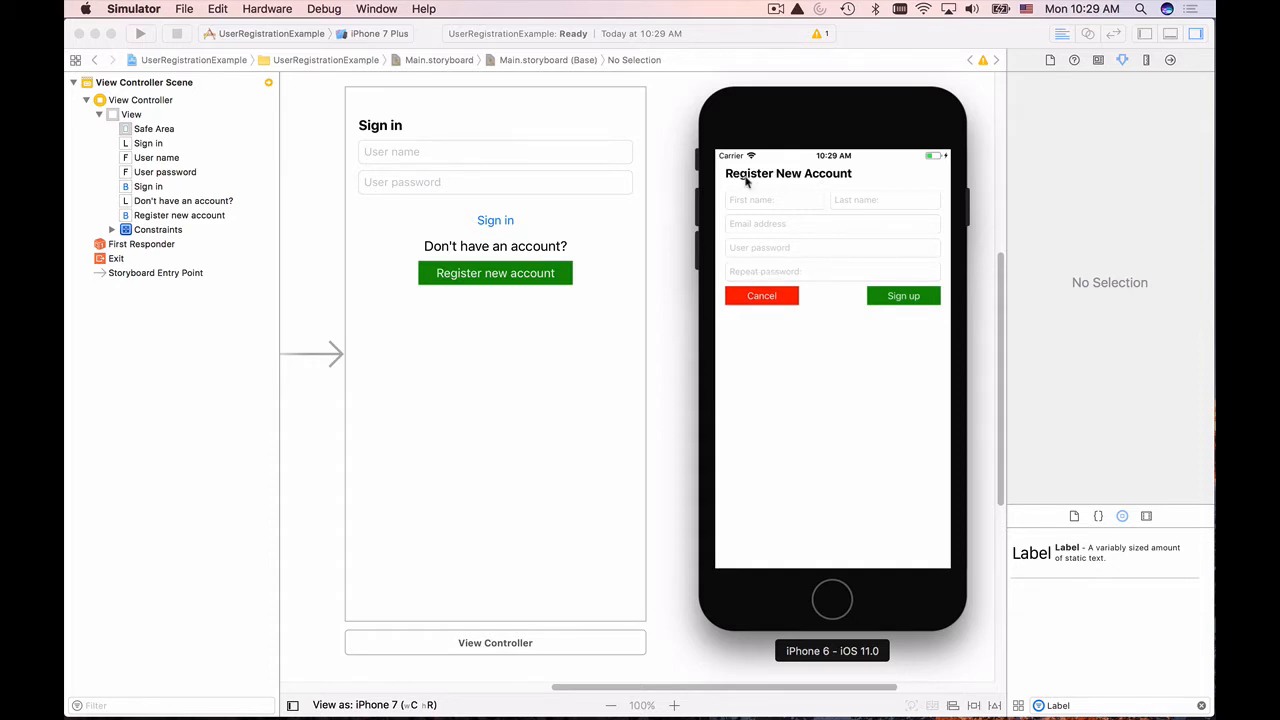
mouse_move(804, 190)
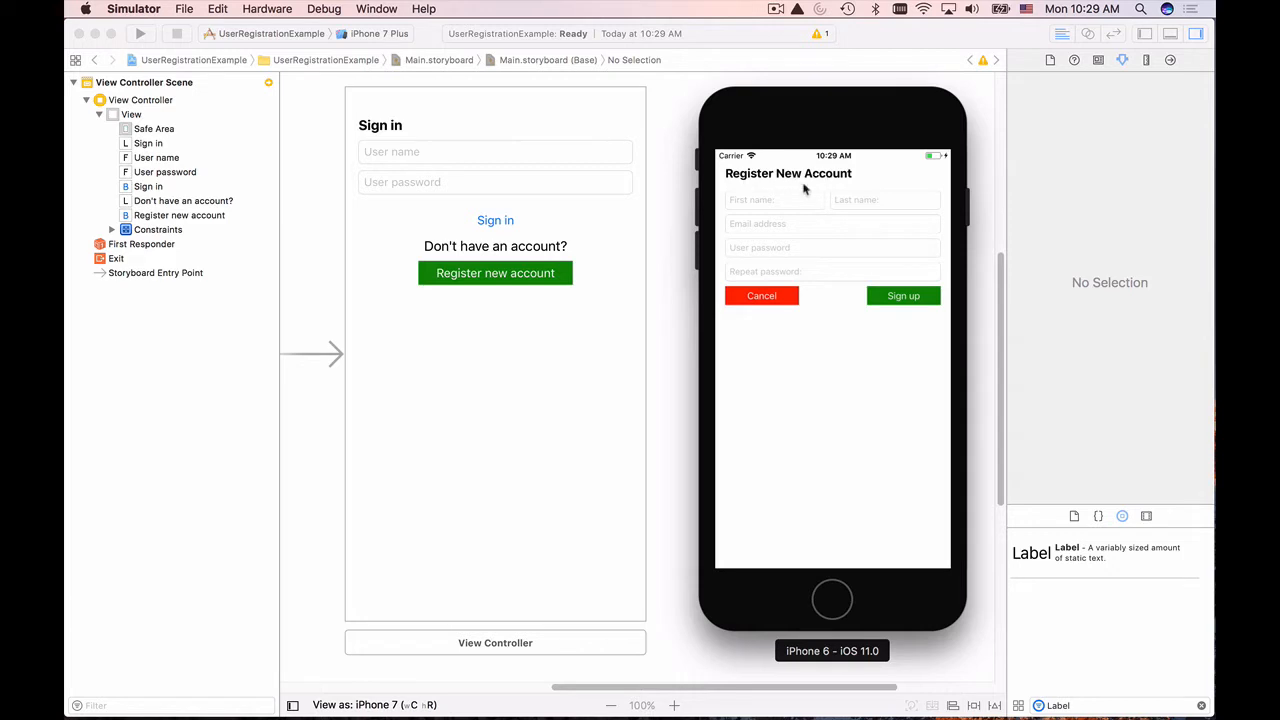
mouse_move(760, 308)
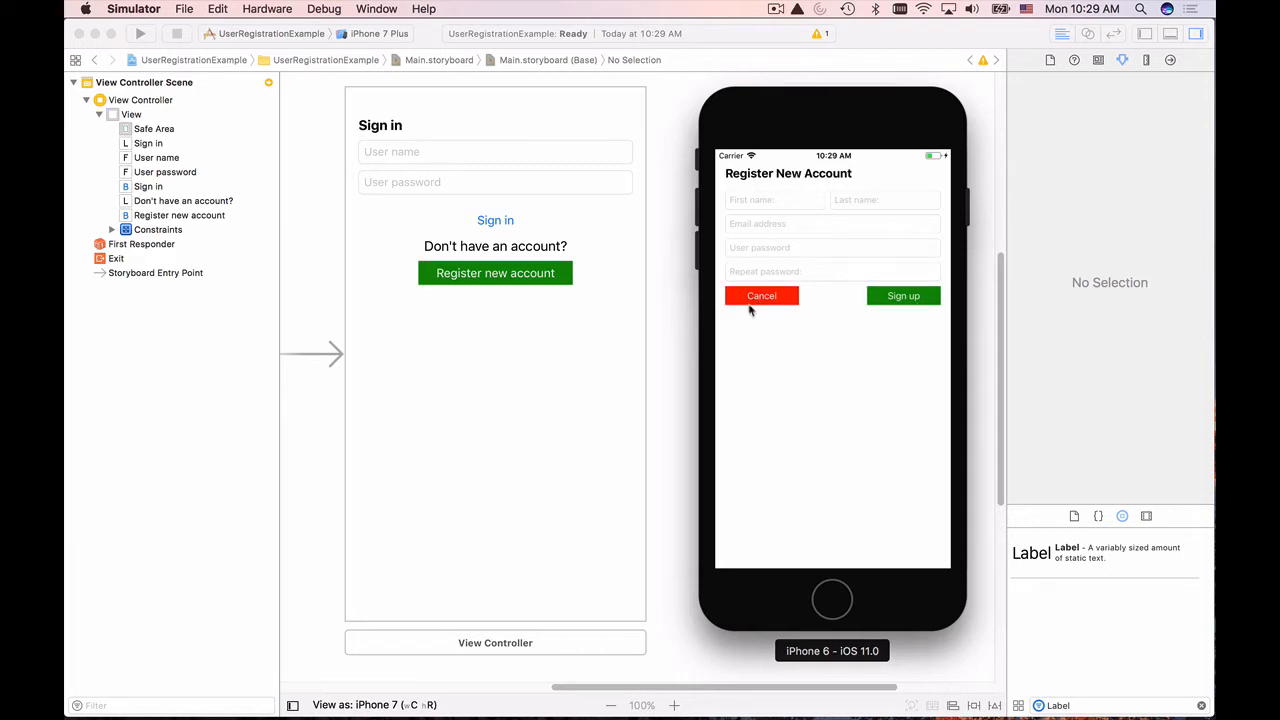
mouse_move(772, 304)
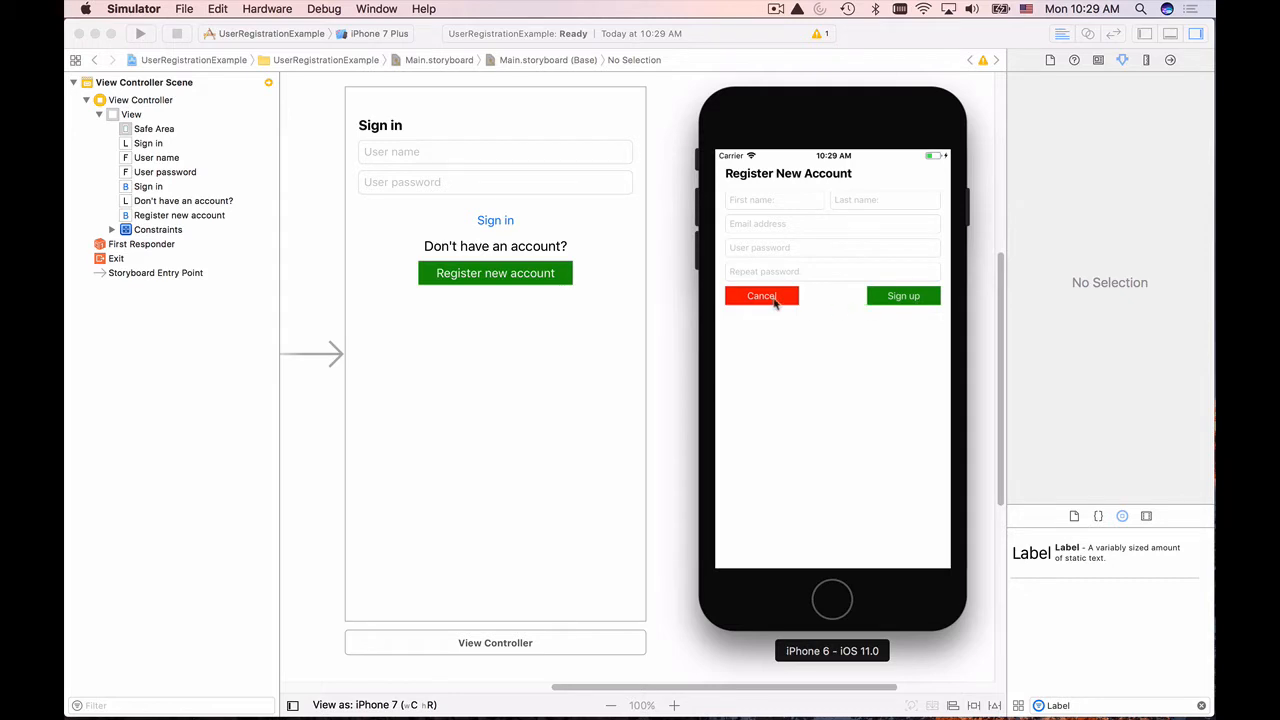
mouse_move(772, 406)
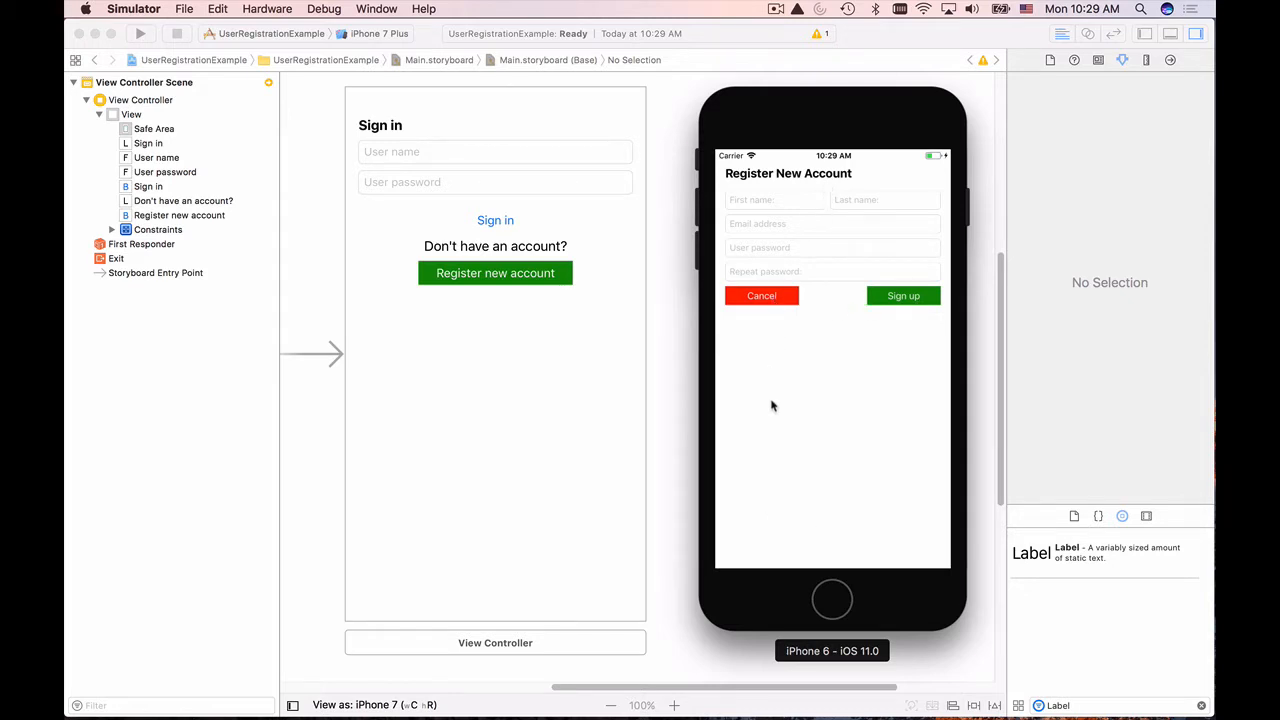
mouse_move(876, 308)
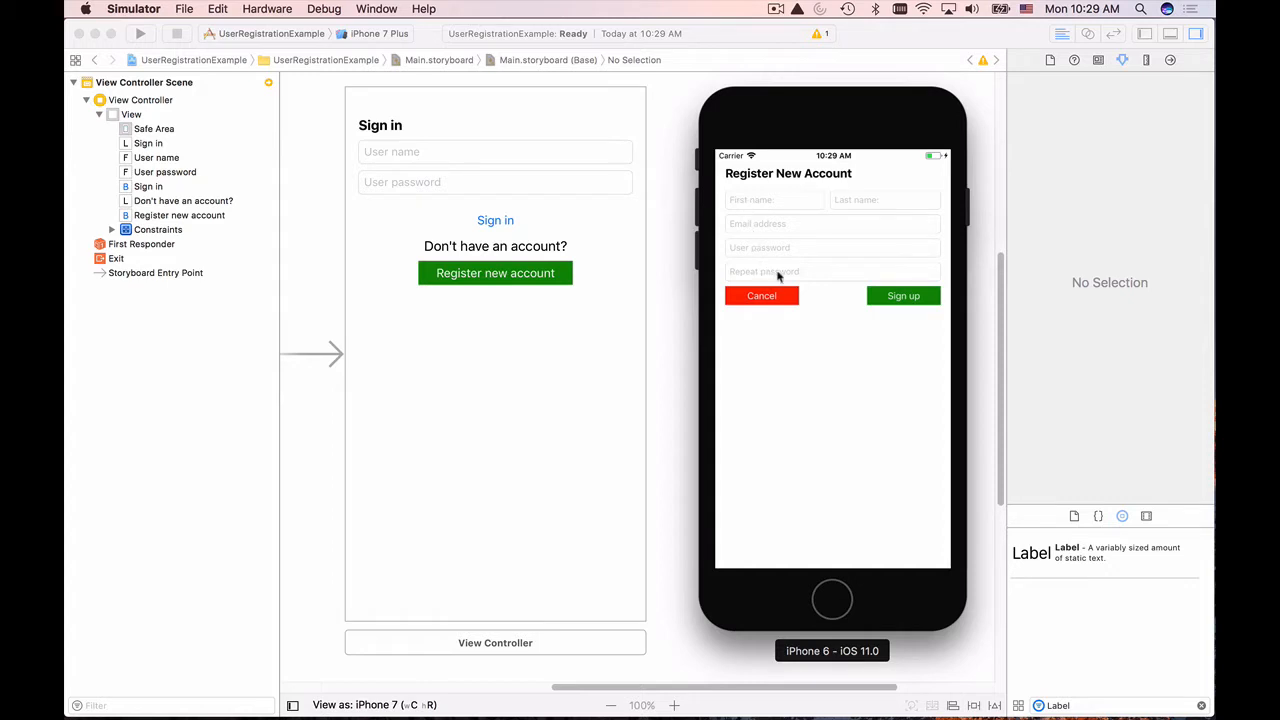
mouse_move(878, 298)
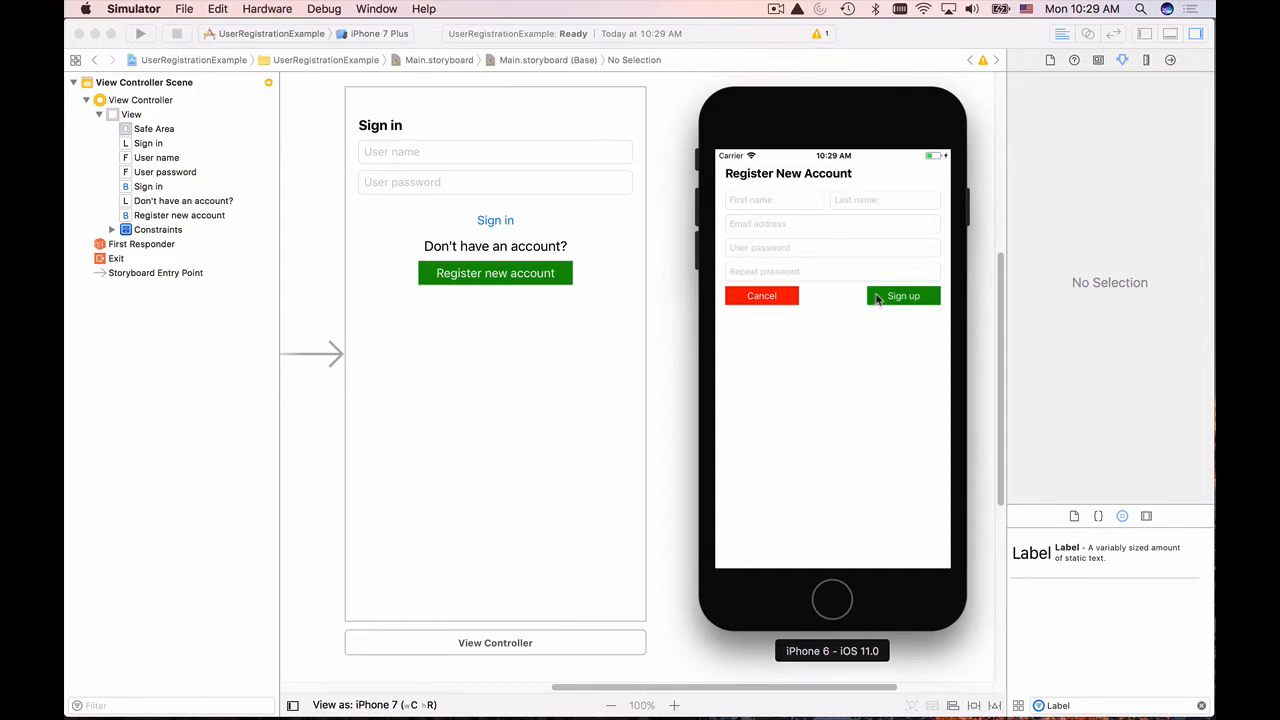
mouse_move(808, 300)
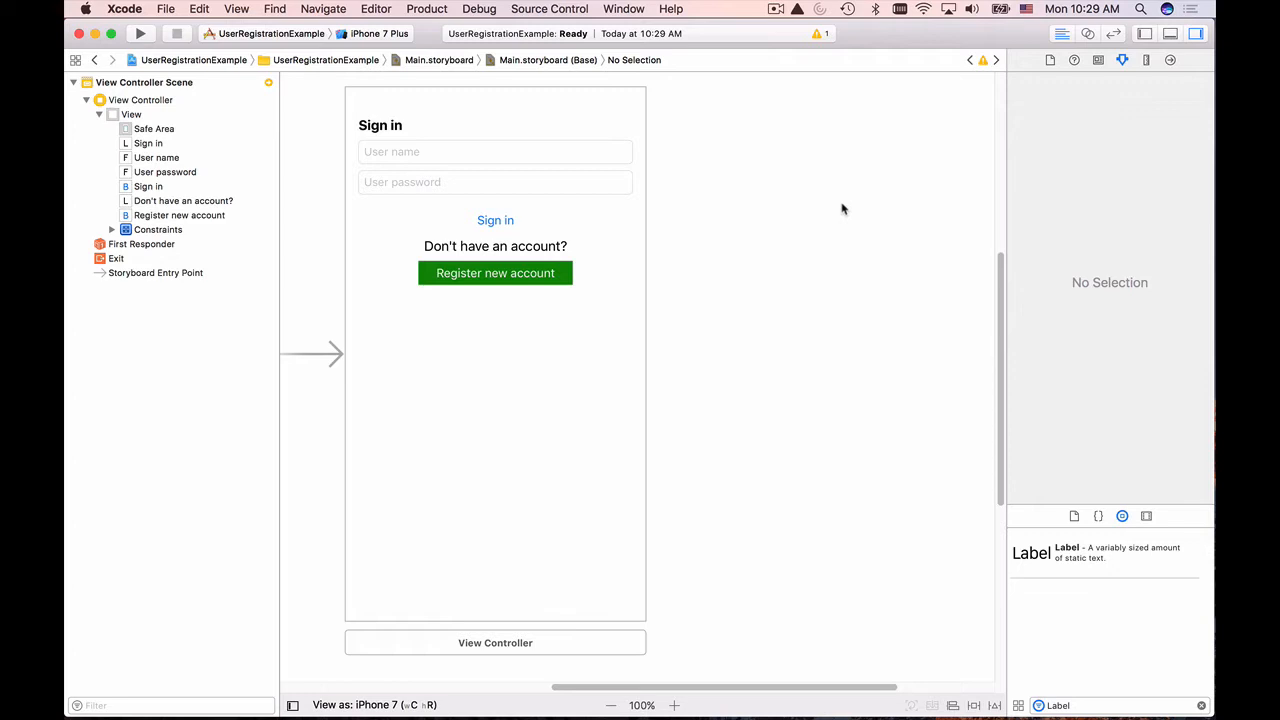
mouse_move(1132, 88)
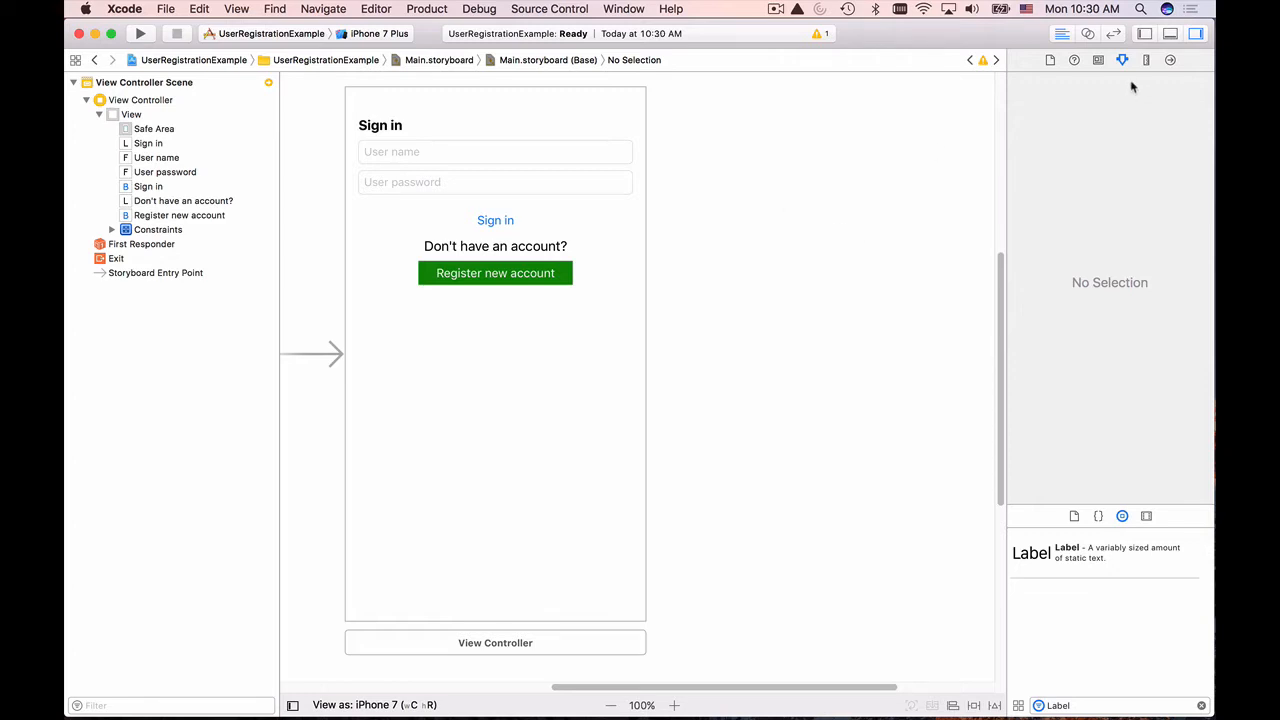
Bring Xcode back to the front, leaving the simulator behind.
click(1196, 32)
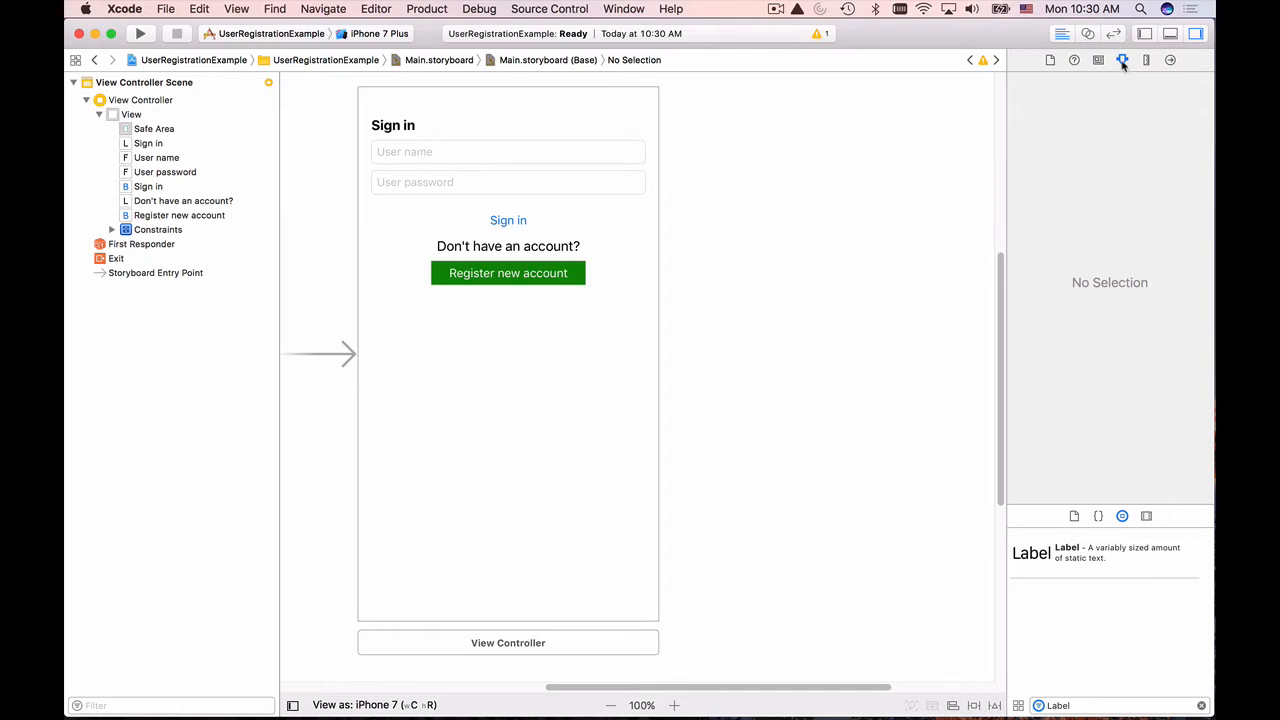
mouse_move(1128, 536)
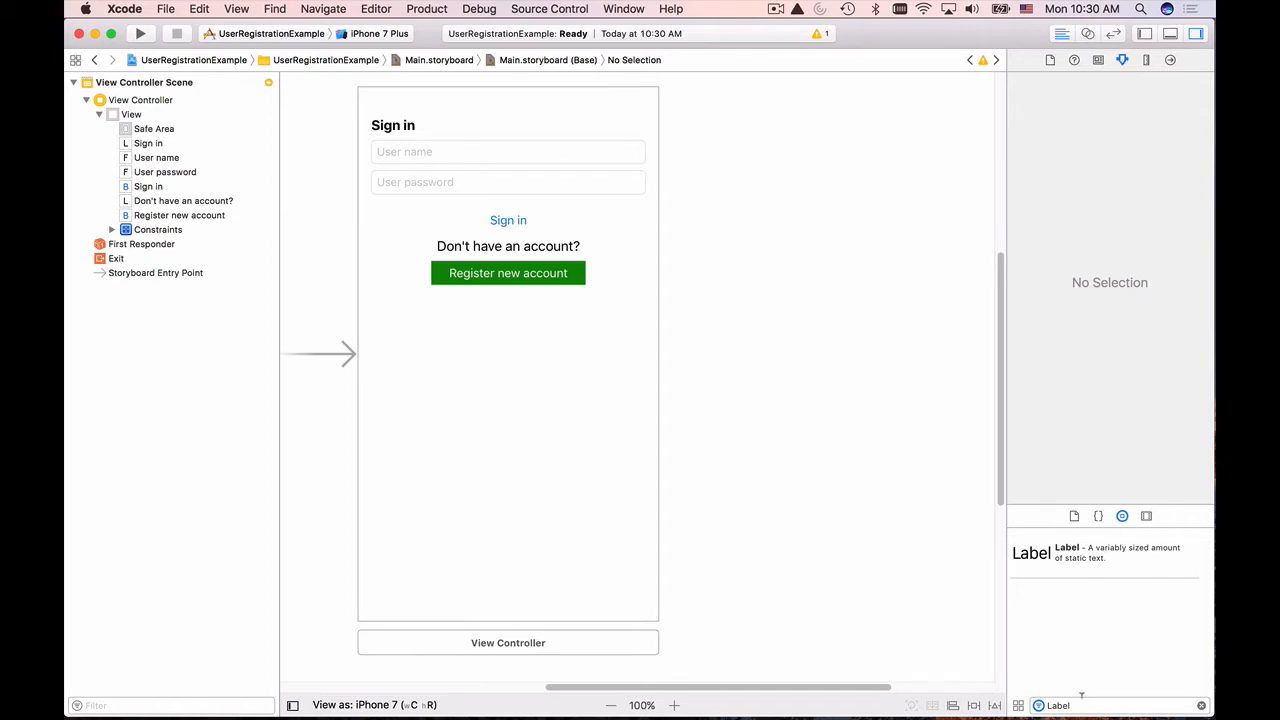
mouse_move(1076, 668)
text(View)
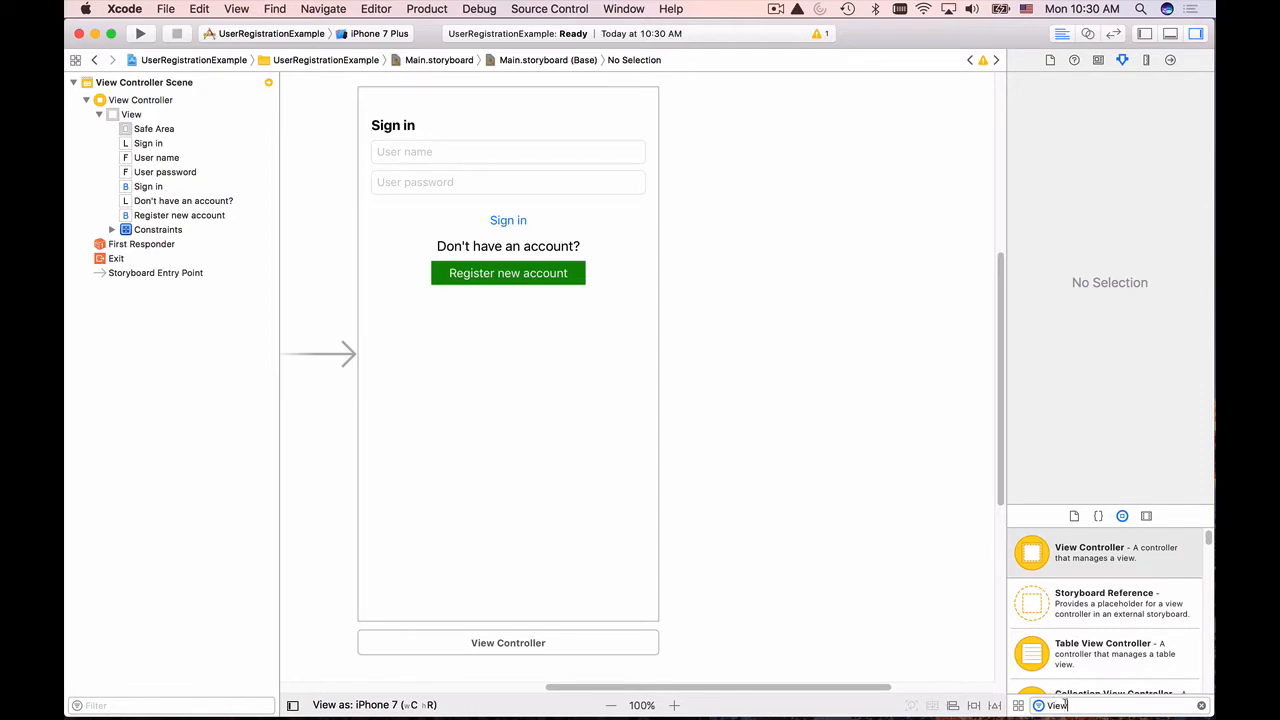
mouse_move(1120, 596)
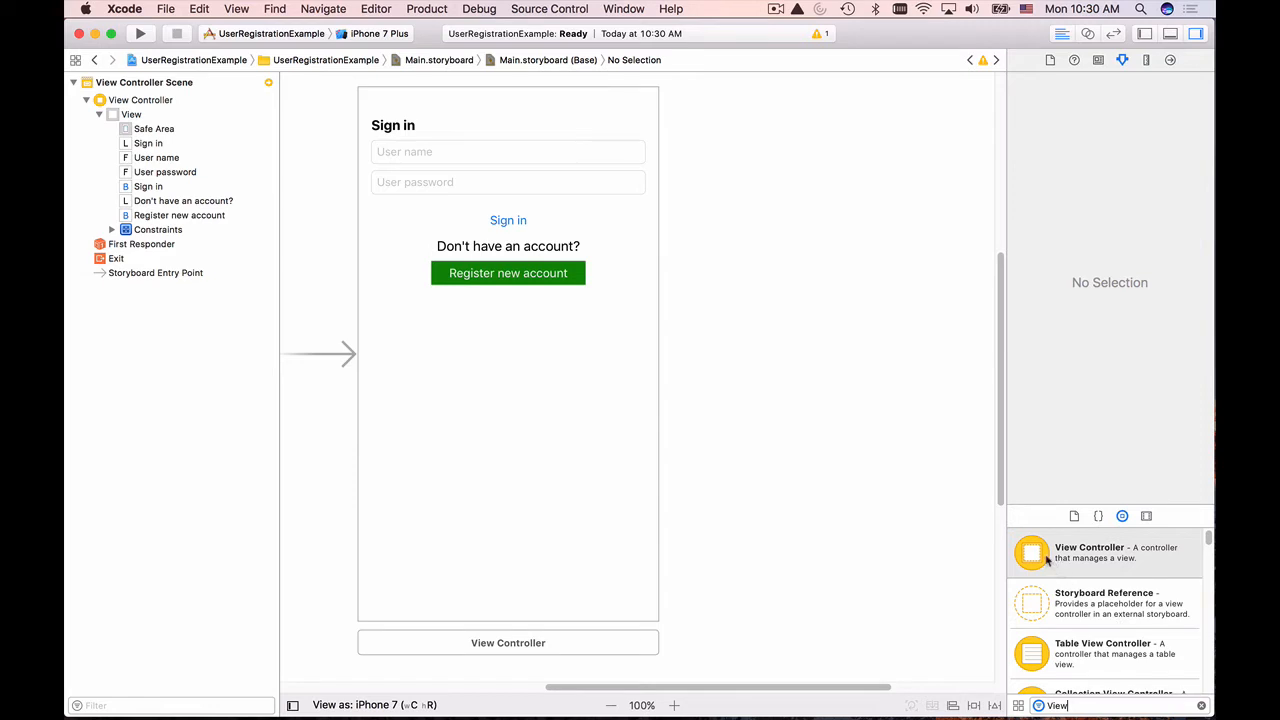
Drop a new blank View Controller scene onto the canvas beside the Sign in scene.
drag(1030, 552, 824, 430)
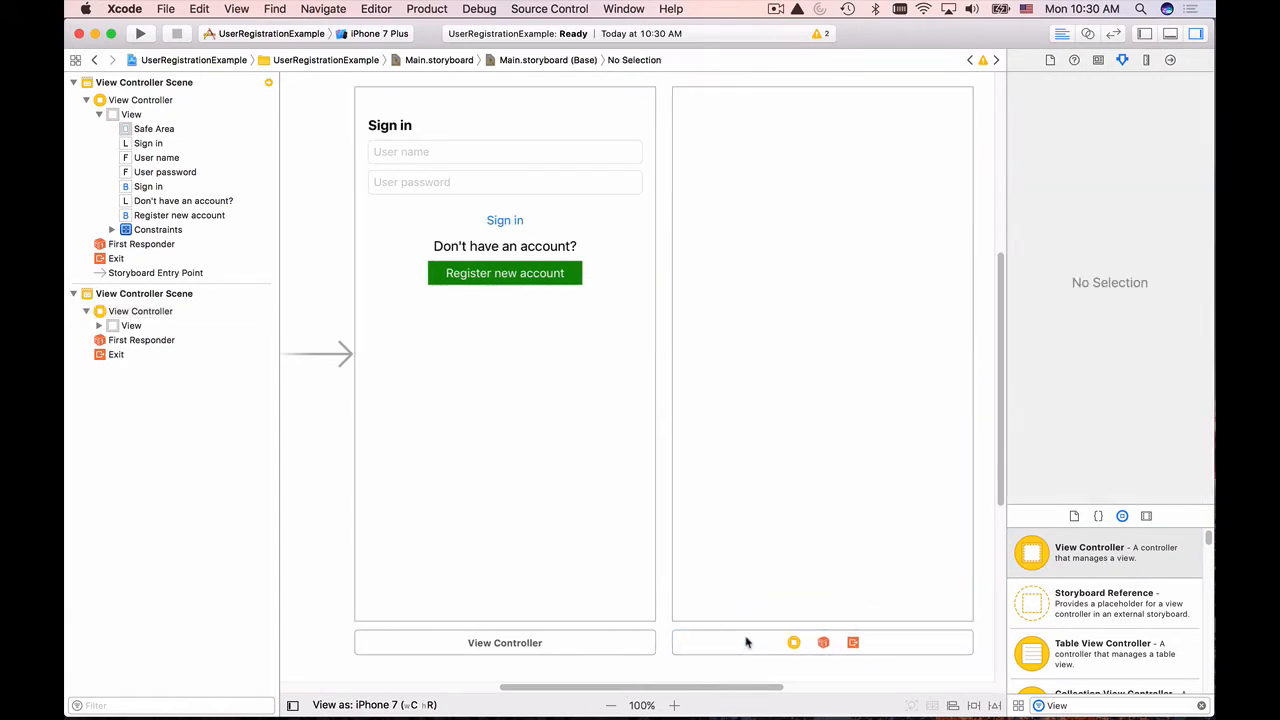
mouse_move(780, 600)
text(Label)
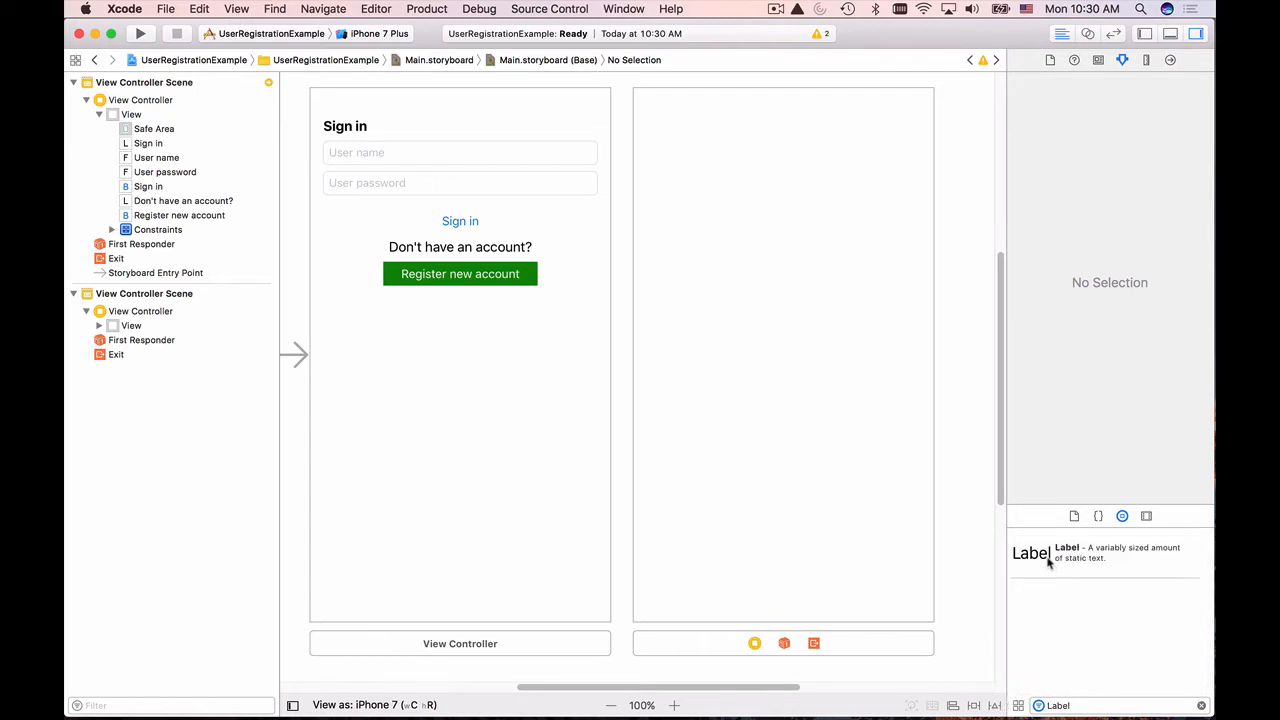
Add a label across the top of the new scene reading 'Register New Account'.
drag(1030, 552, 684, 136)
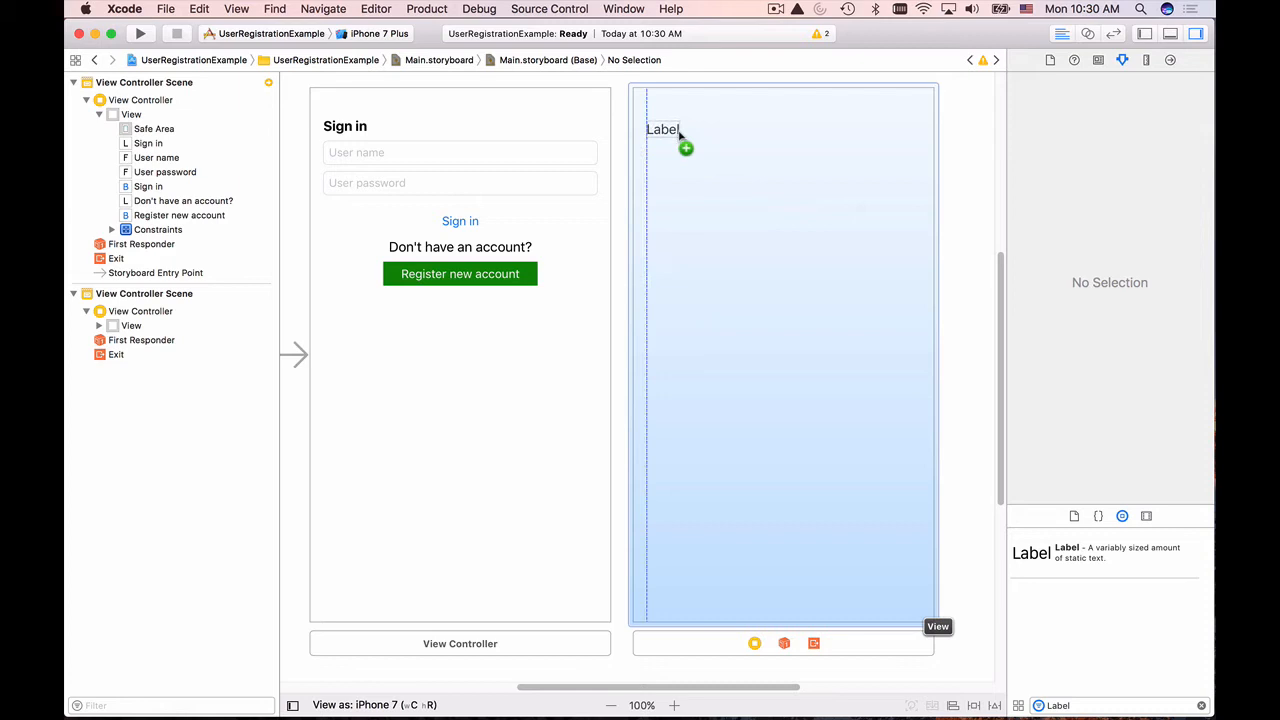
click(664, 128)
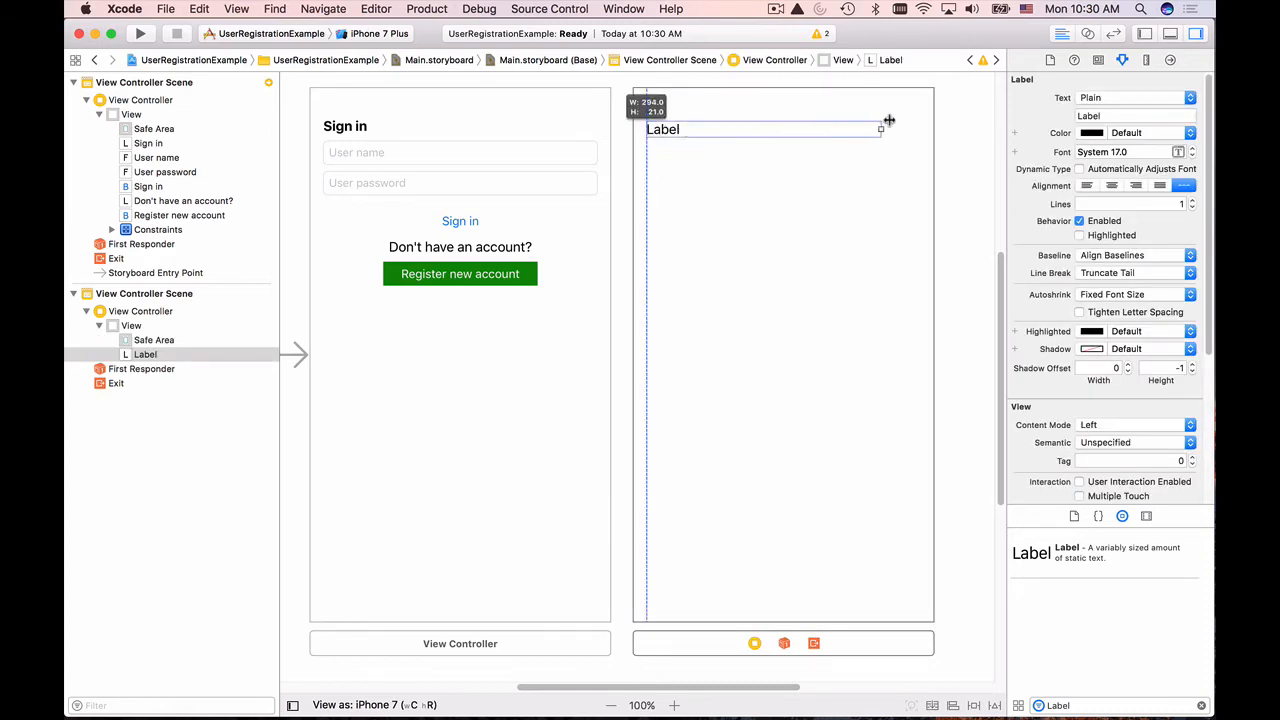
drag(880, 128, 920, 128)
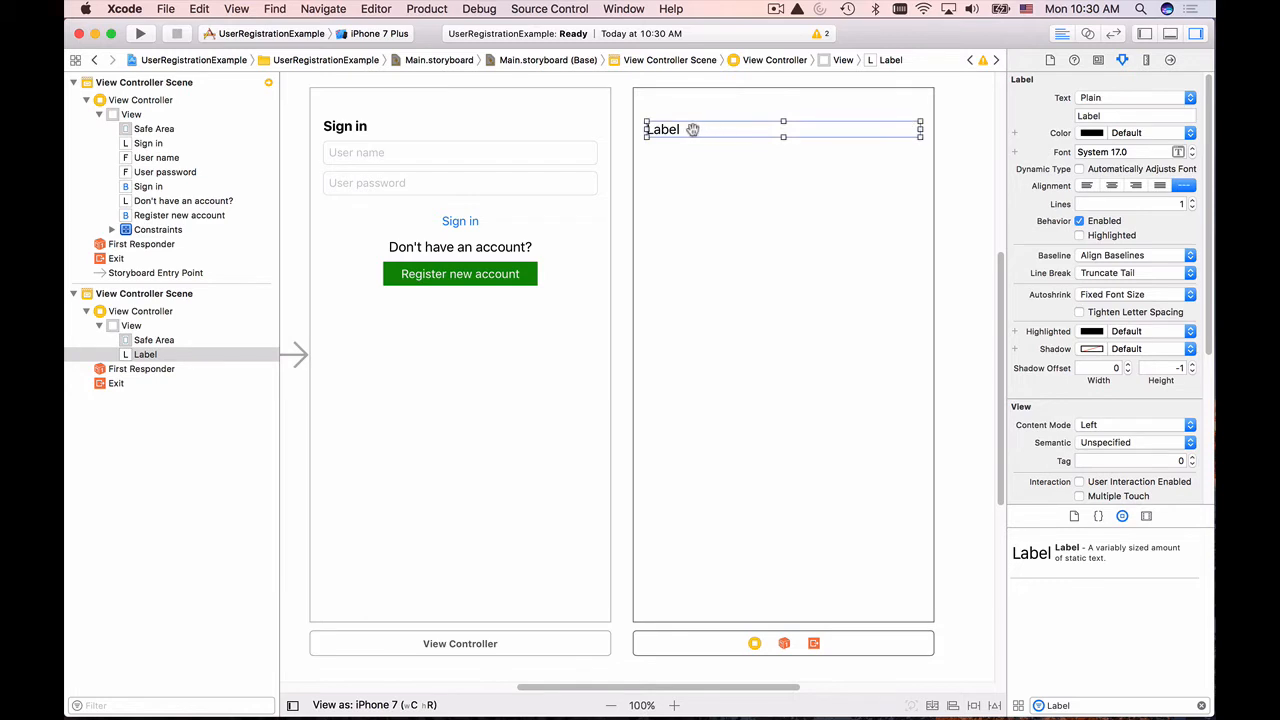
mouse_move(1084, 150)
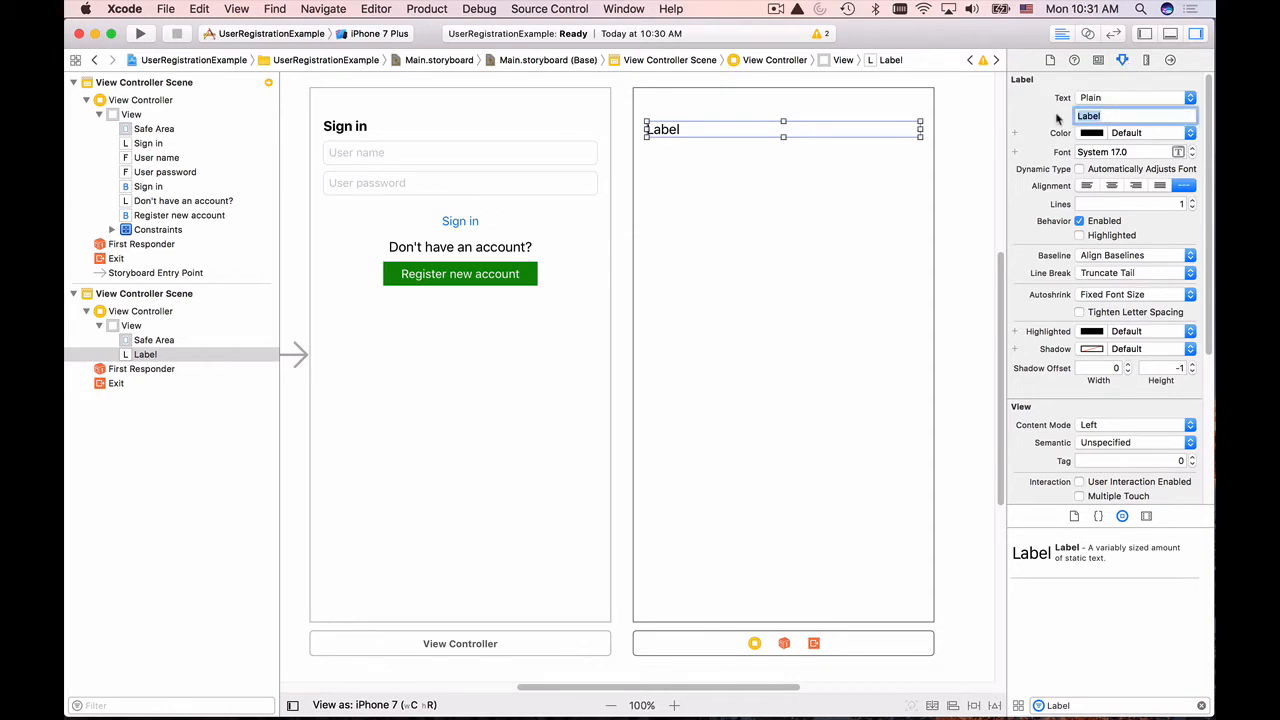
text(Register New Acc)
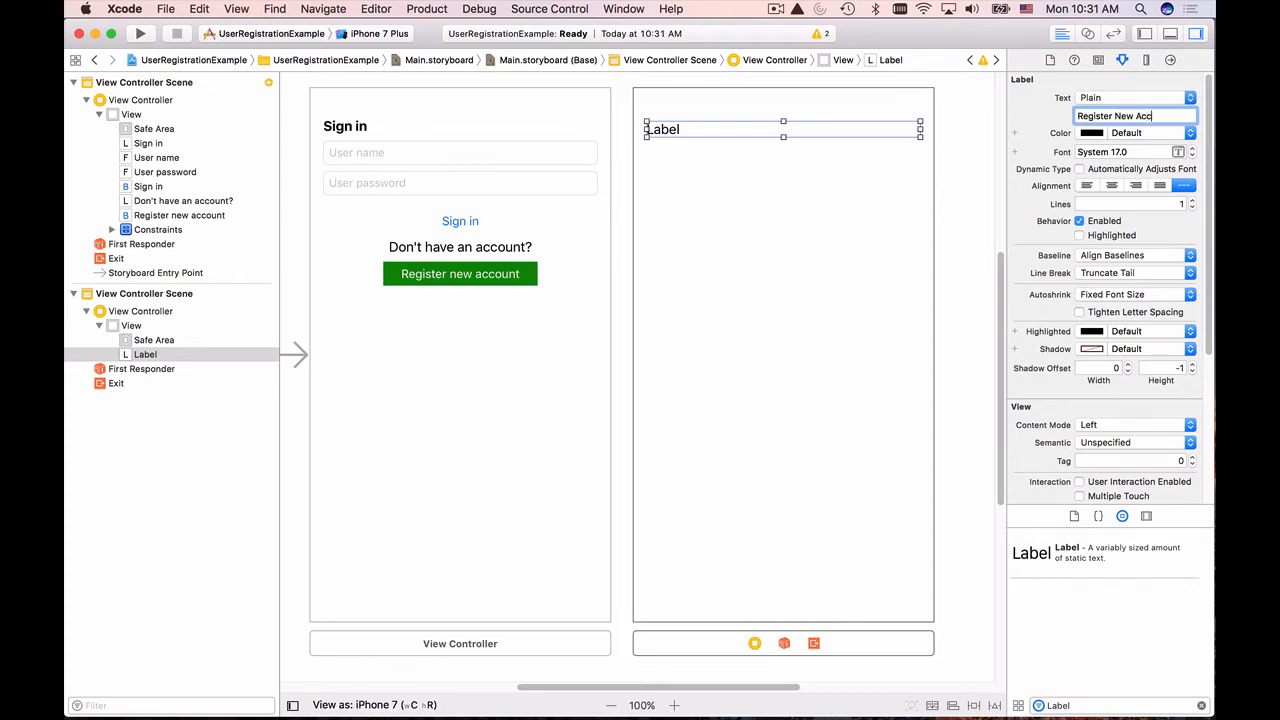
text(ount)
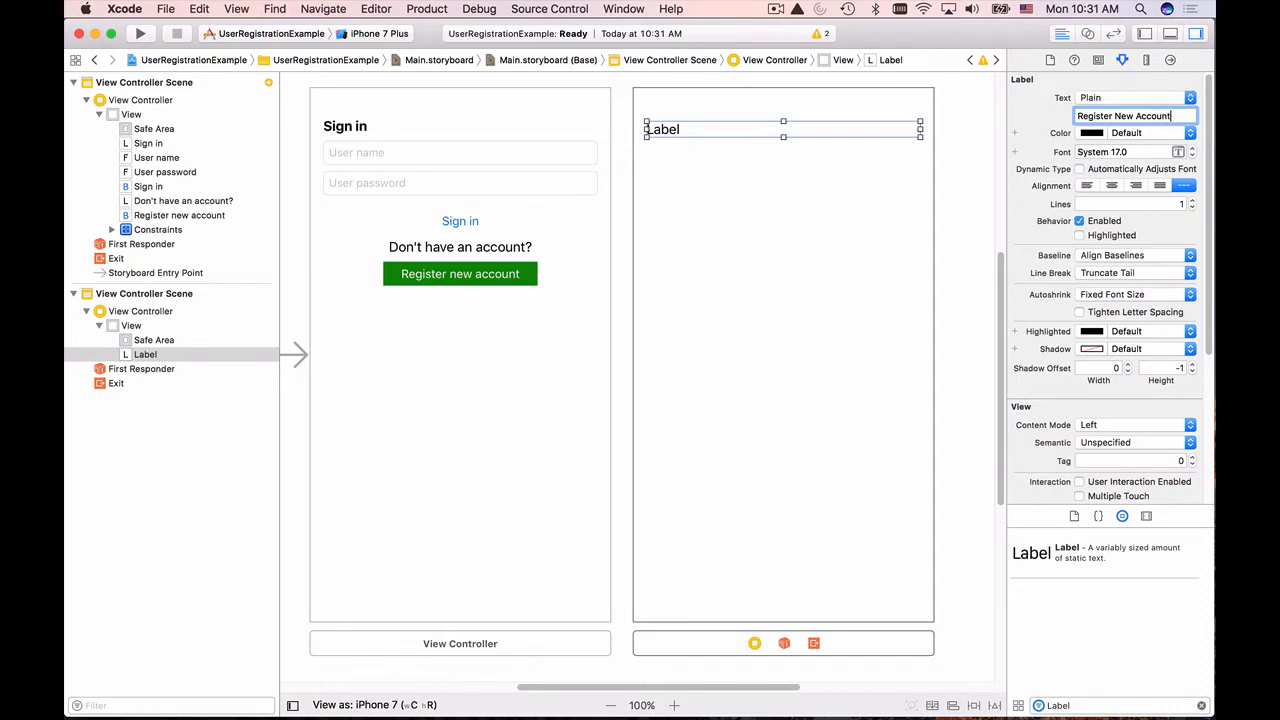
key(Return)
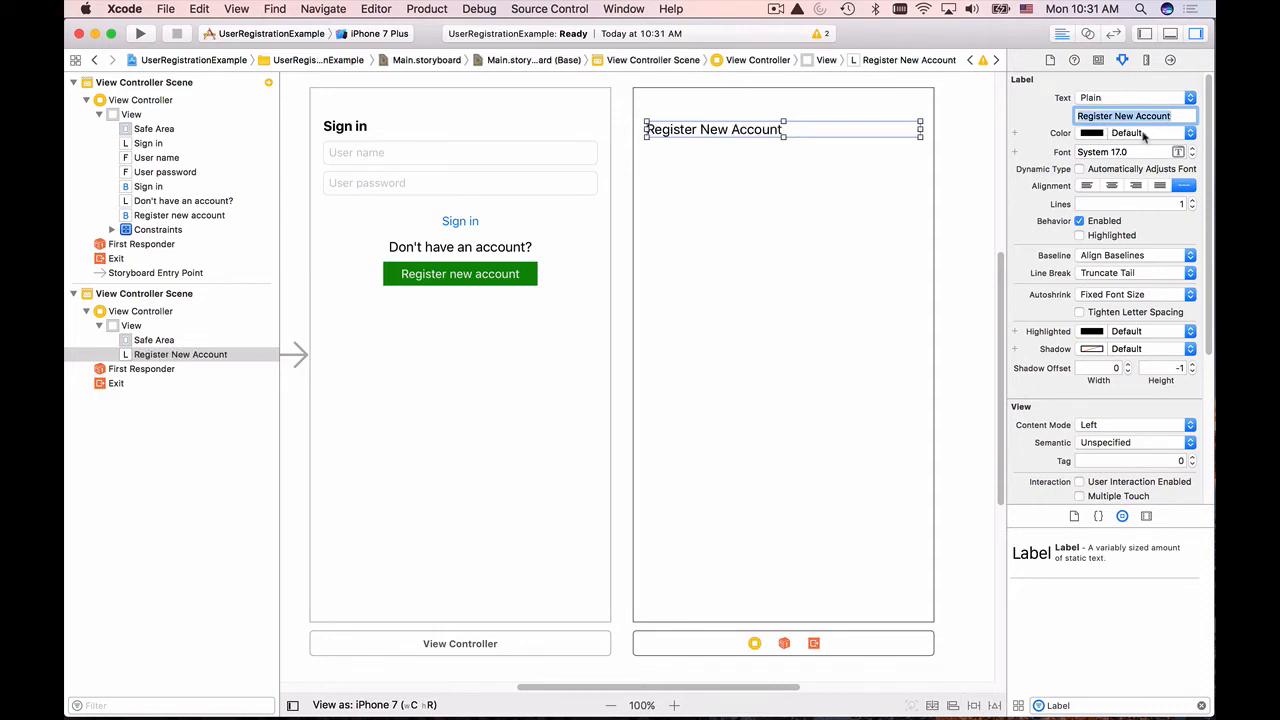
Set the title label's font style to Bold.
click(1178, 152)
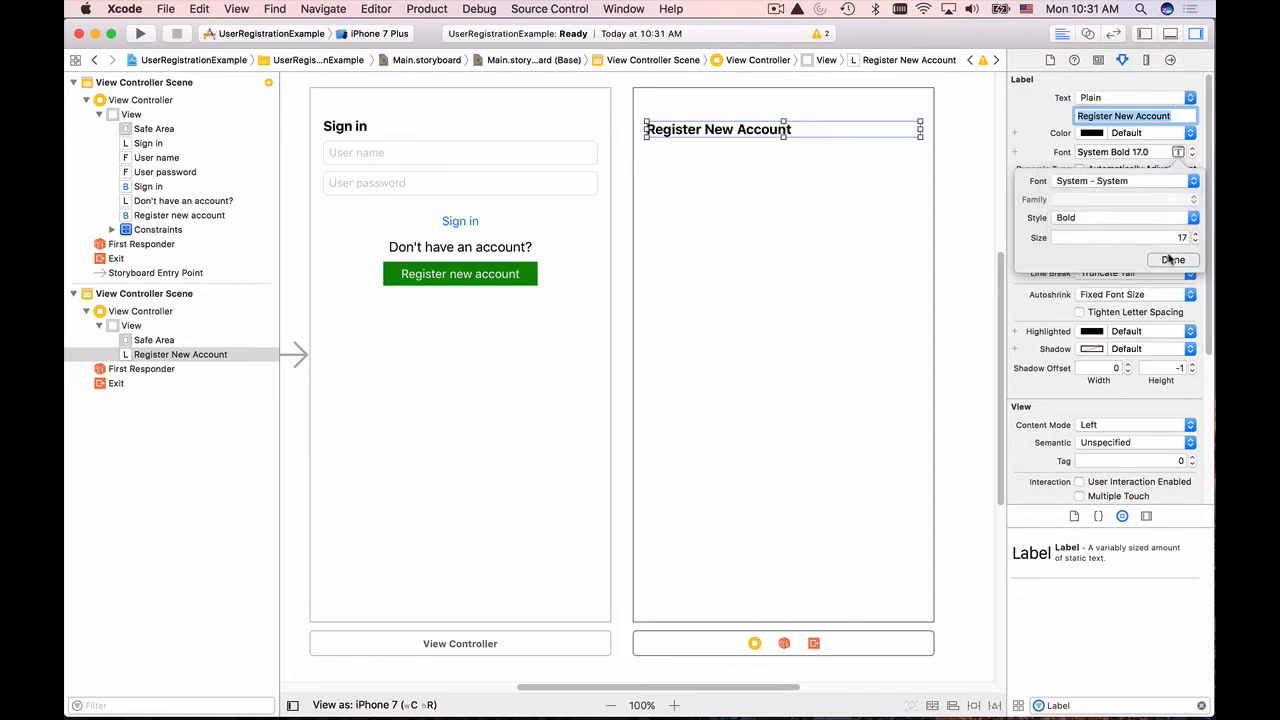
click(1172, 260)
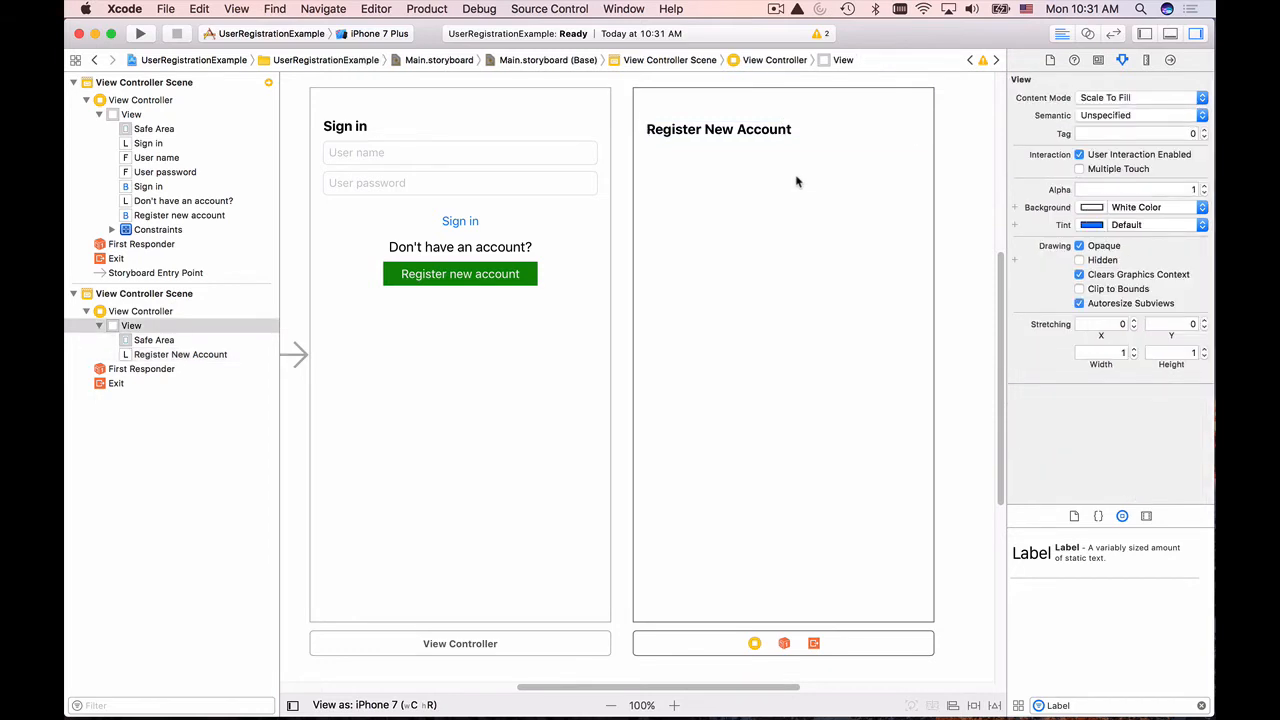
mouse_move(972, 702)
text(text)
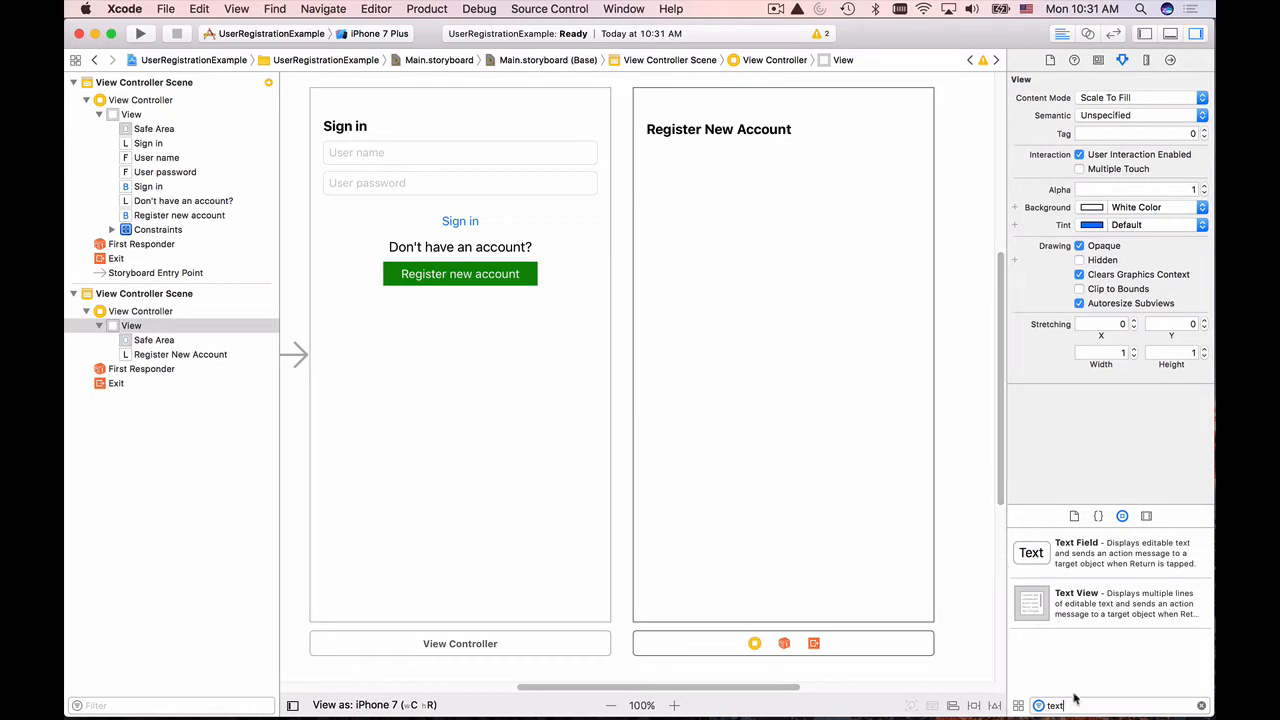
mouse_move(1032, 552)
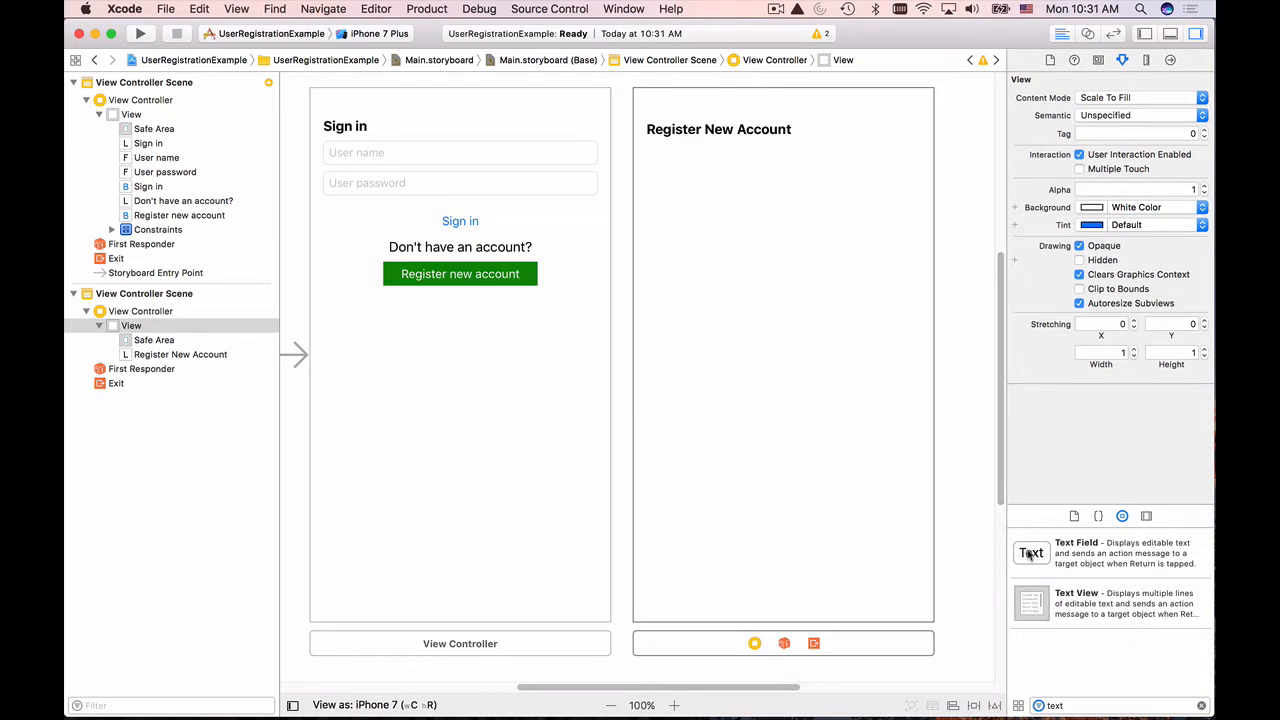
Add a narrow text field below the title on the scene's left side.
drag(1032, 552, 682, 160)
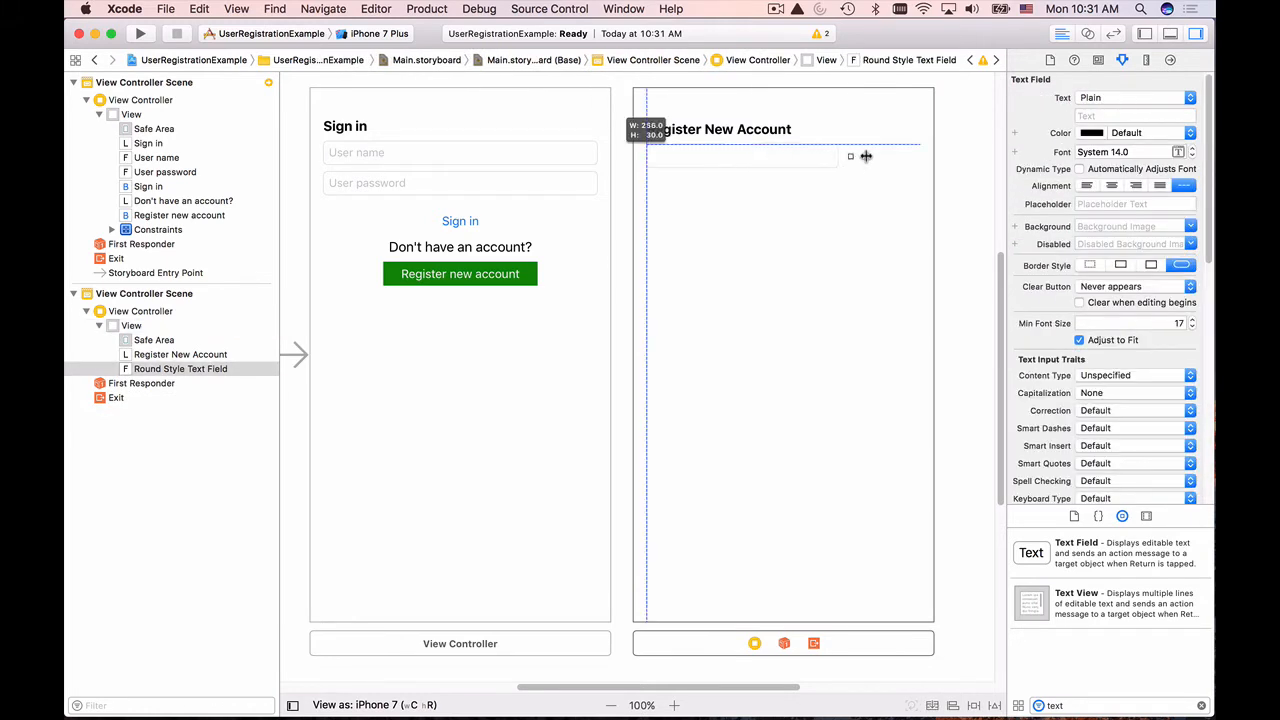
drag(850, 156, 916, 156)
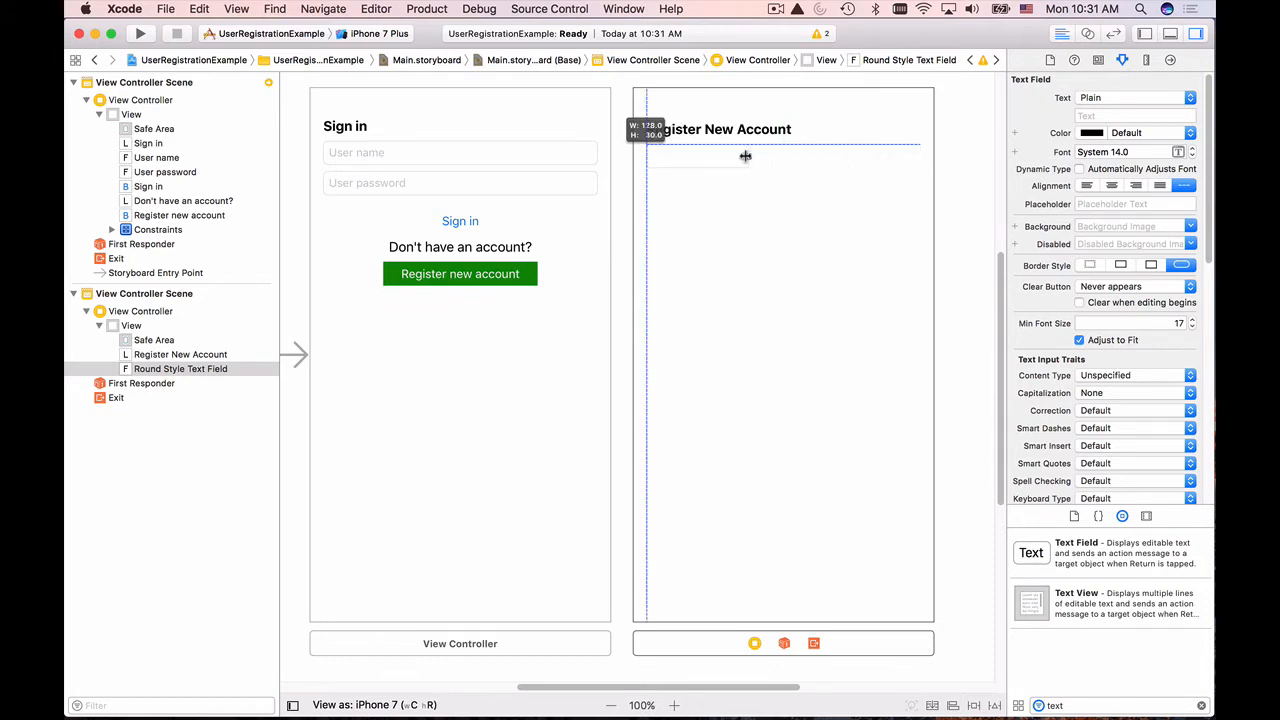
drag(744, 156, 758, 156)
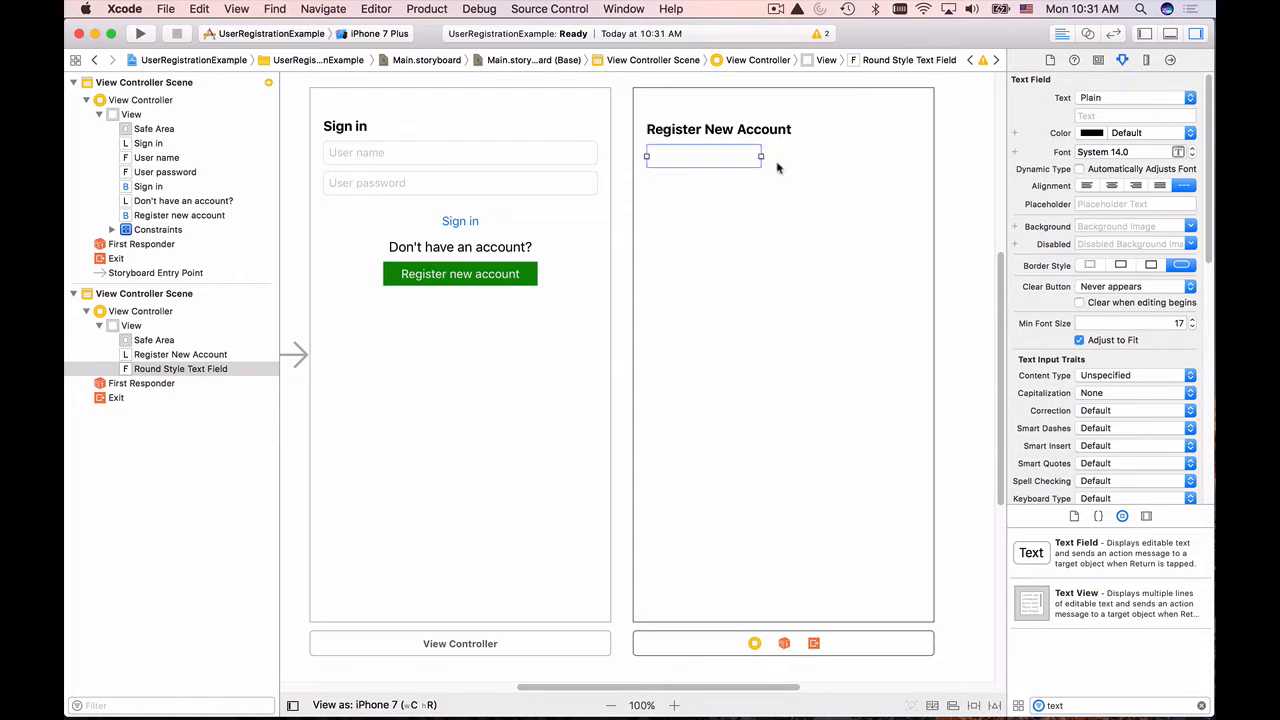
mouse_move(1132, 608)
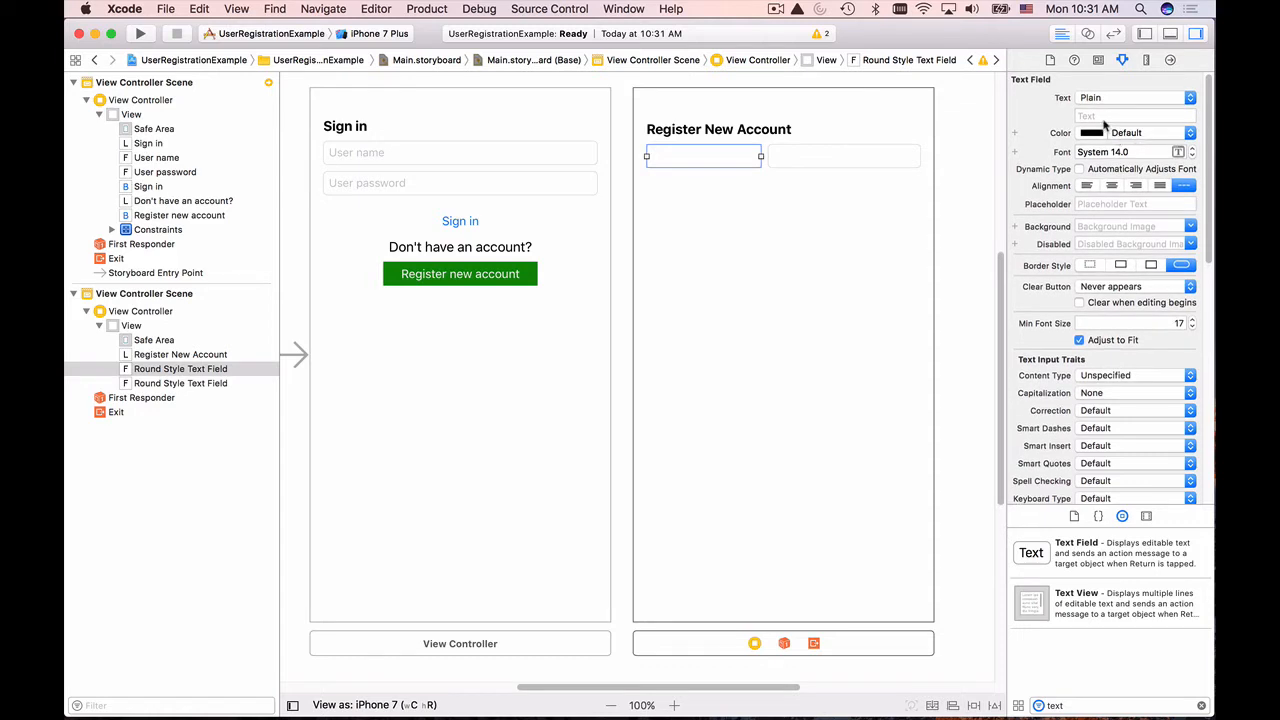
Set the two side-by-side fields' placeholders to 'First name' and 'Last name'.
click(1136, 204)
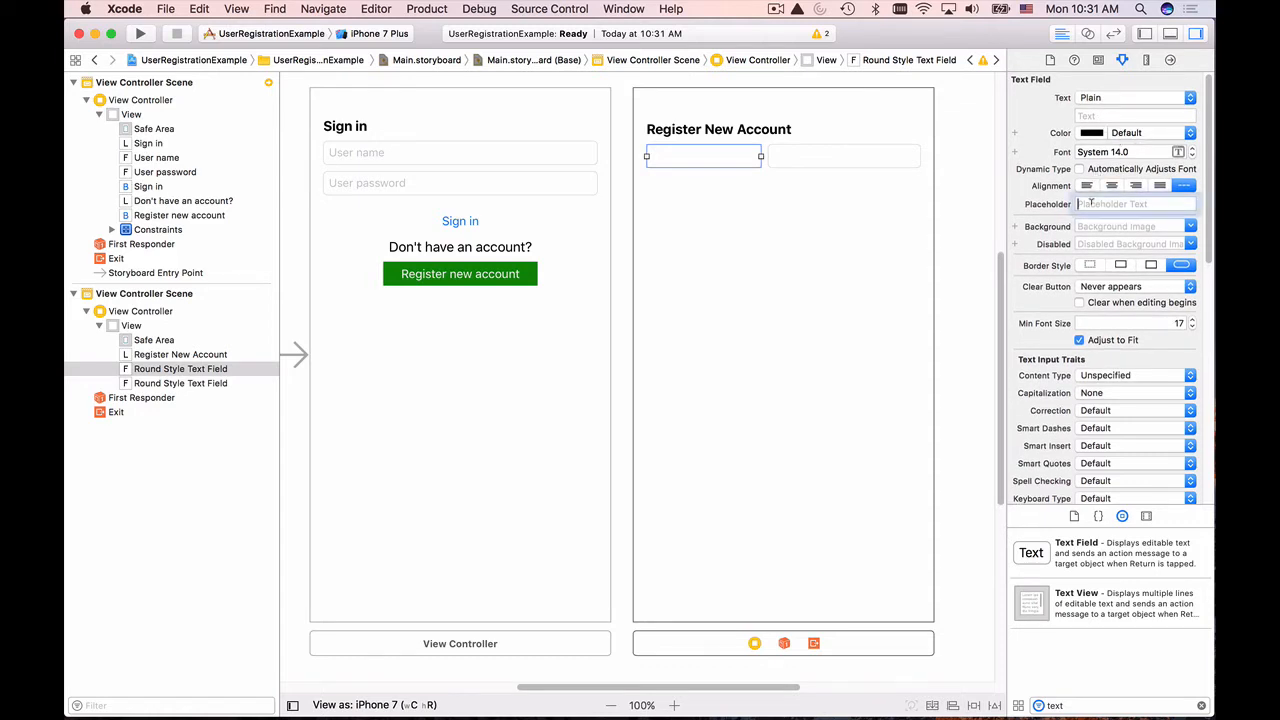
click(1136, 204)
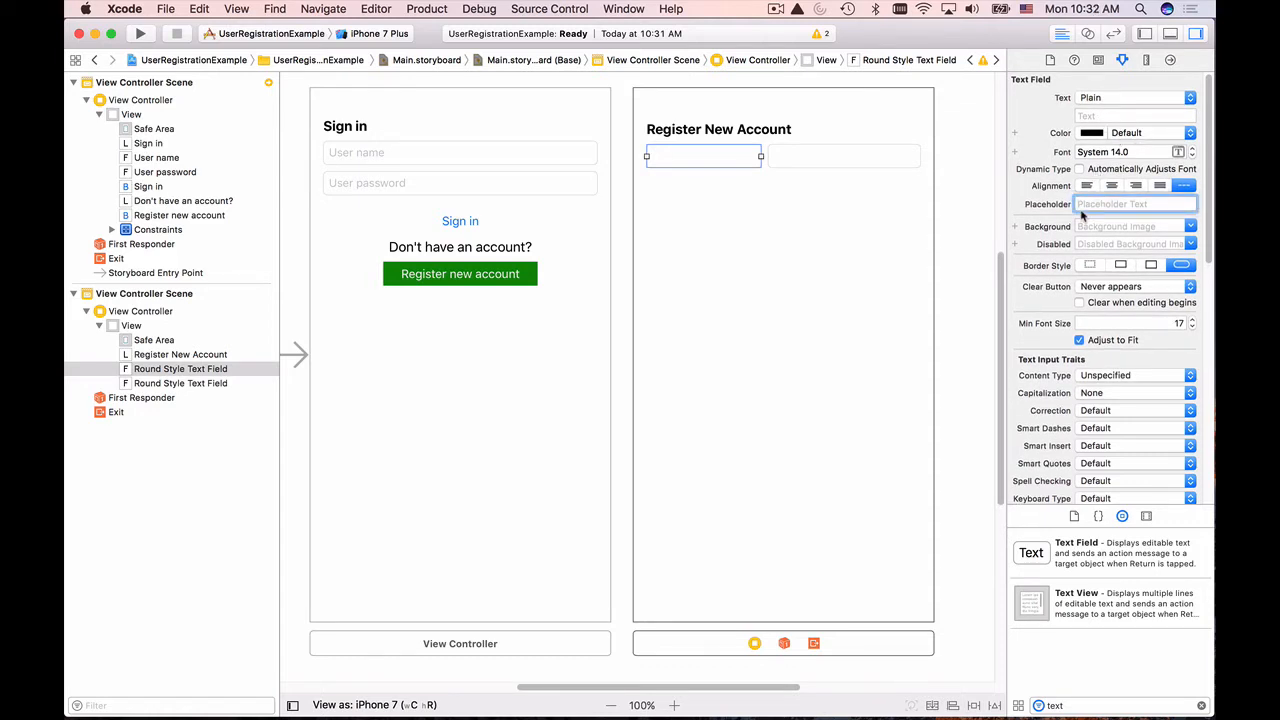
text(First name)
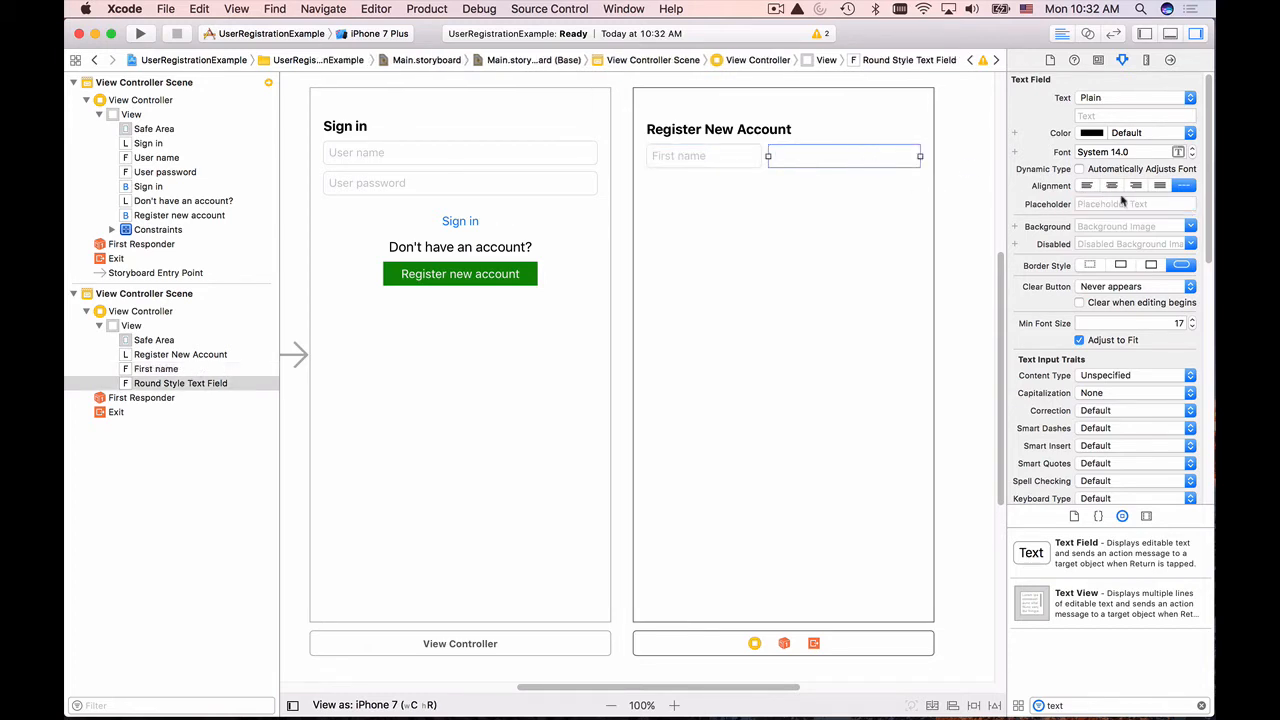
text(Last name)
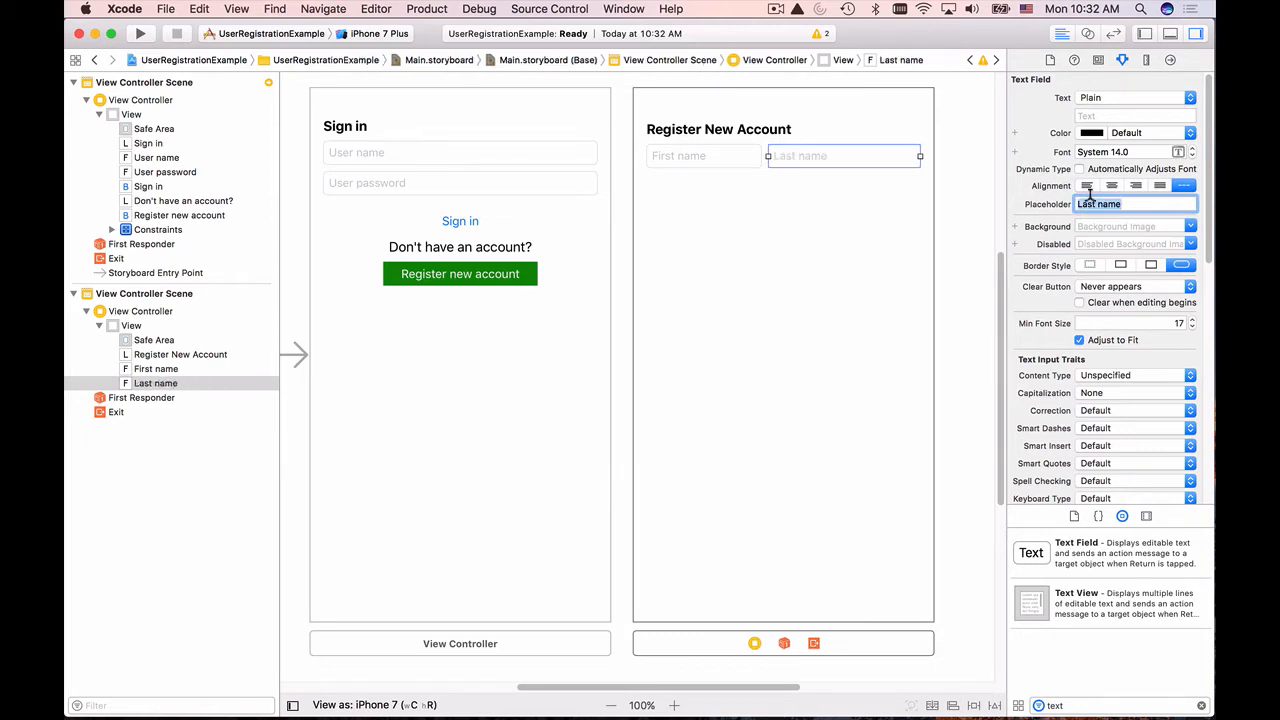
scroll(down, 3)
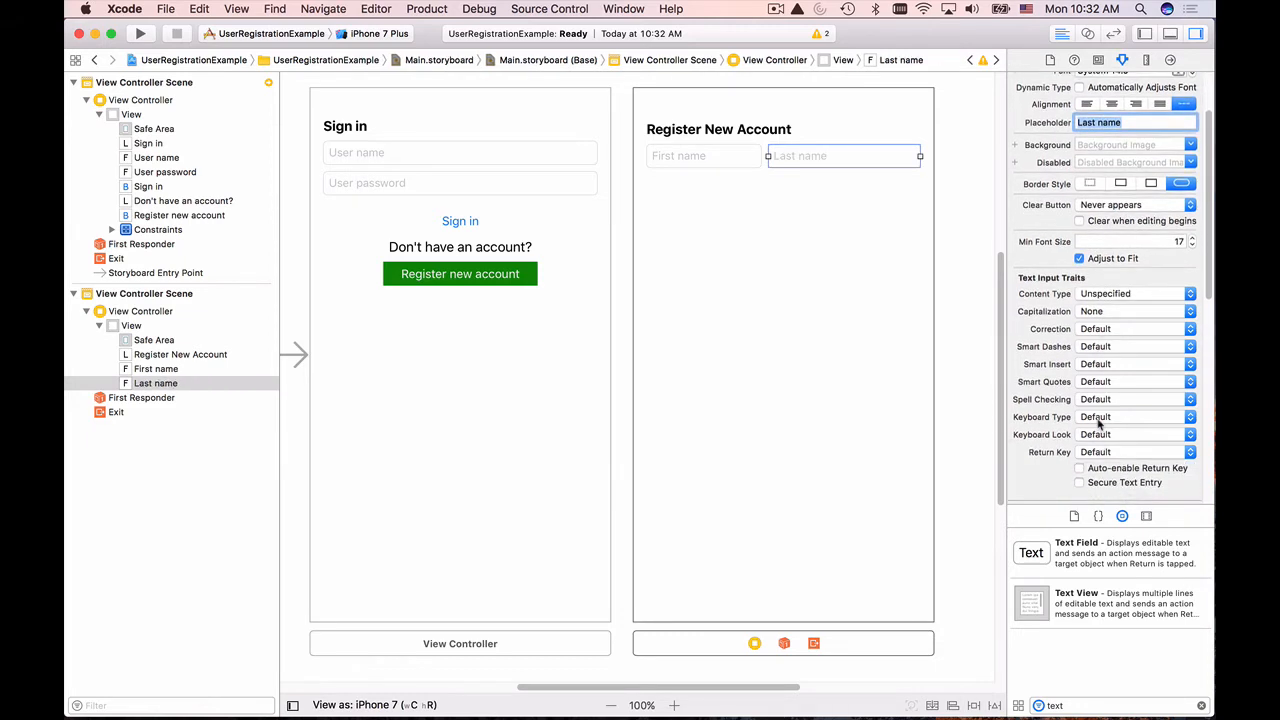
mouse_move(1118, 336)
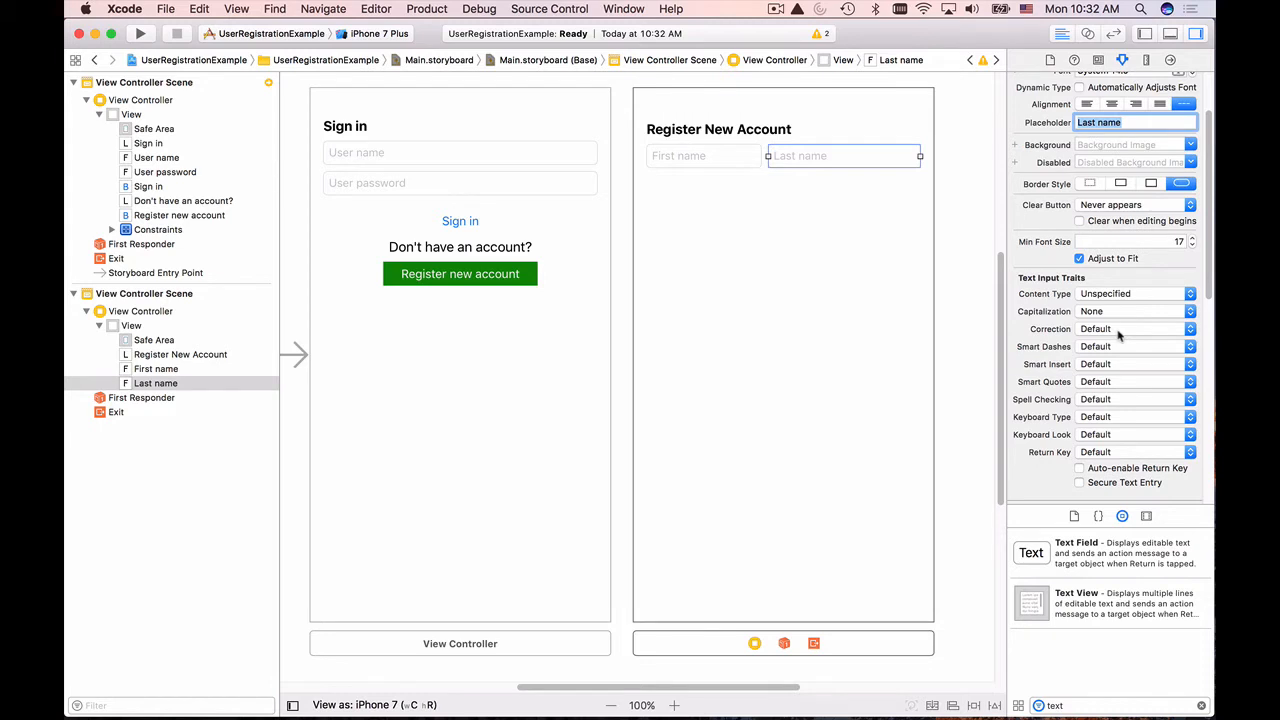
scroll(up, 3)
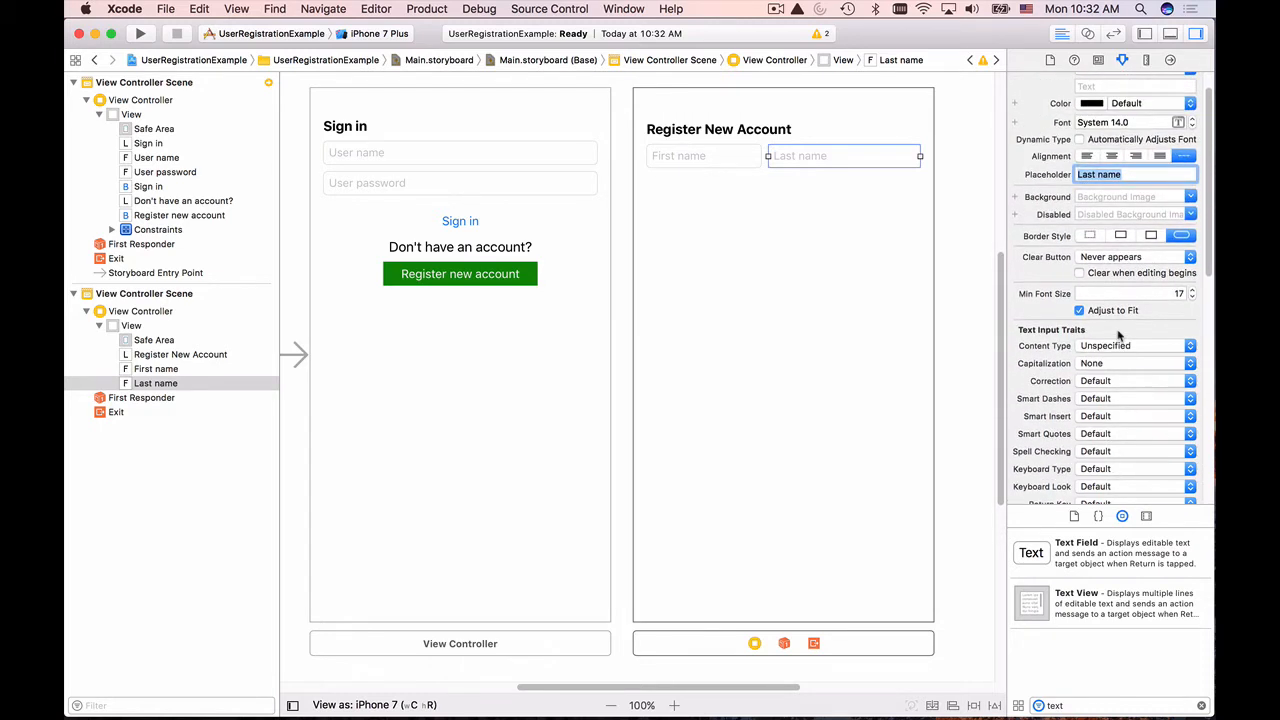
mouse_move(932, 200)
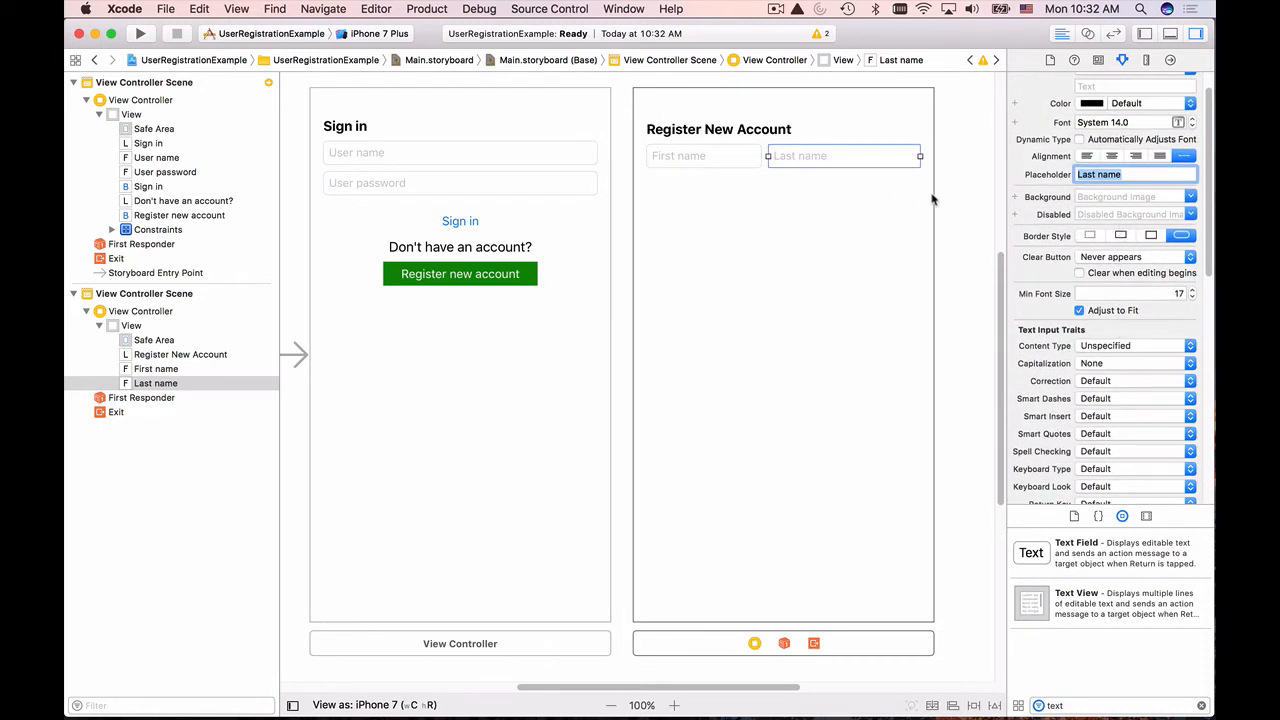
mouse_move(830, 178)
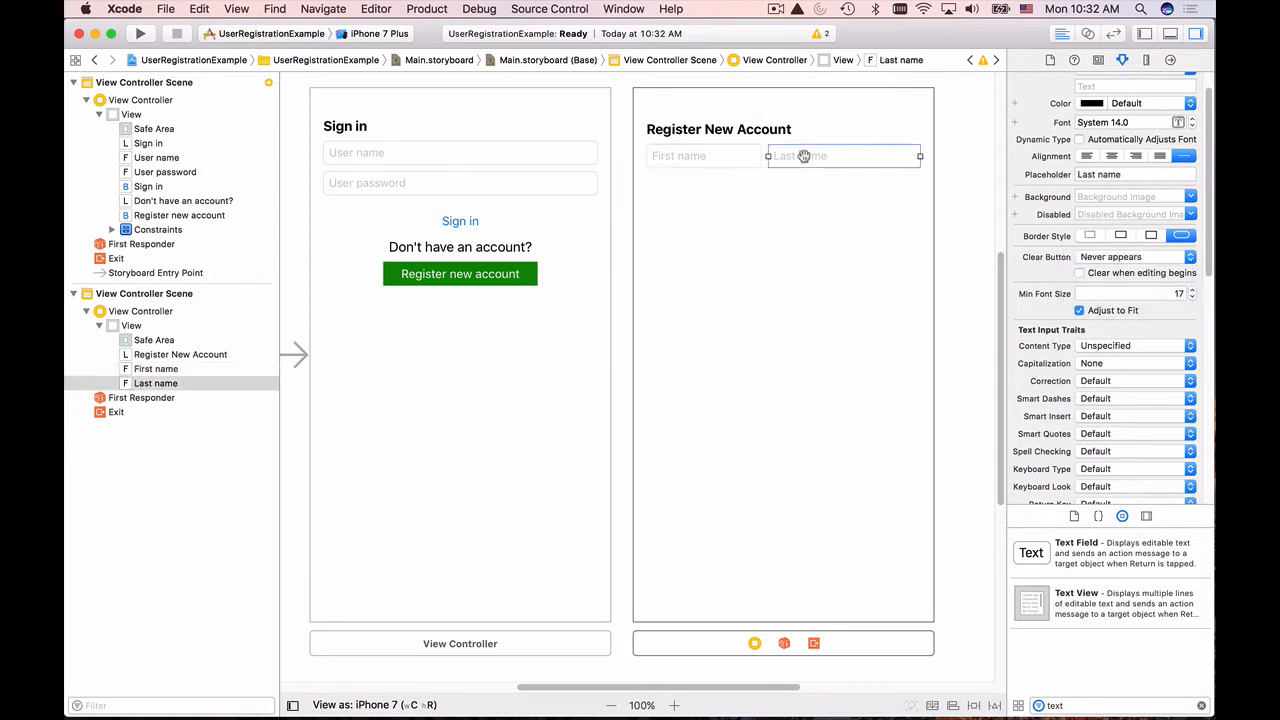
click(1184, 256)
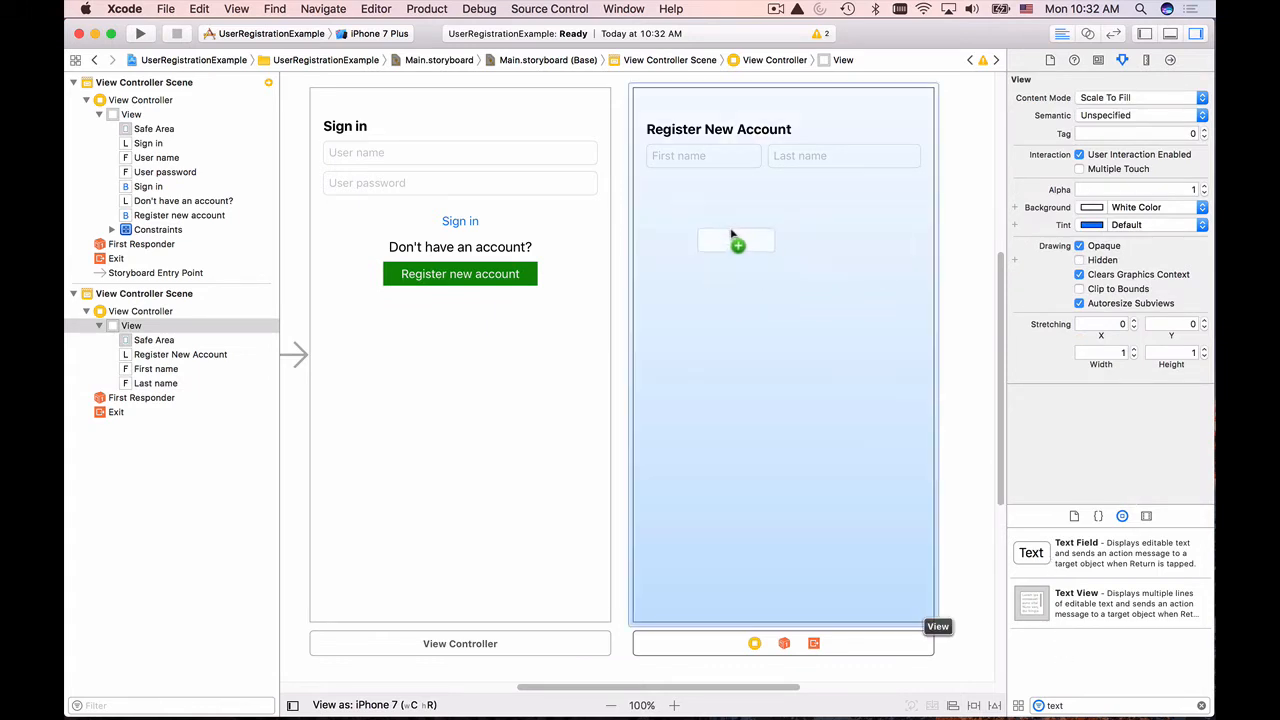
Add a full-width text field below the name fields with placeholder 'Email address'.
drag(736, 240, 692, 184)
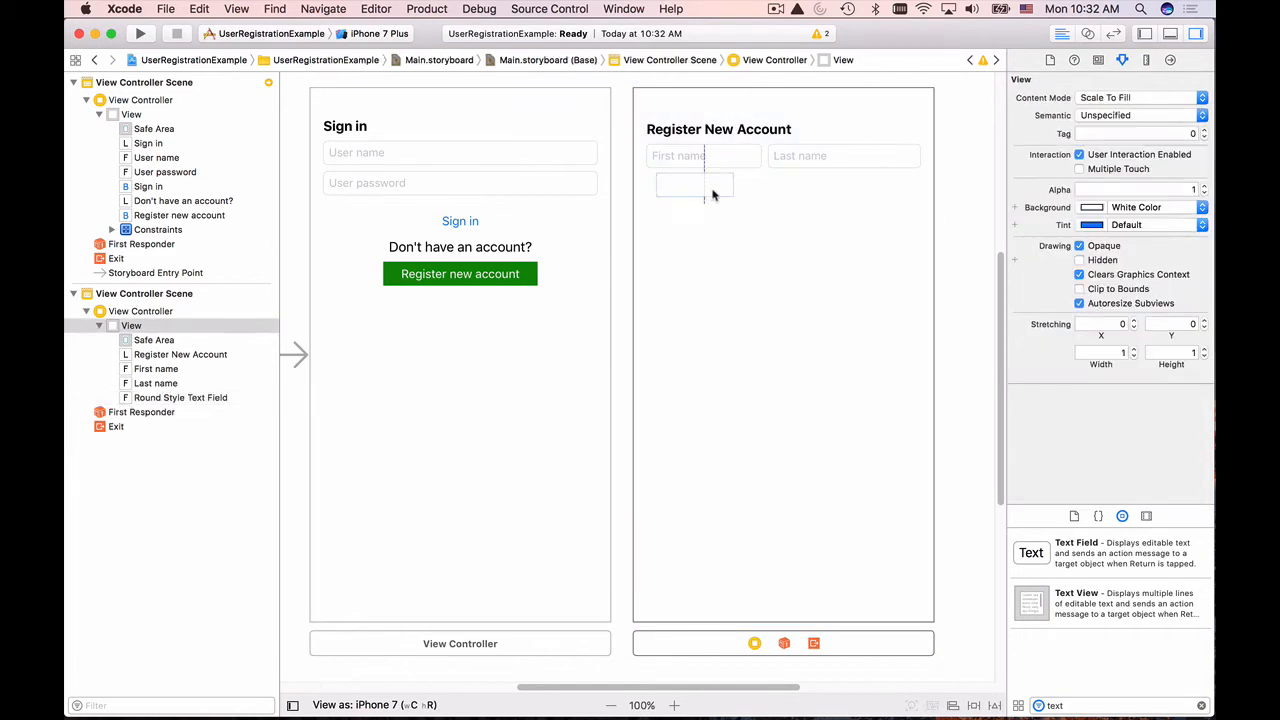
click(684, 184)
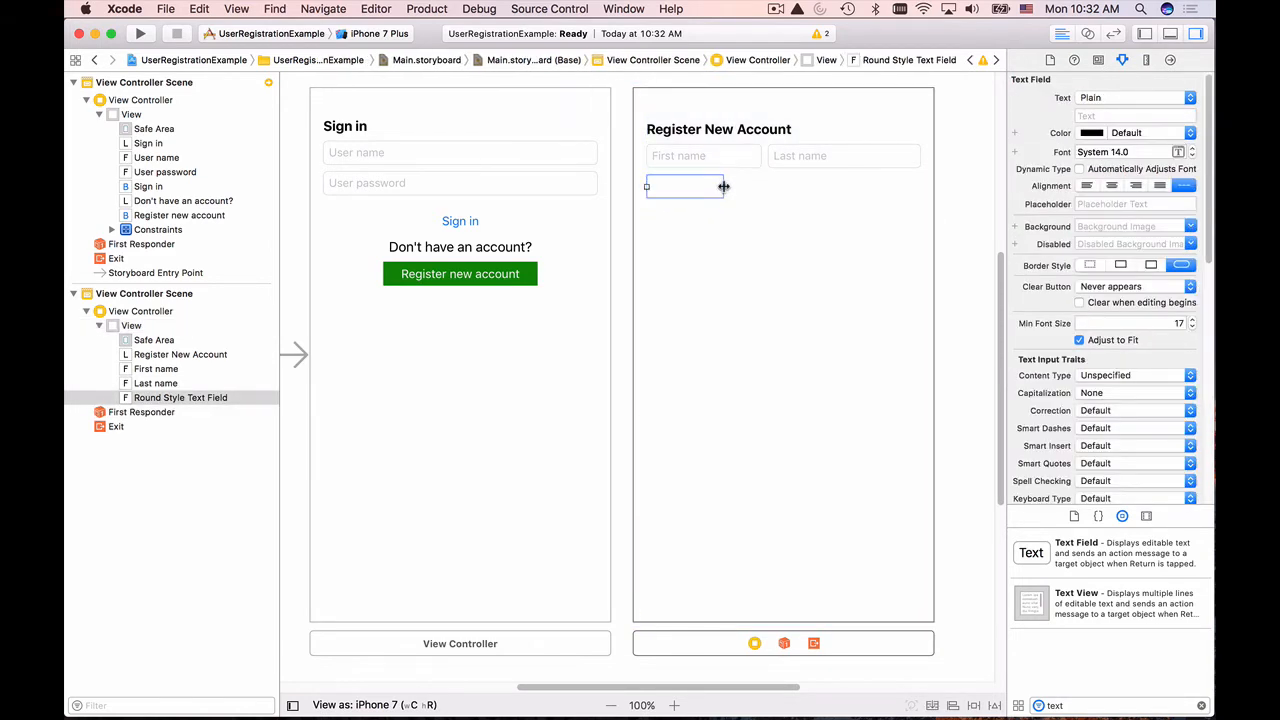
drag(724, 188, 916, 188)
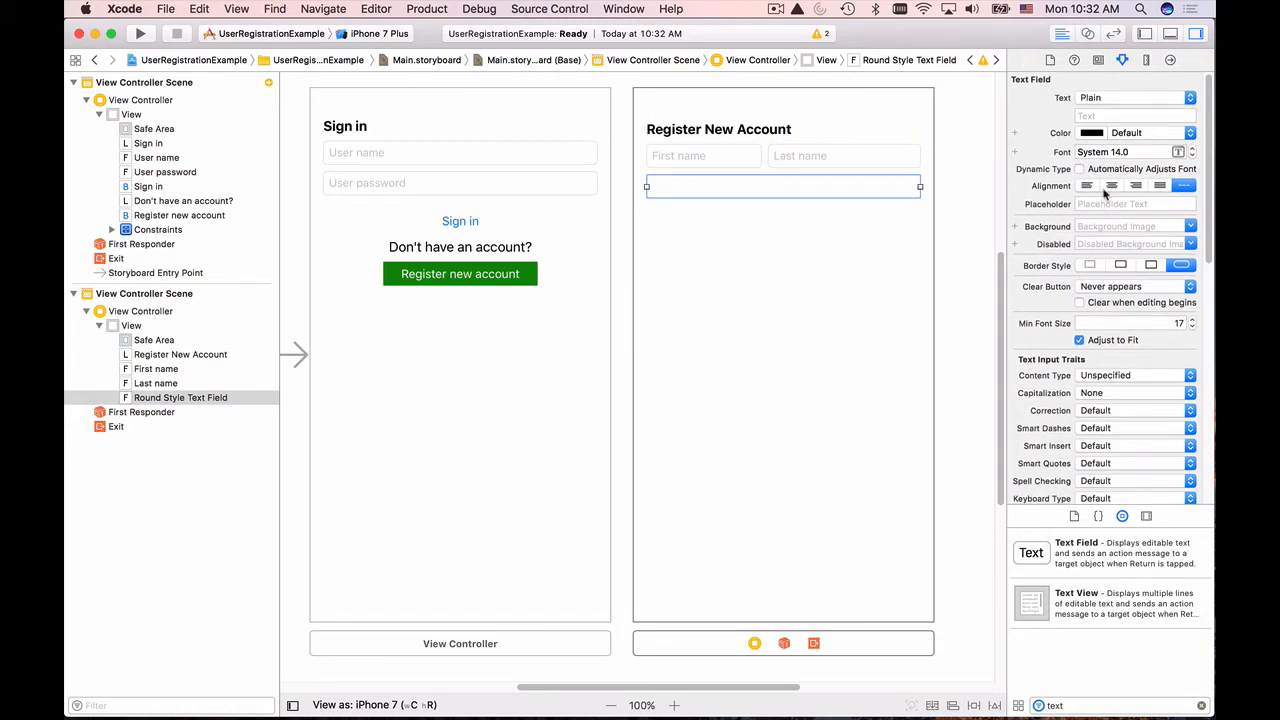
text(Email address)
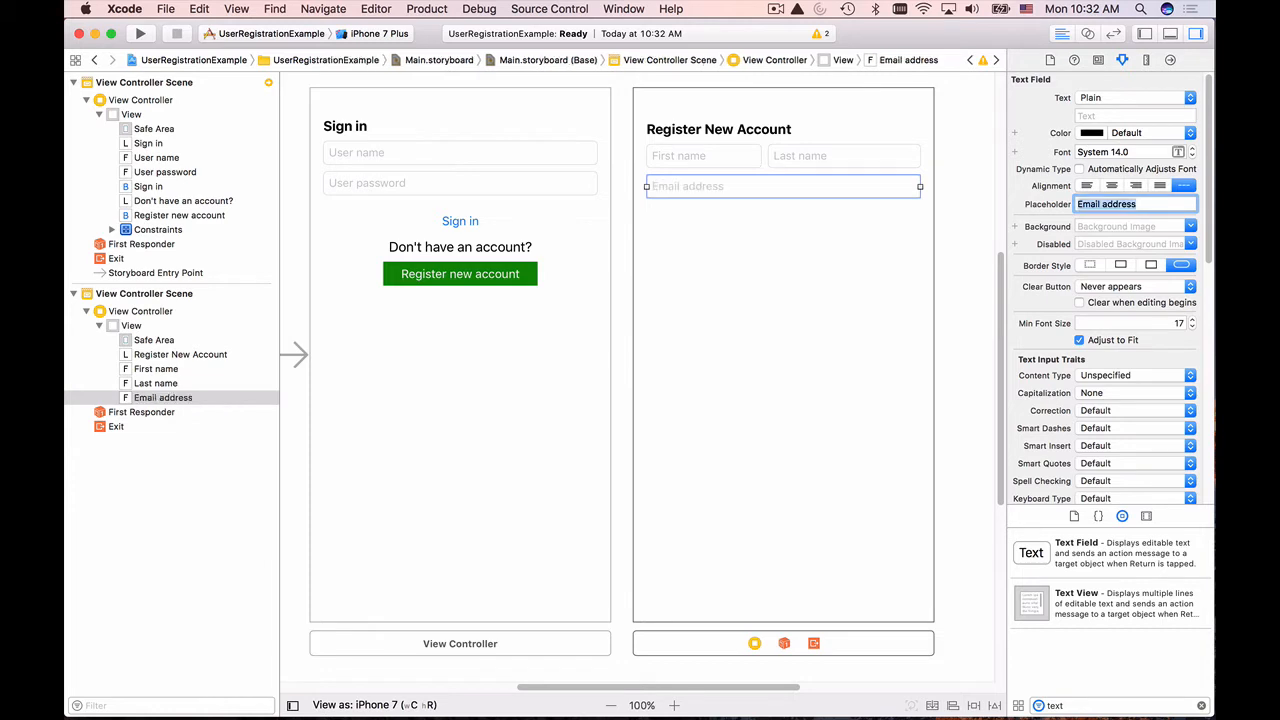
Give the email field an always-visible clear button and the E-mail Address keyboard.
scroll(down, 3)
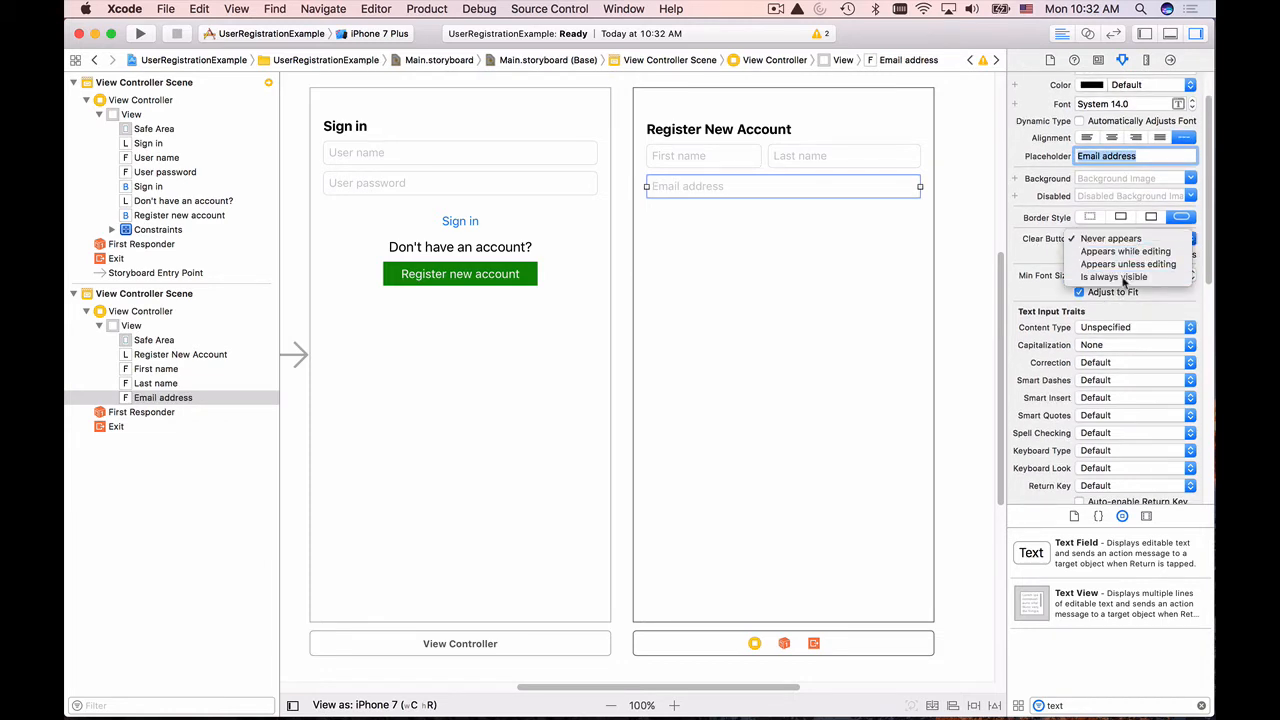
click(1112, 276)
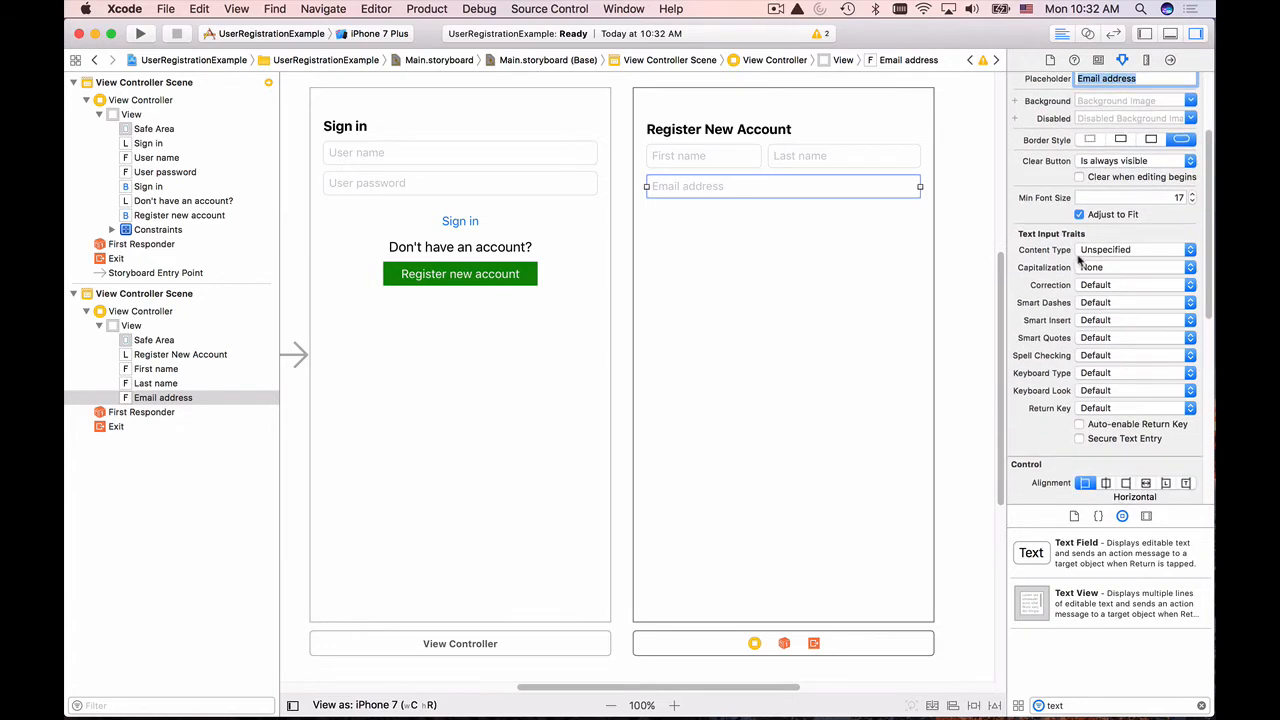
mouse_move(1072, 252)
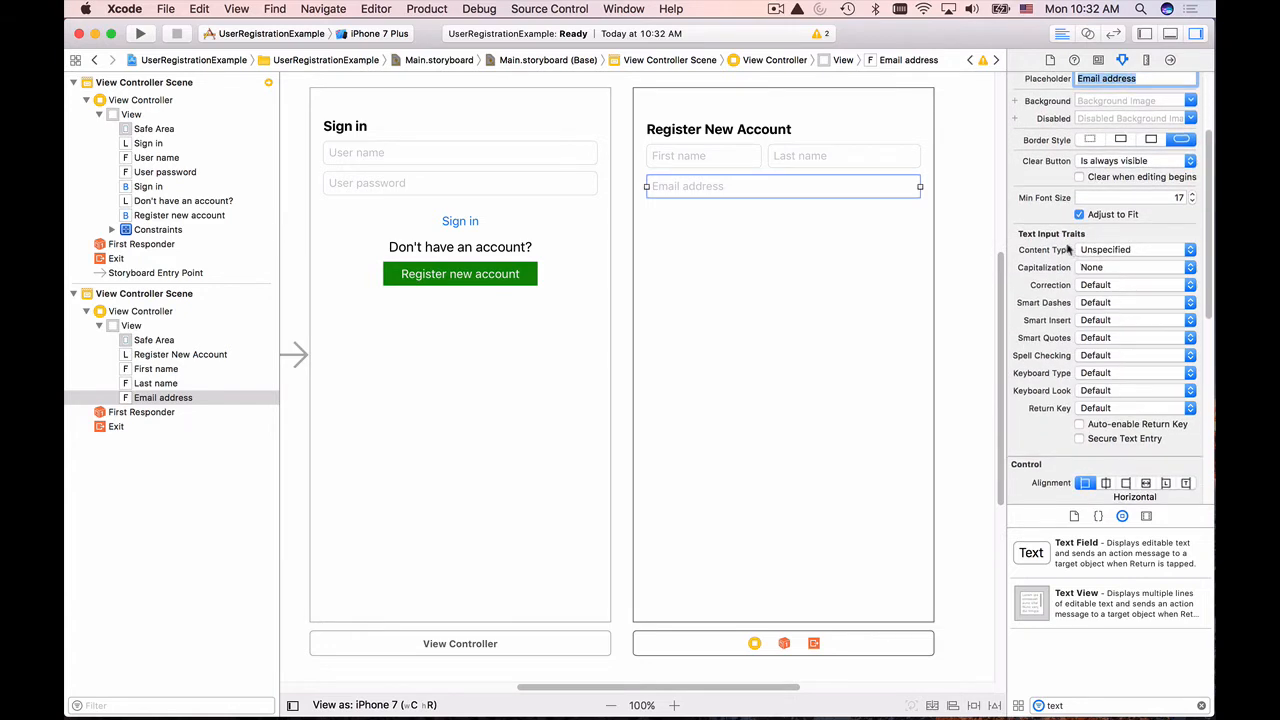
mouse_move(1116, 384)
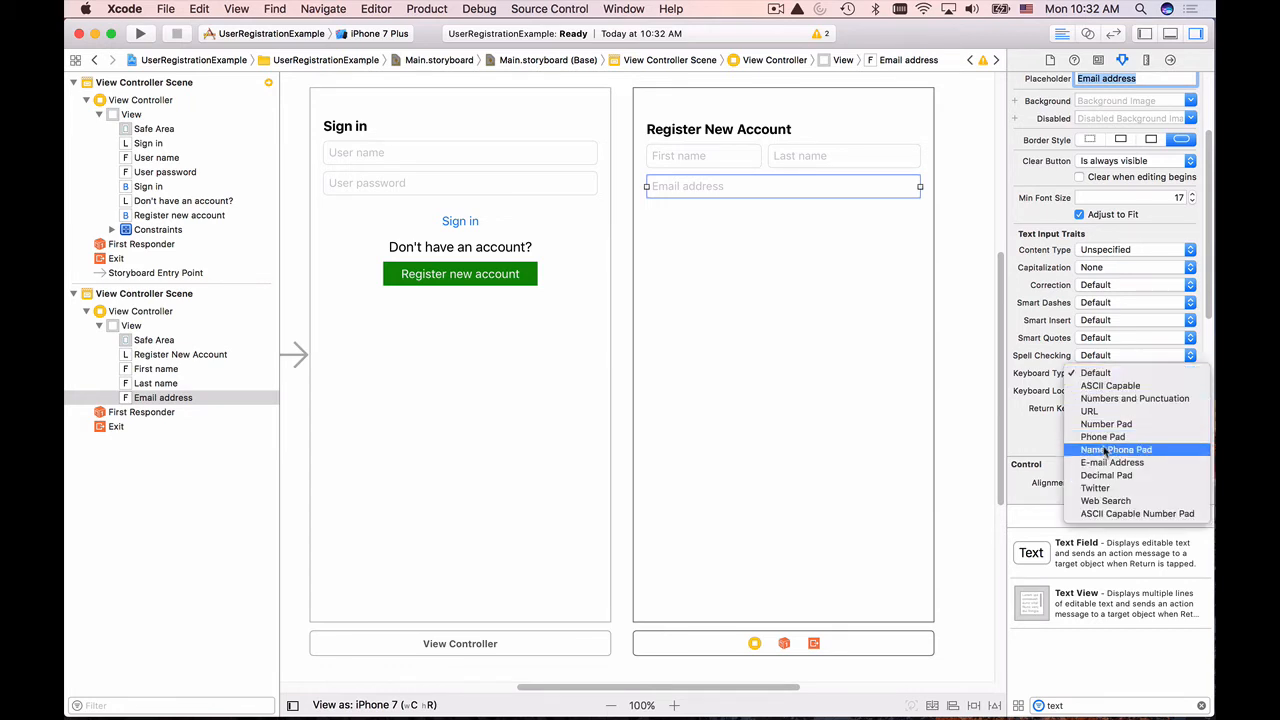
mouse_move(1112, 462)
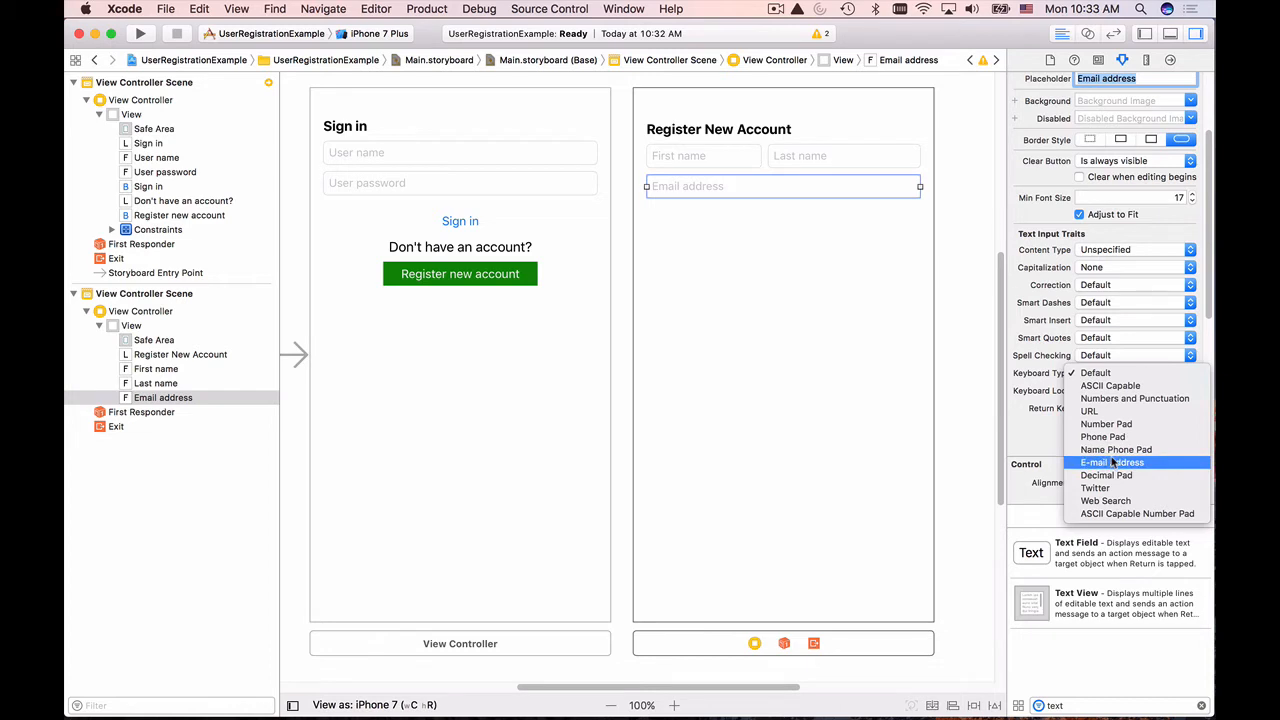
click(1112, 462)
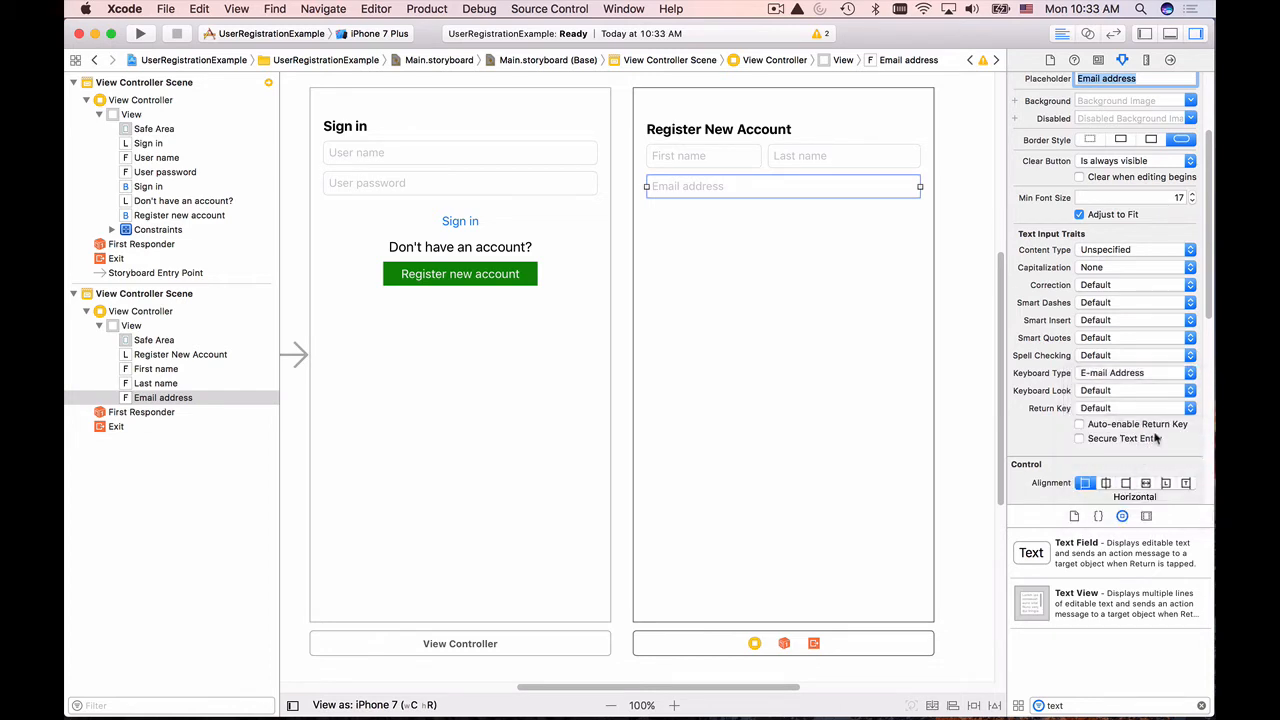
mouse_move(830, 382)
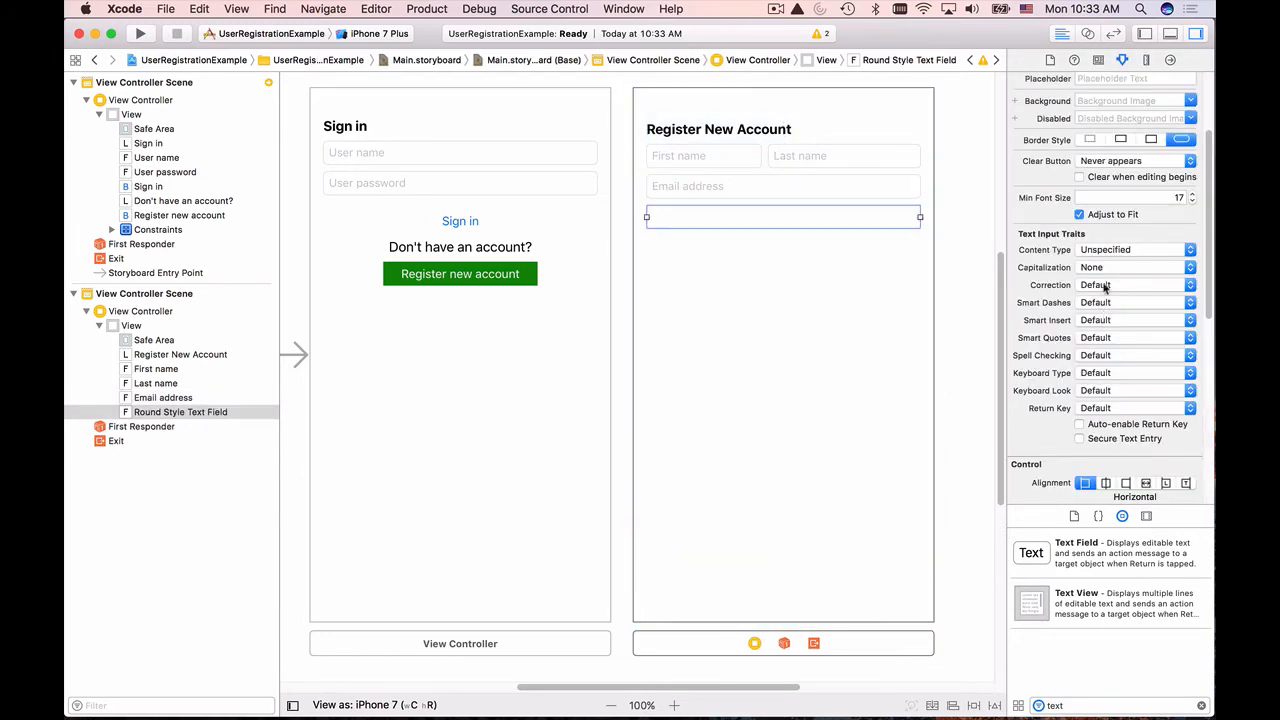
Set the new field's placeholder to 'Password' with an always-visible clear button.
scroll(up, 3)
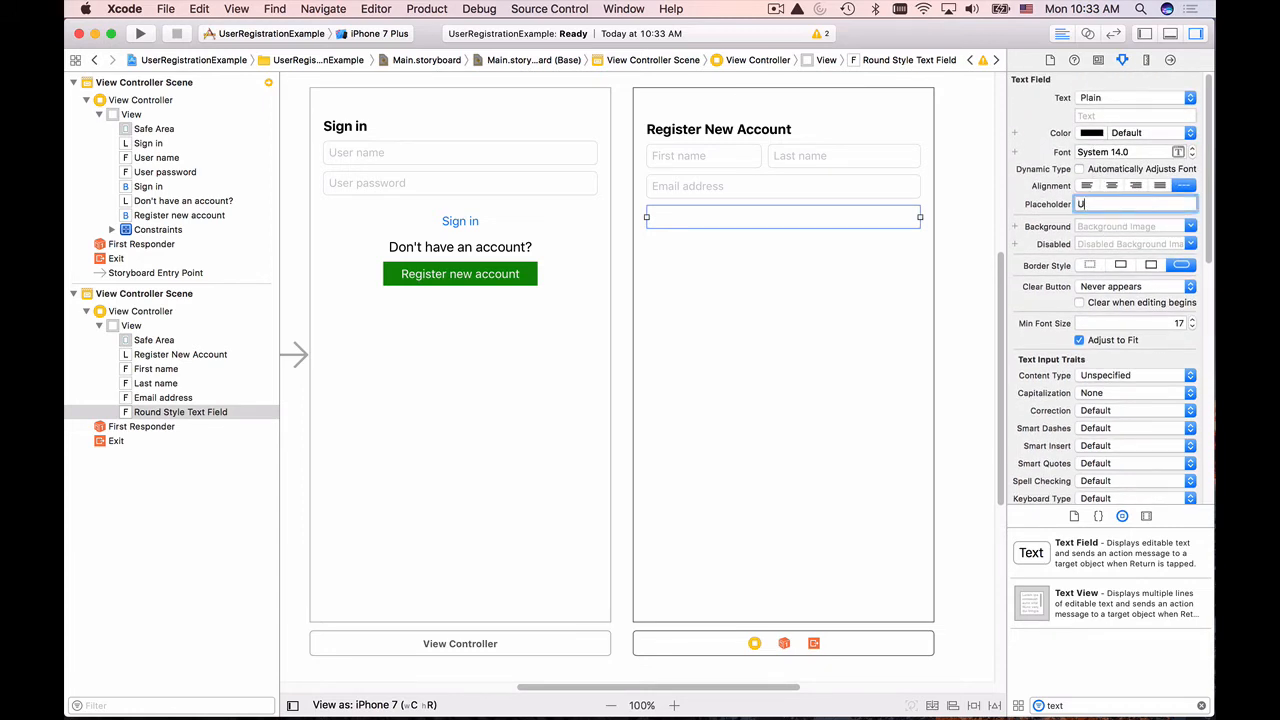
text(User passw)
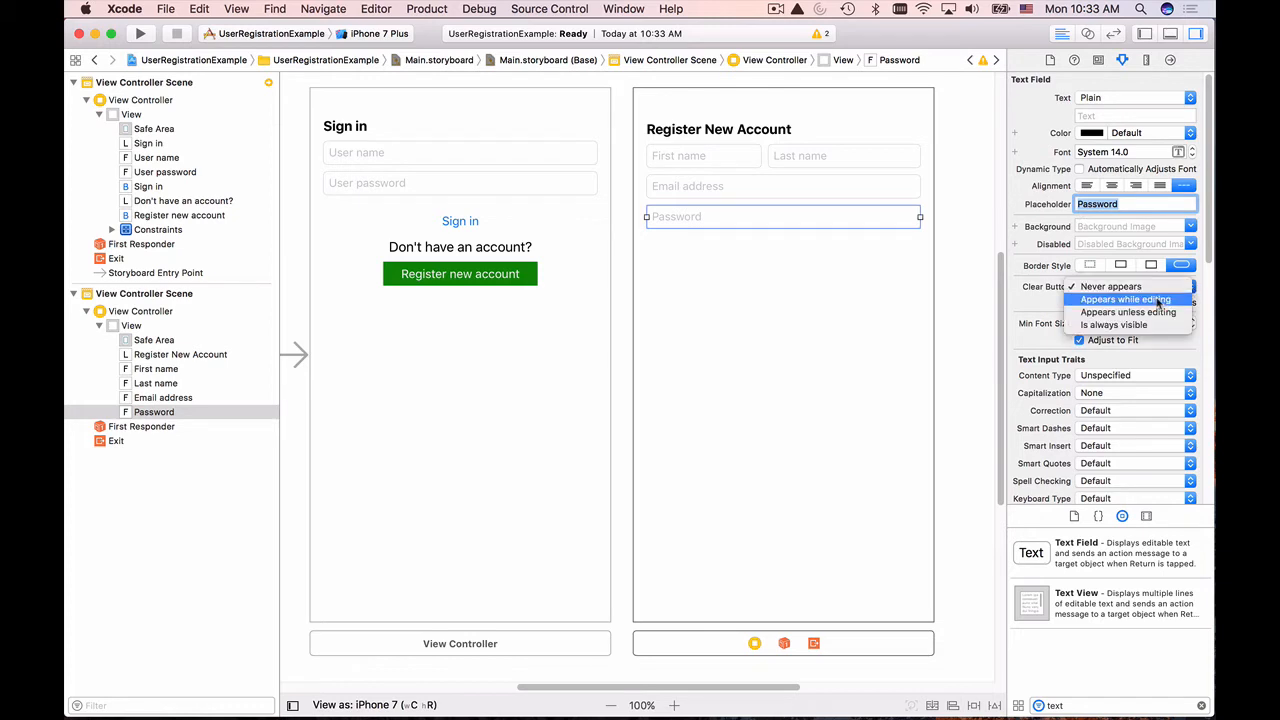
click(1112, 324)
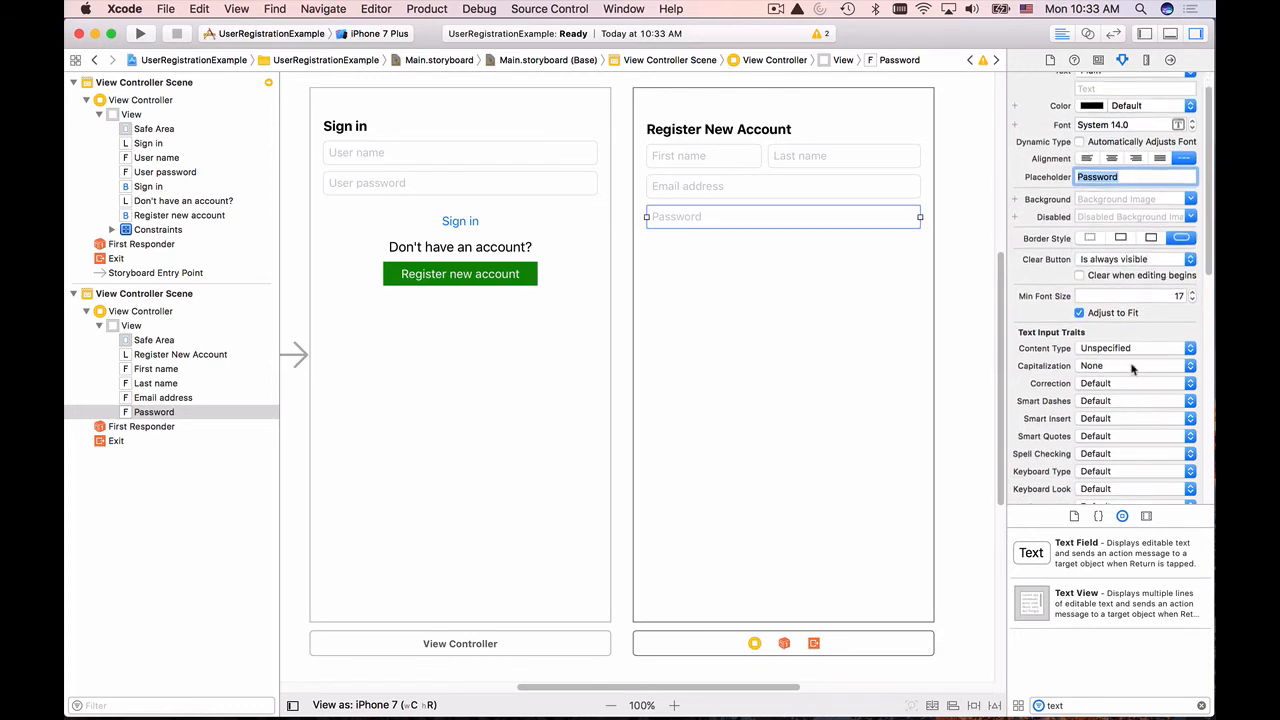
Enable Secure Text Entry so the Password field hides typed characters.
scroll(down, 3)
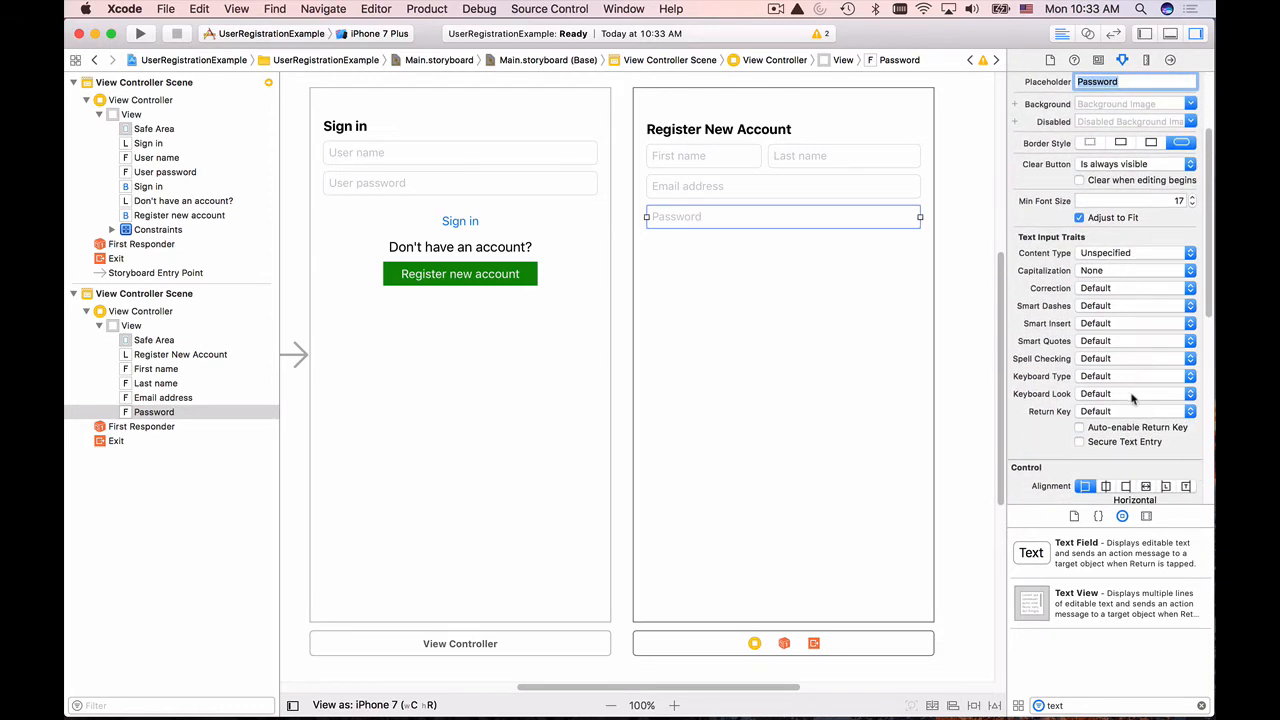
scroll(down, 3)
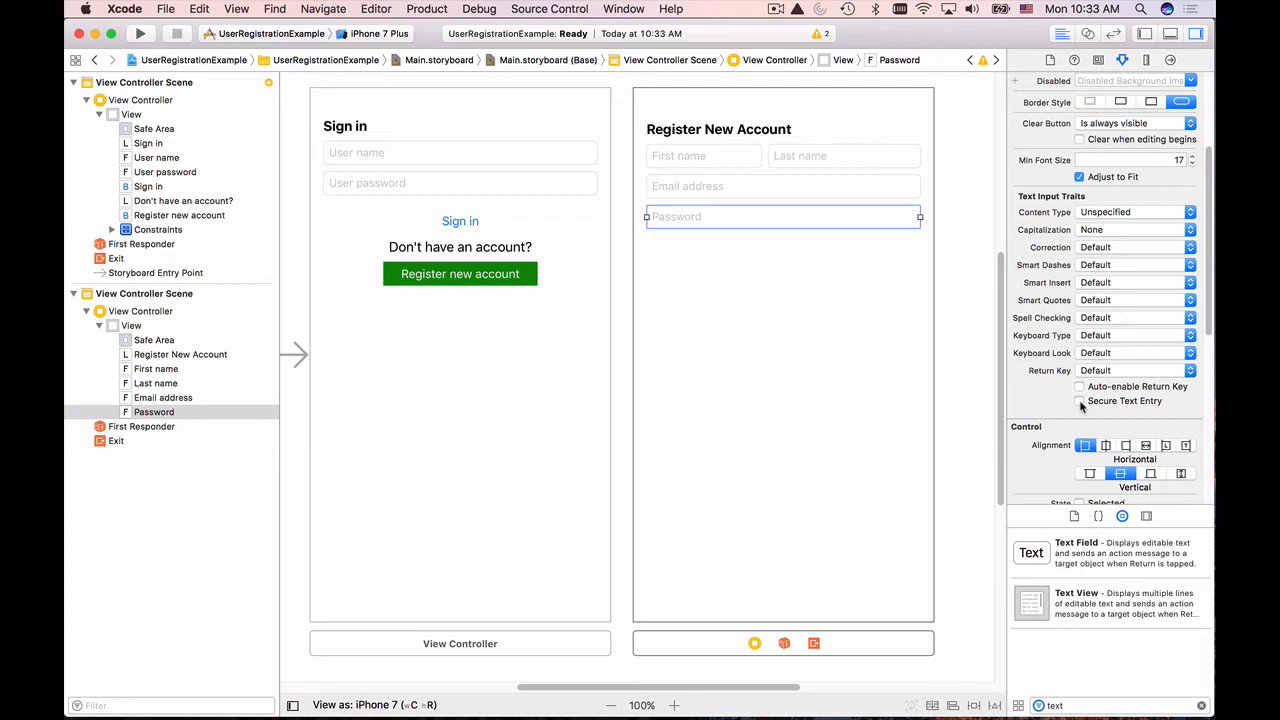
click(1080, 400)
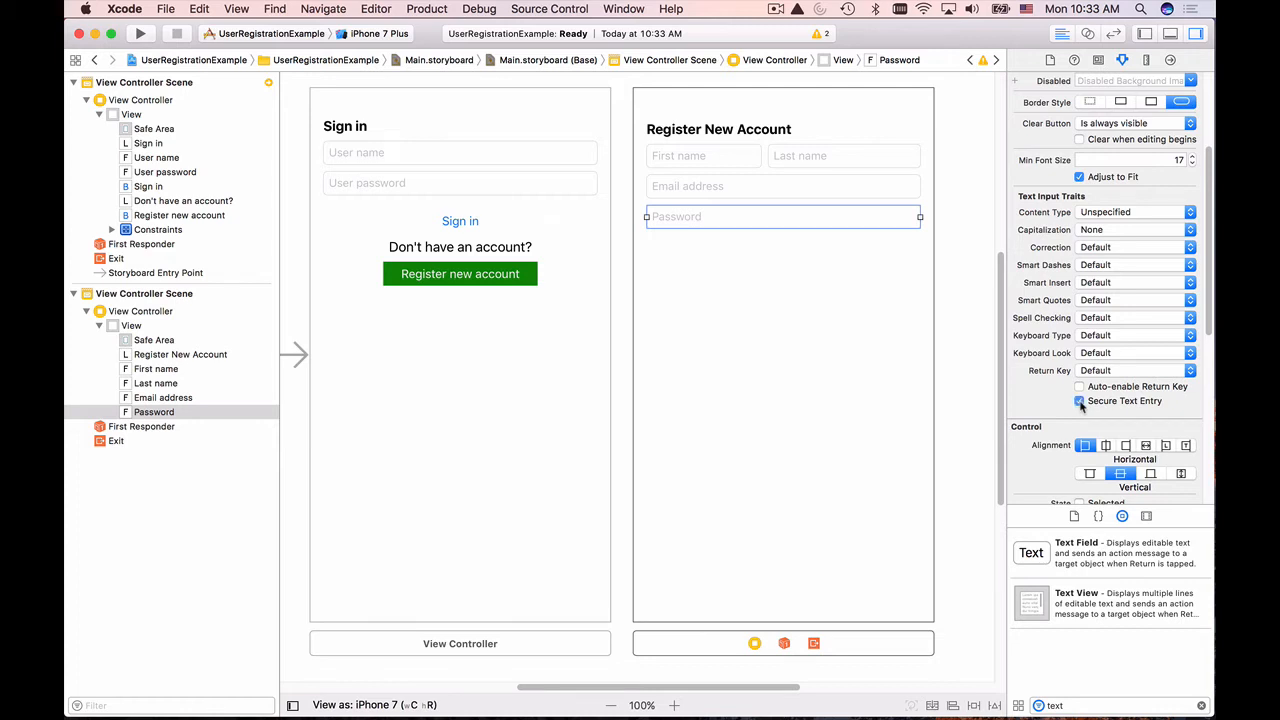
click(1080, 400)
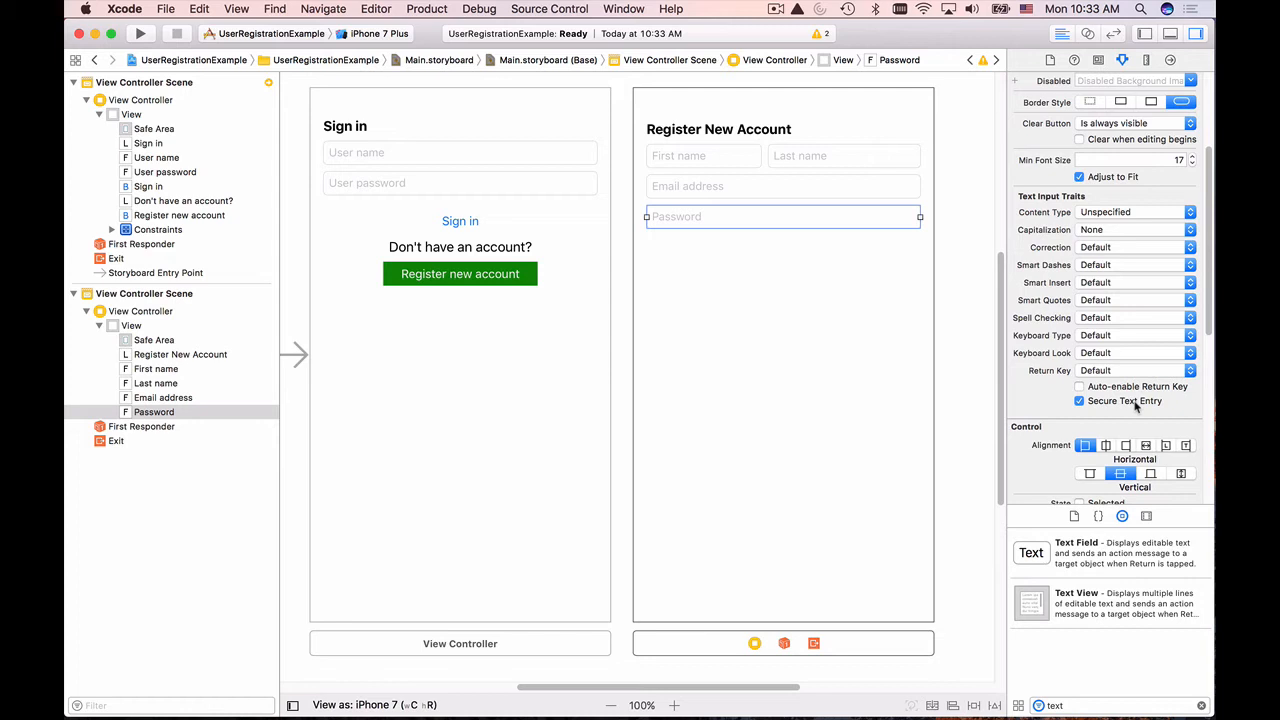
mouse_move(800, 252)
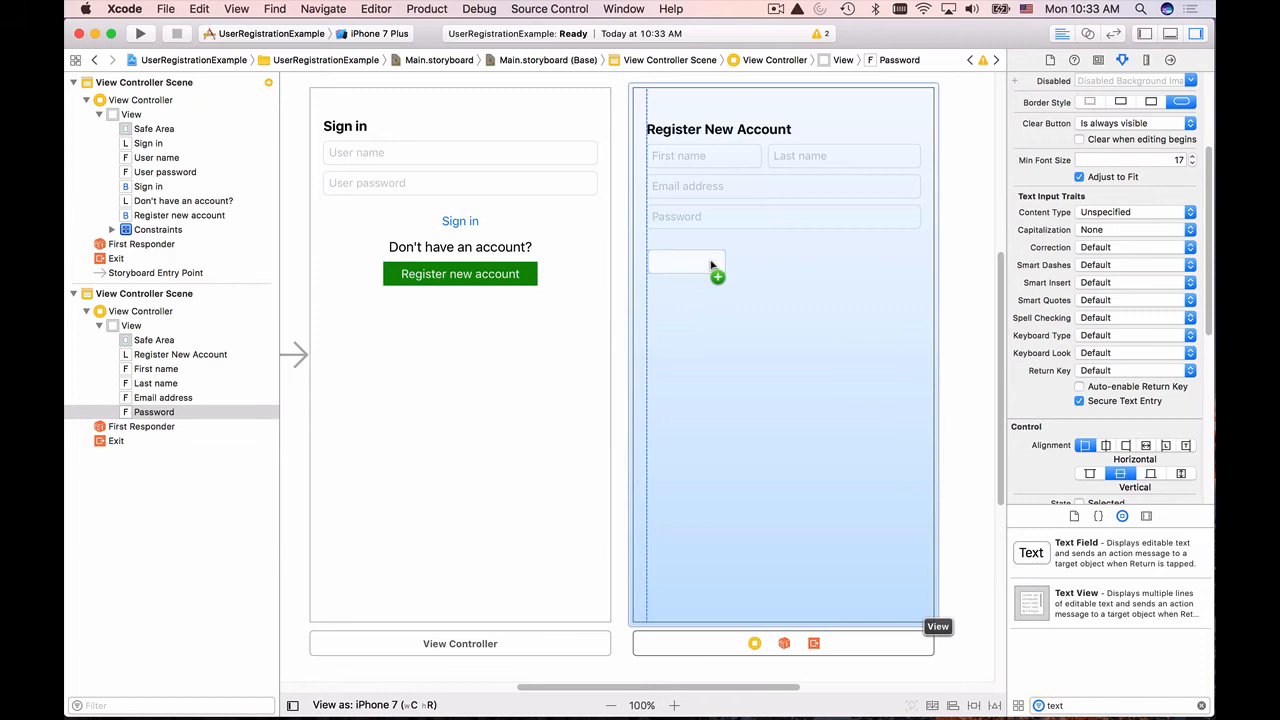
Add a text field below Password with placeholder 'Repeat password'.
click(684, 250)
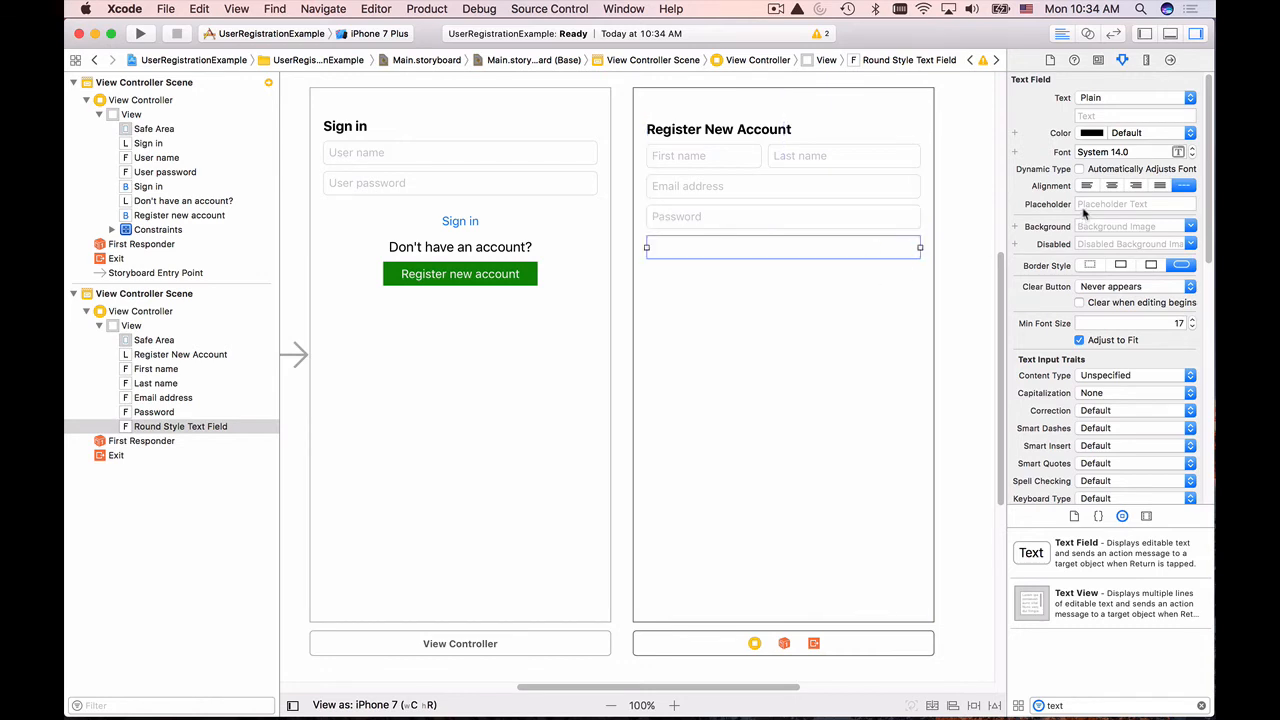
click(1136, 204)
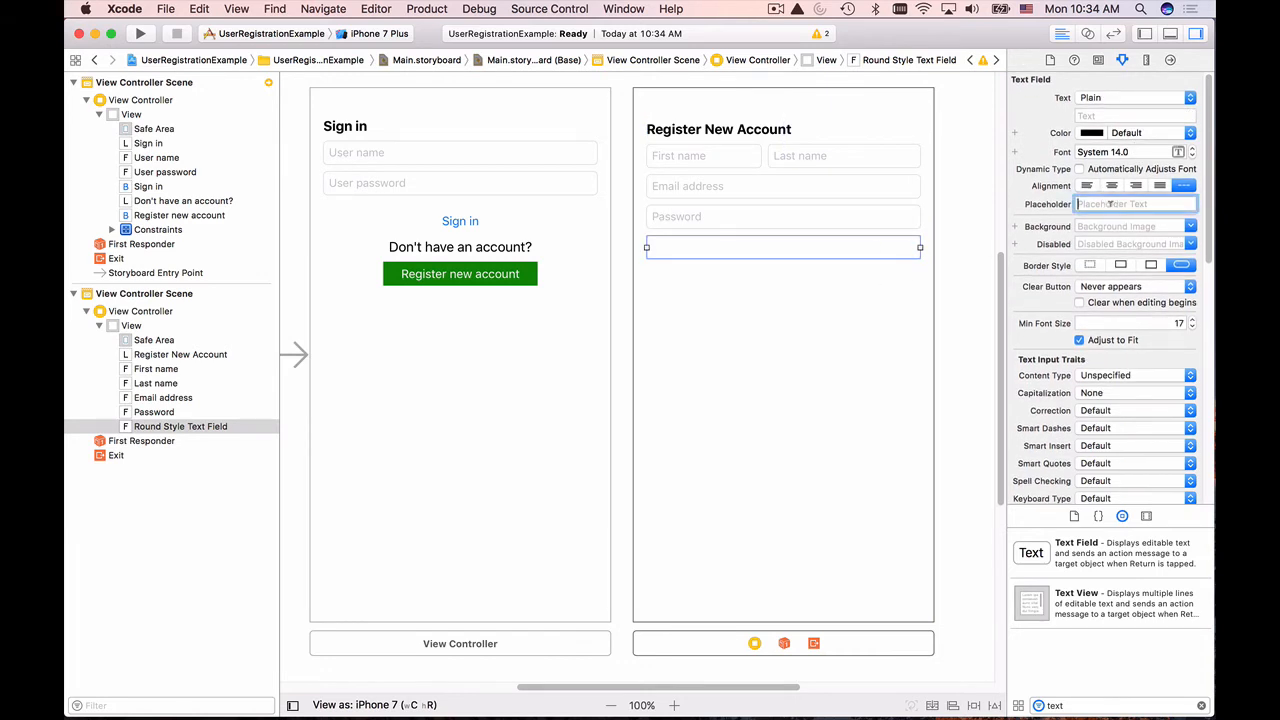
text(Repea)
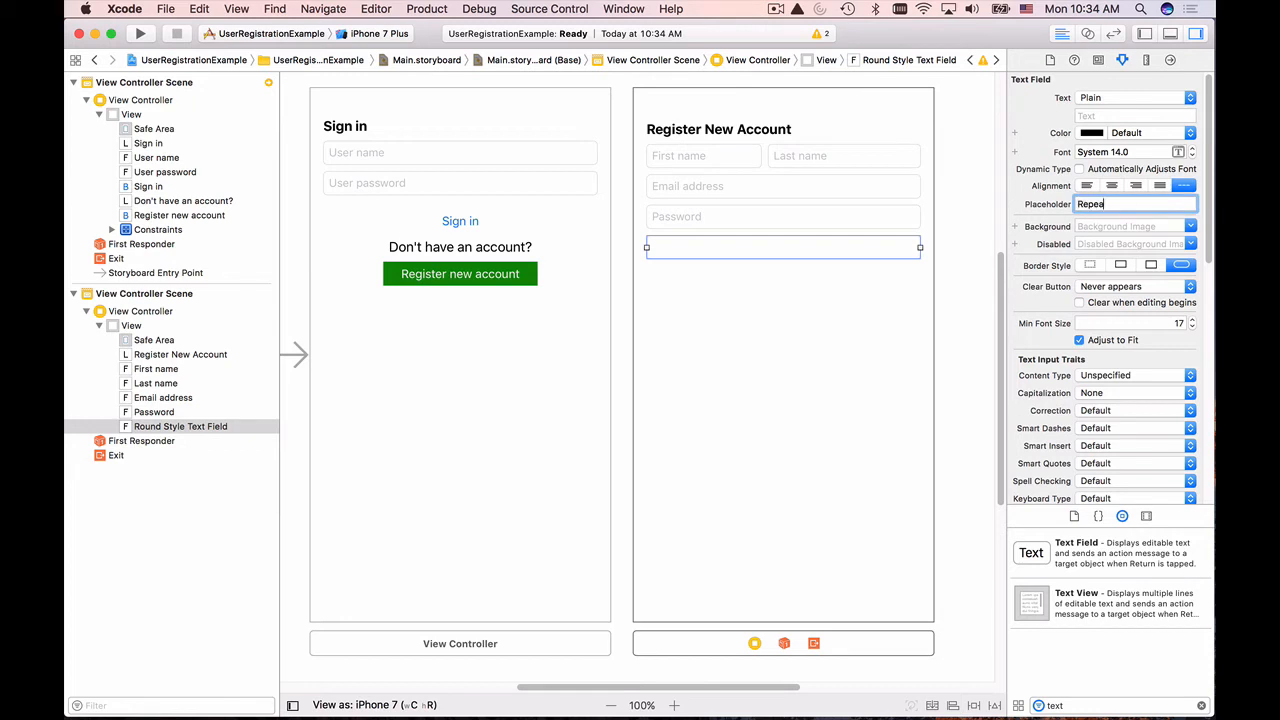
text(t password)
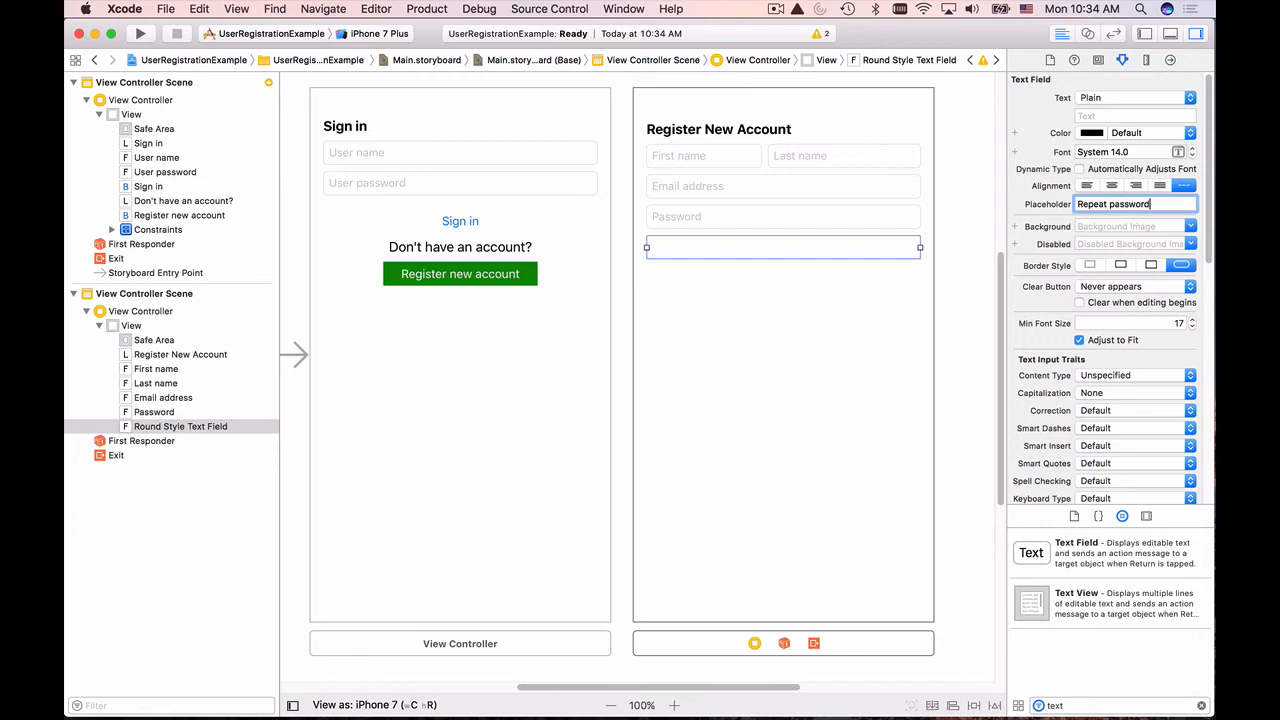
key(return)
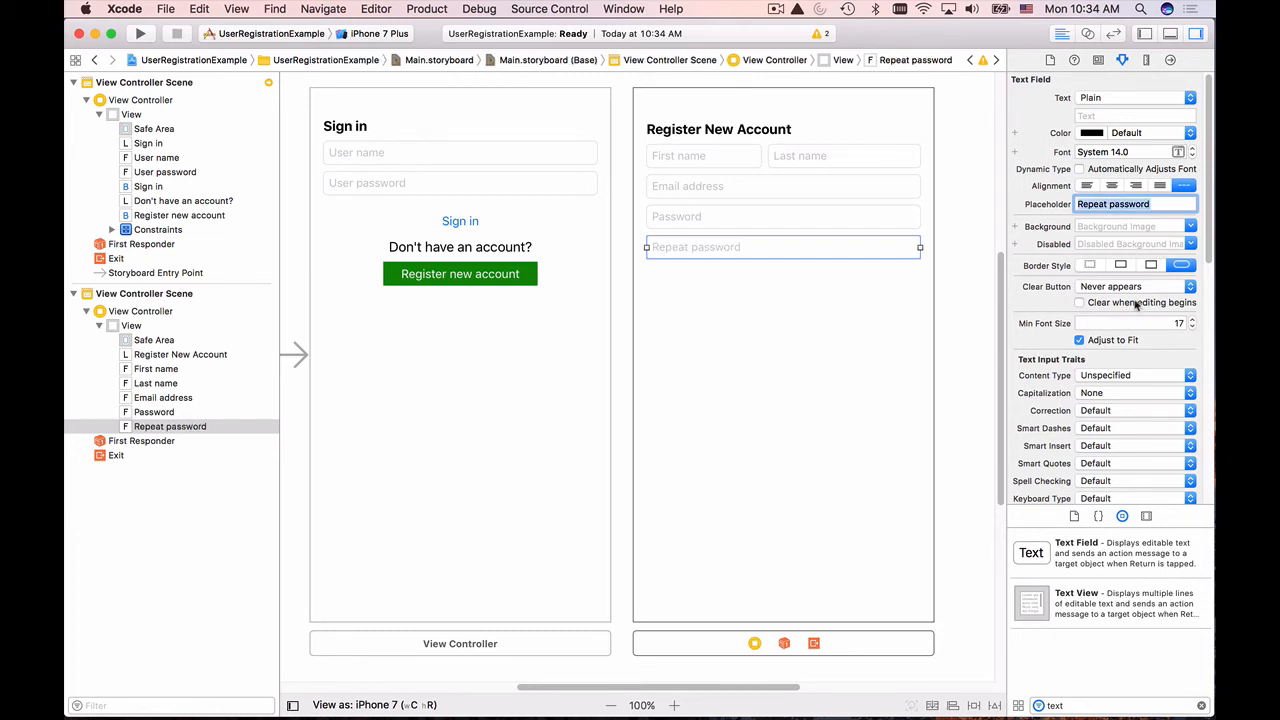
Give Repeat password an always-visible clear button and Secure Text Entry.
scroll(down, 3)
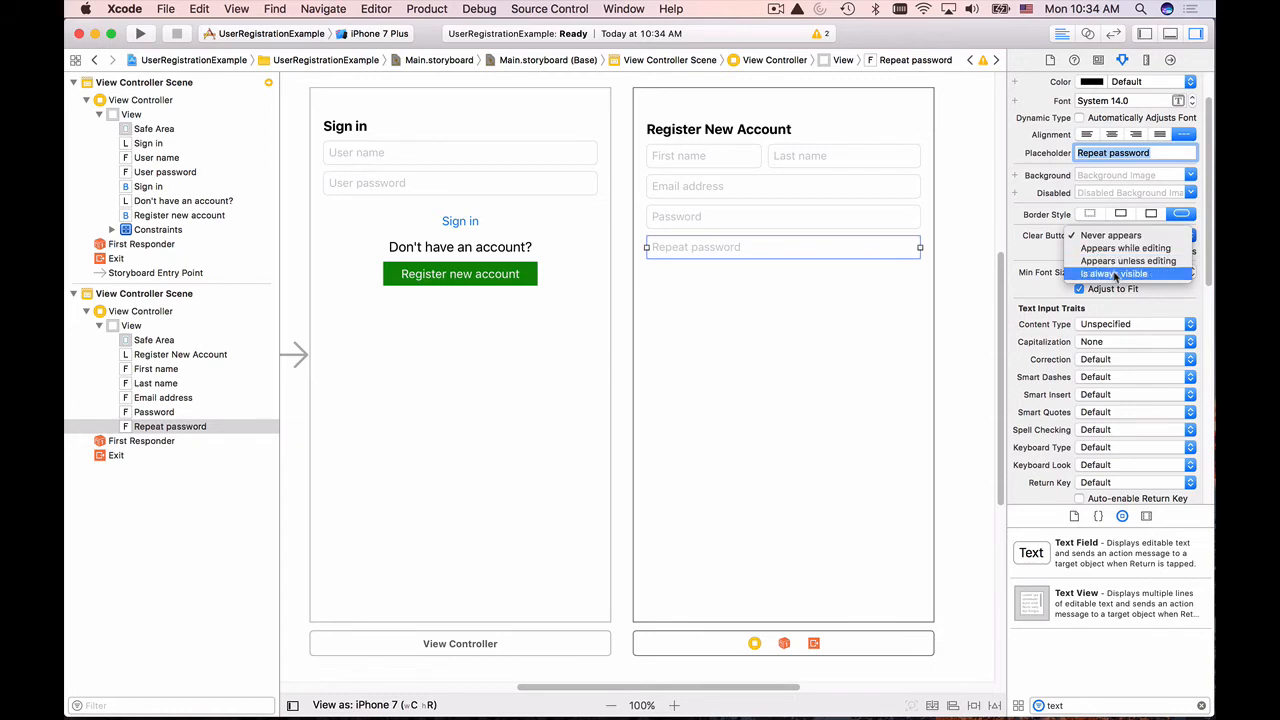
click(1114, 272)
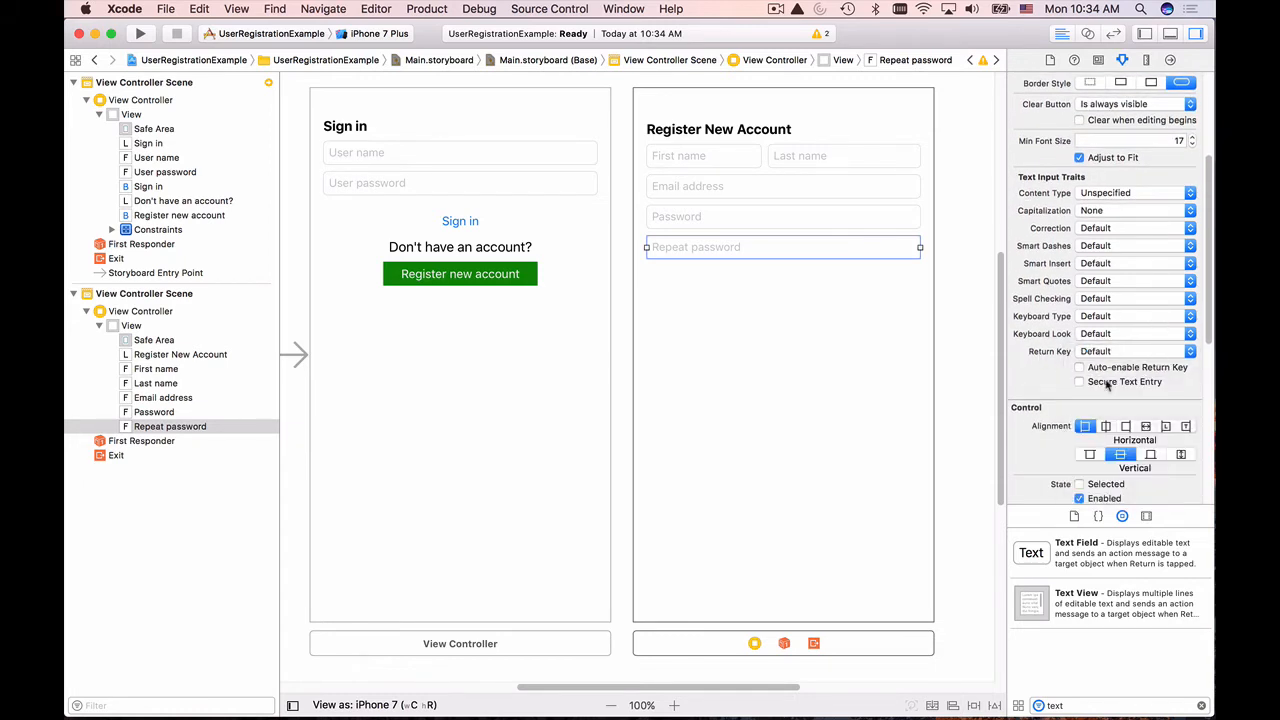
click(1080, 382)
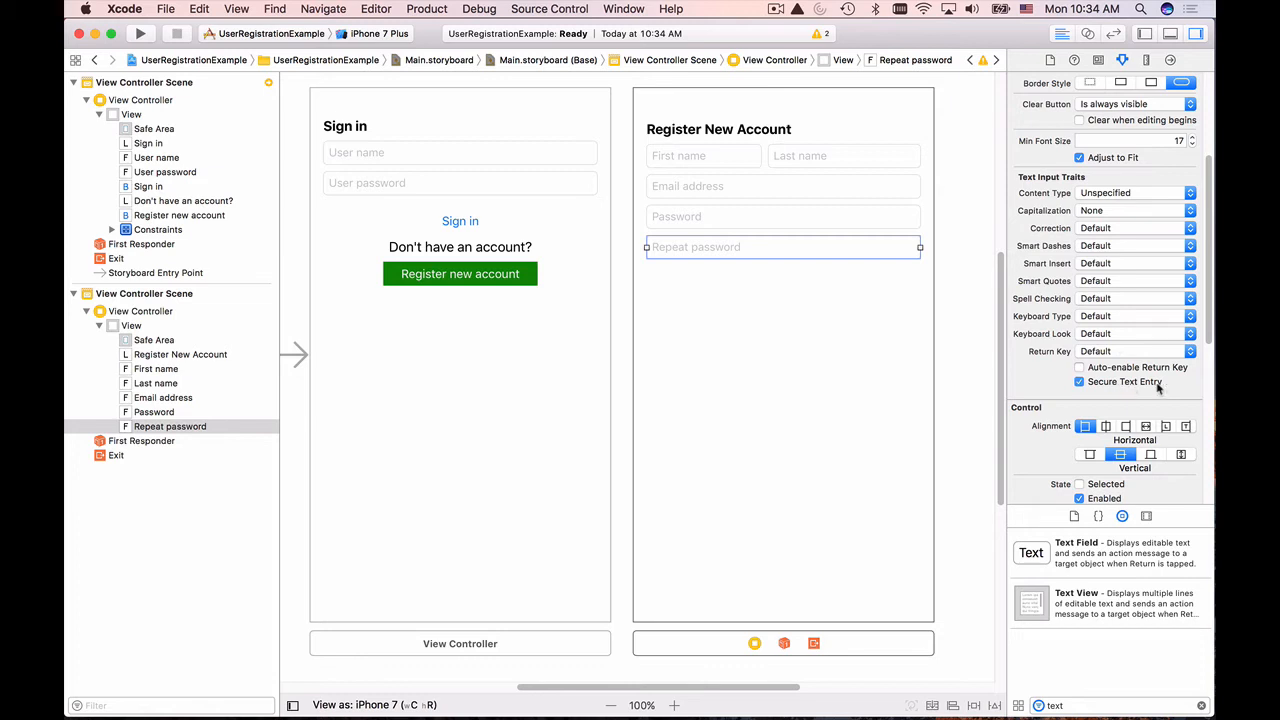
click(872, 330)
text(Button)
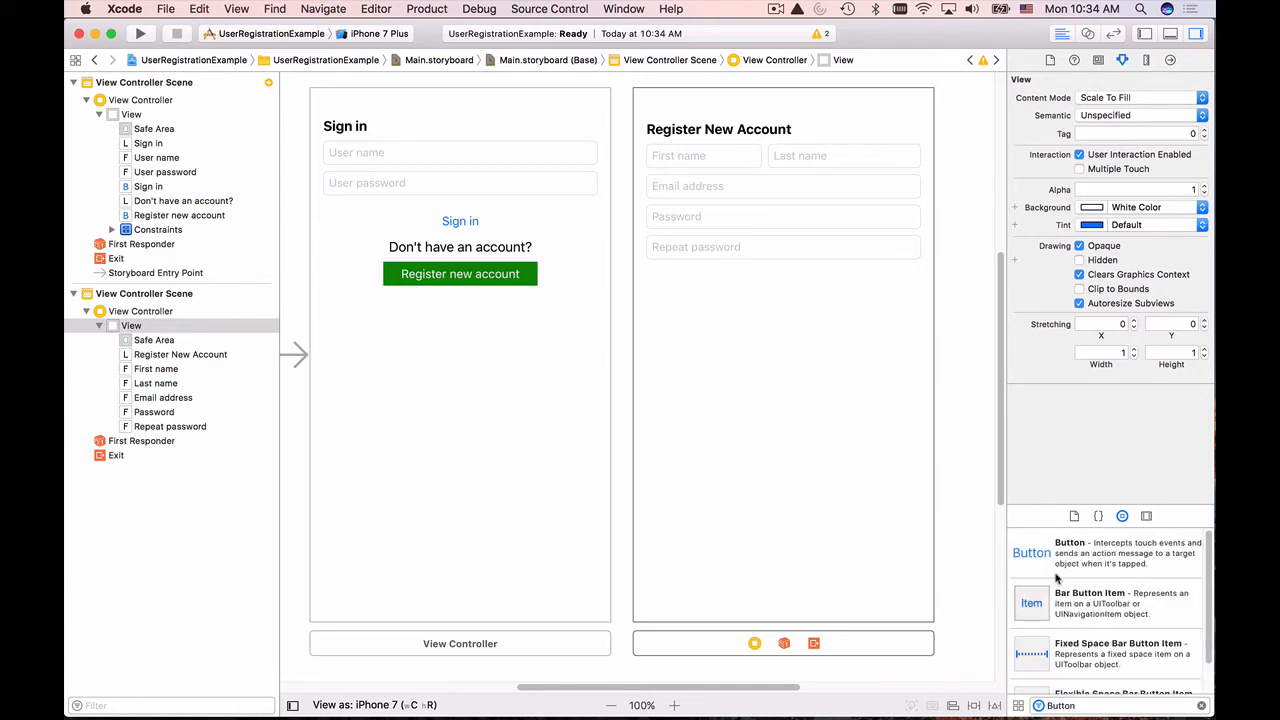
Add a widened button below Repeat password and title it 'Cancel'.
drag(1032, 552, 748, 330)
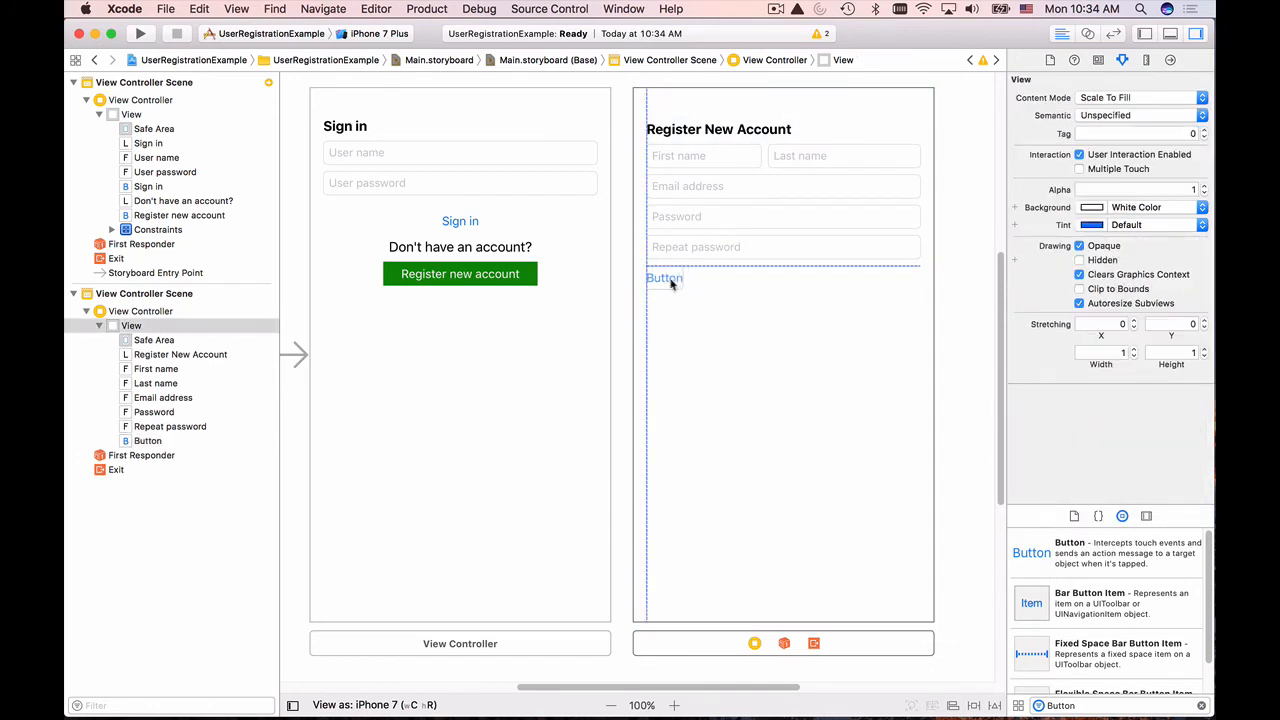
click(664, 278)
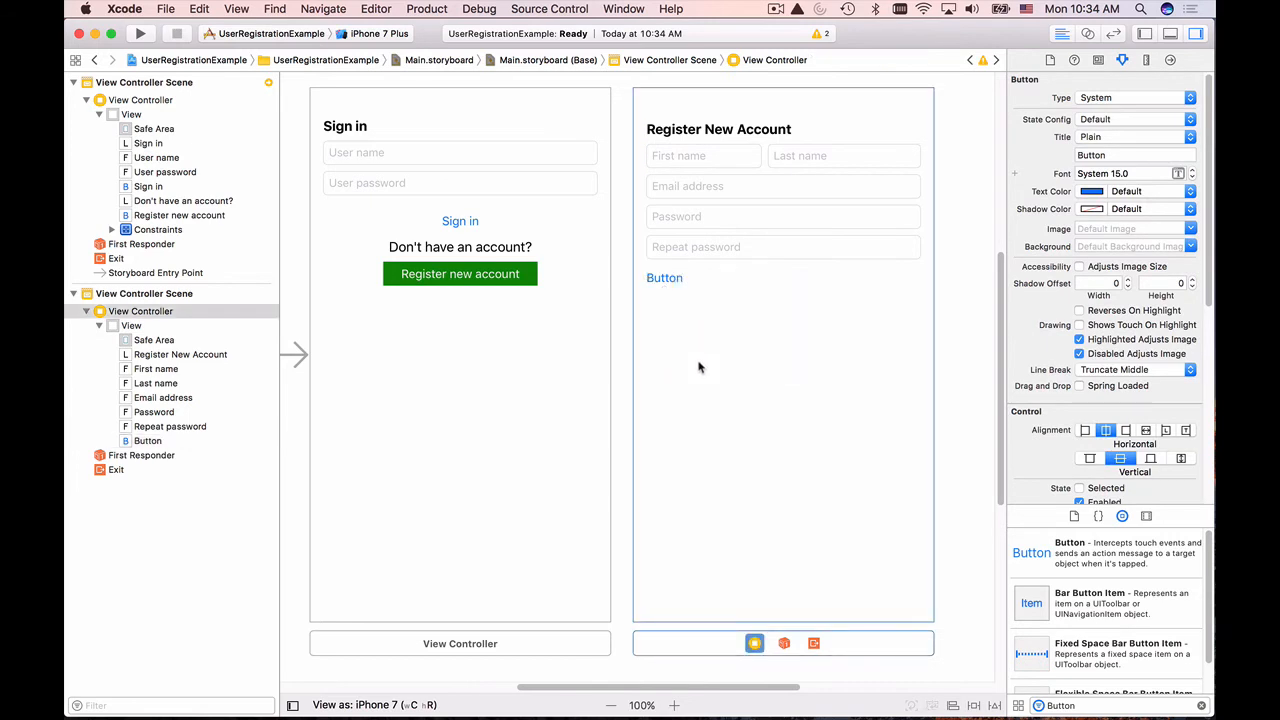
click(664, 276)
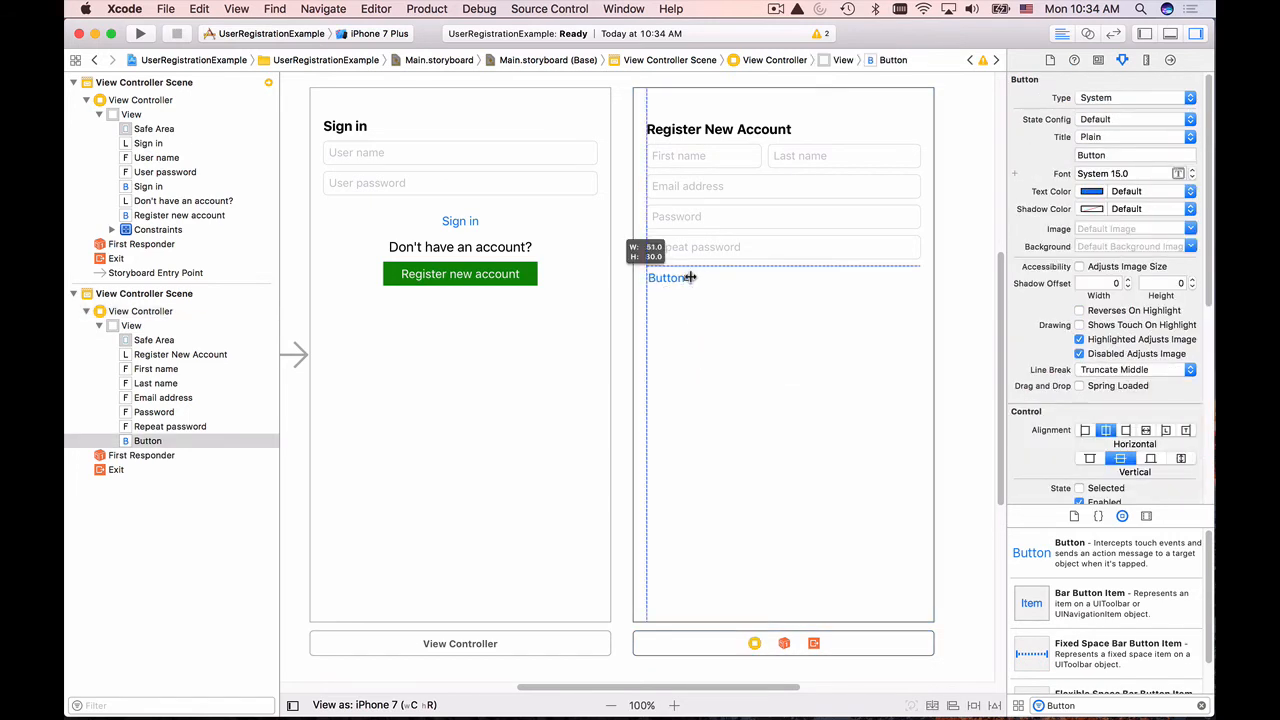
drag(672, 278, 748, 278)
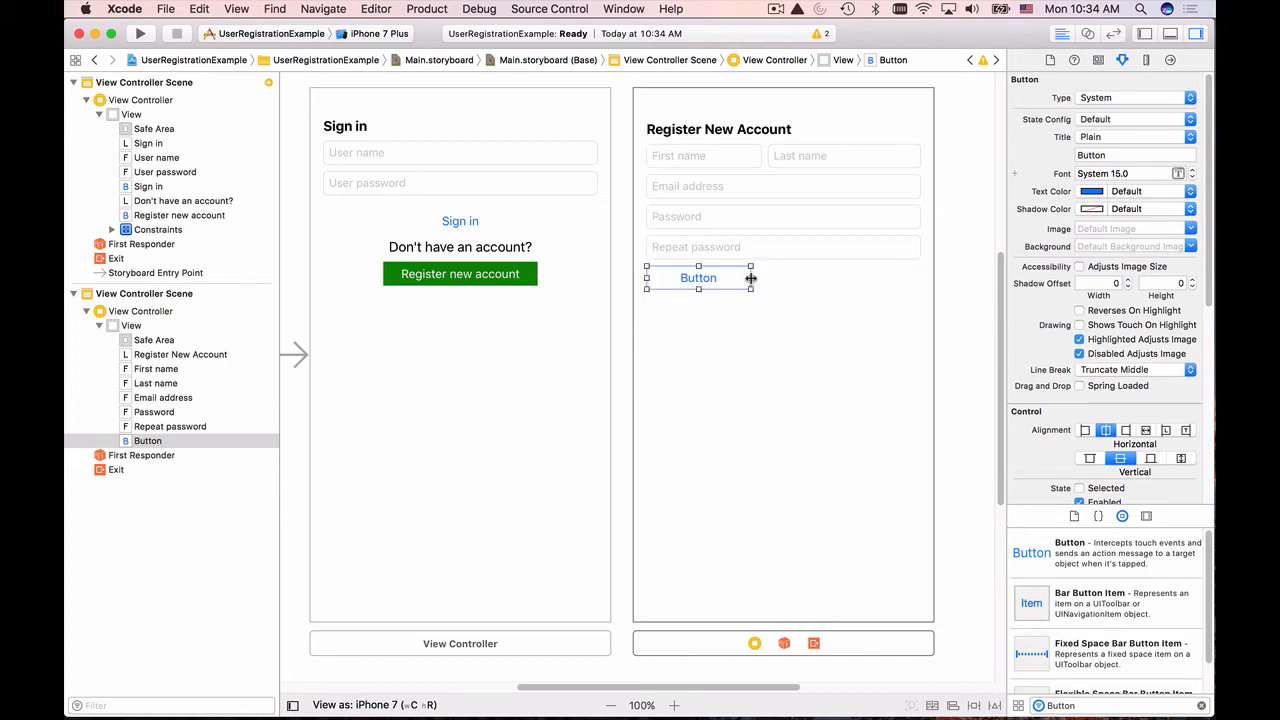
click(1136, 156)
text(Cancel)
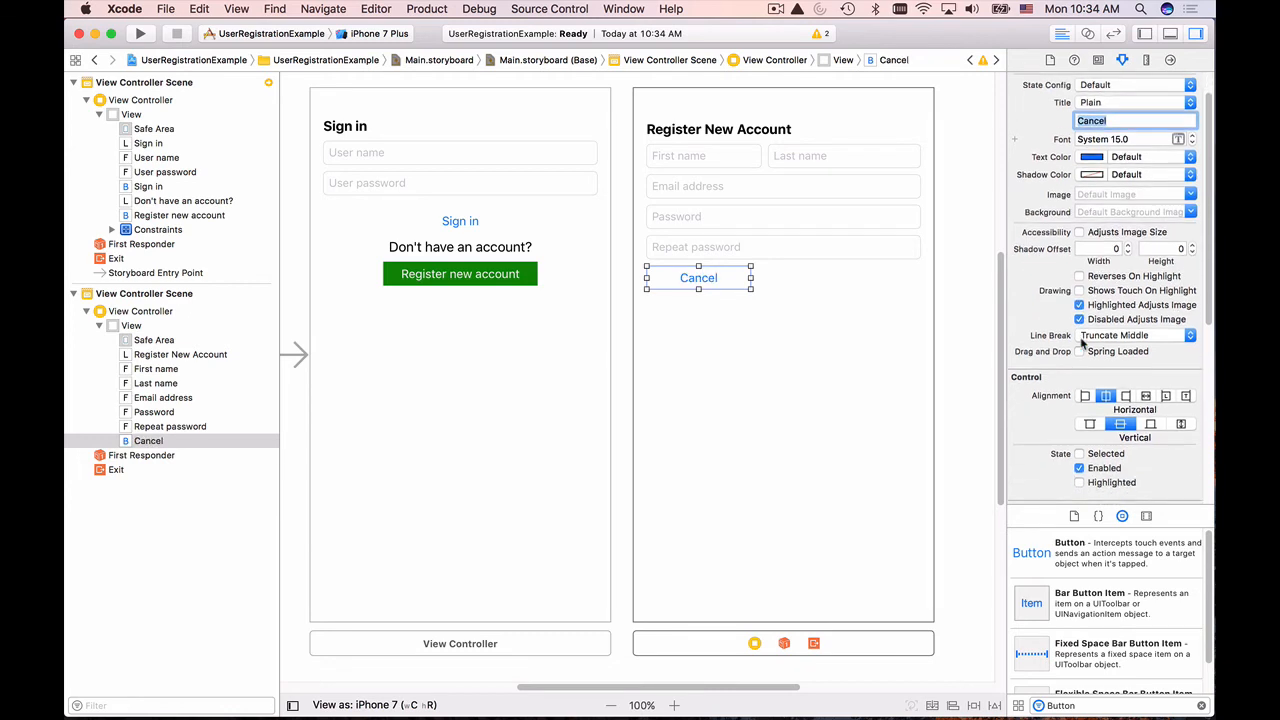
Set the Cancel button's background colour to red.
scroll(down, 3)
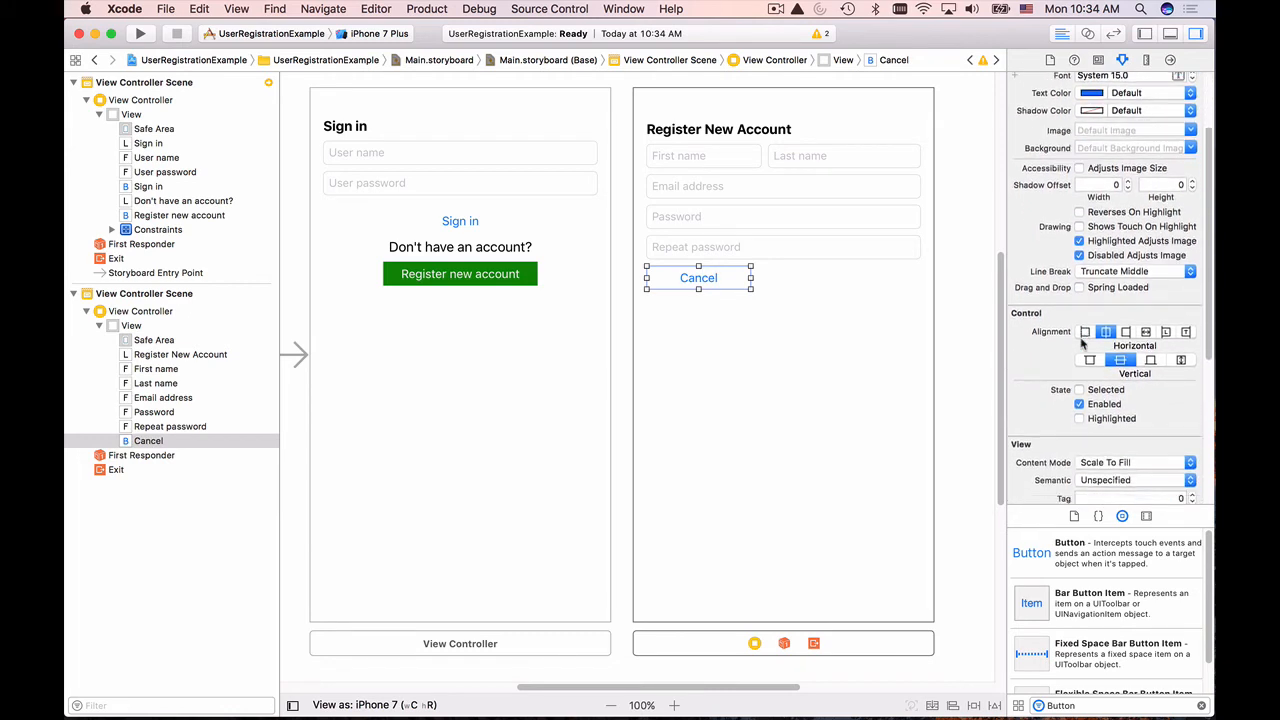
scroll(down, 3)
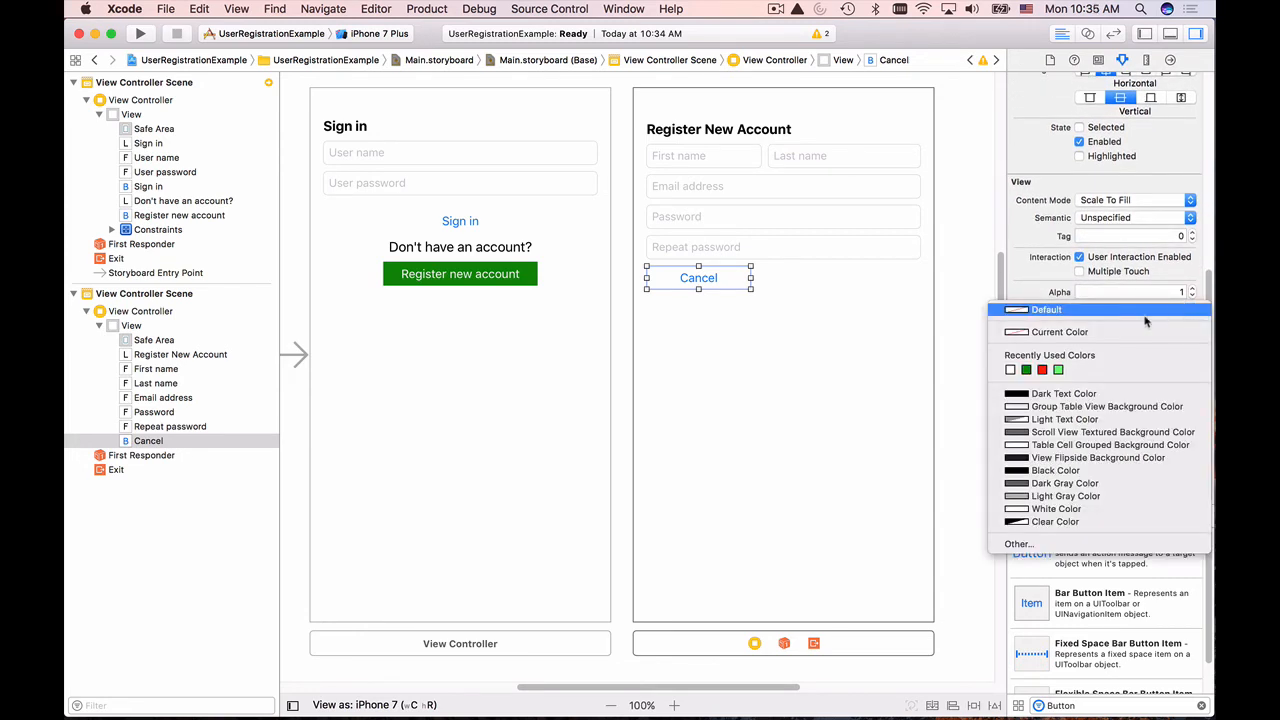
click(1042, 368)
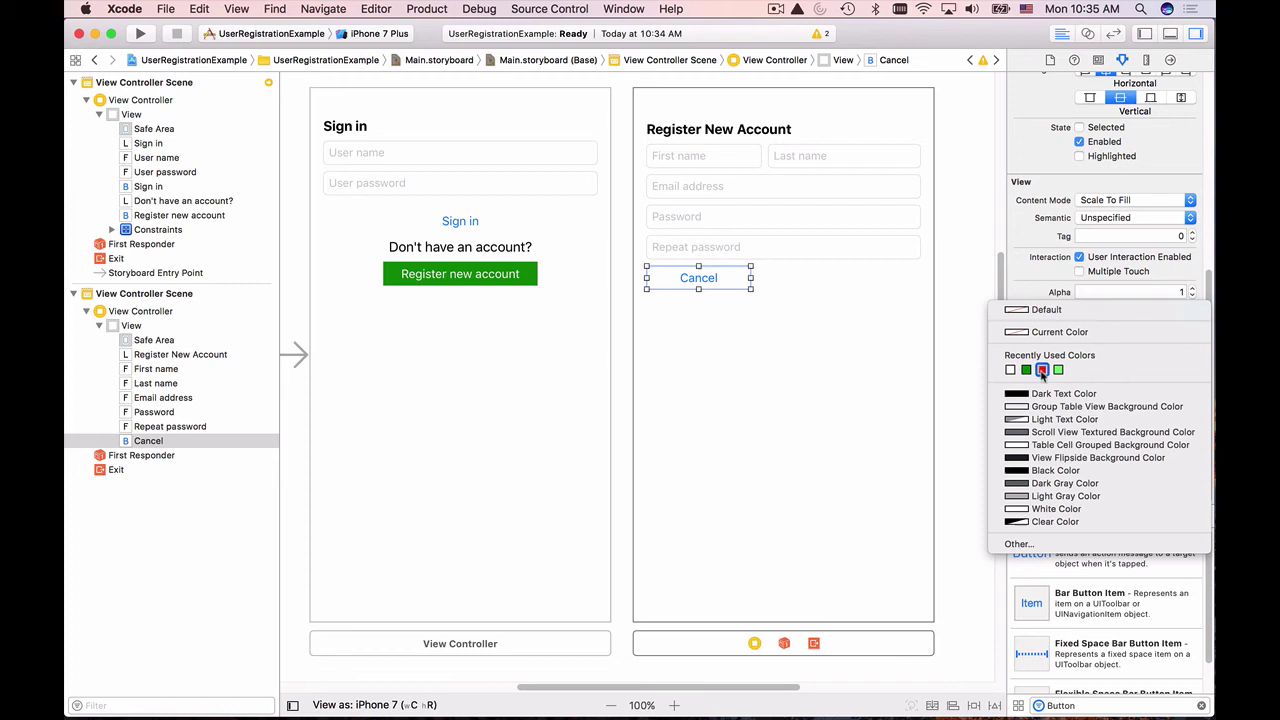
click(1042, 370)
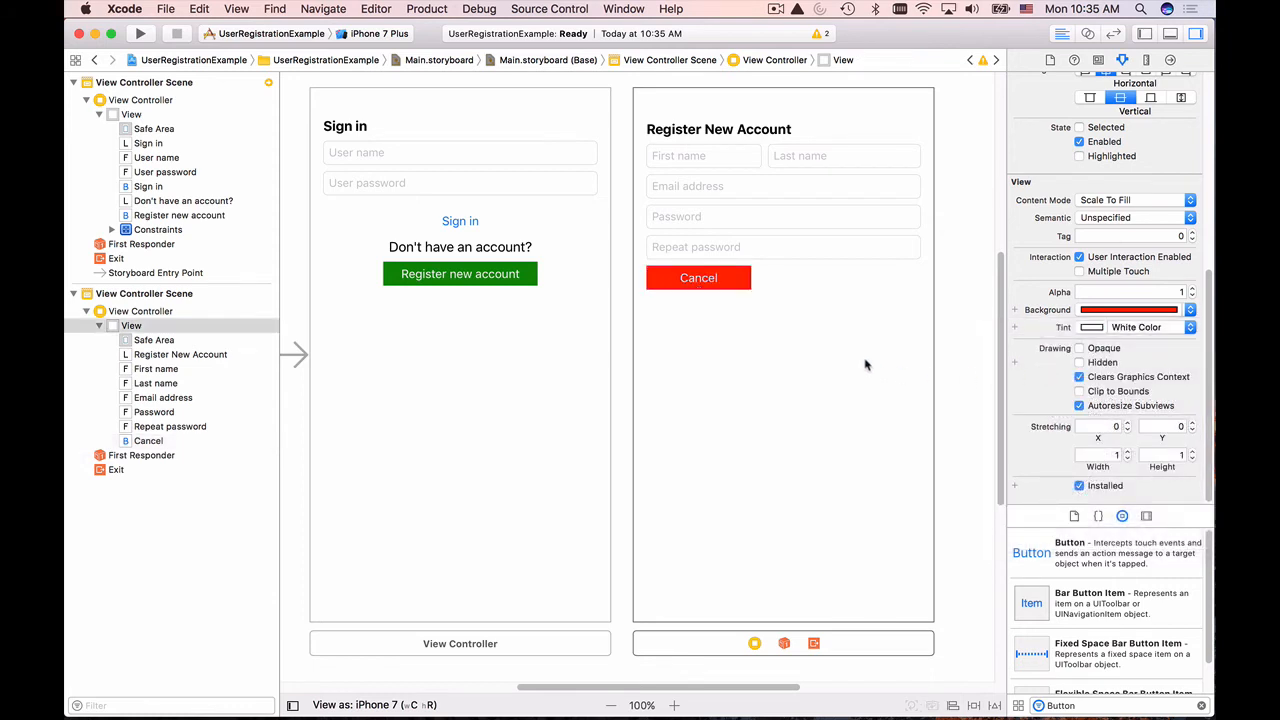
click(698, 276)
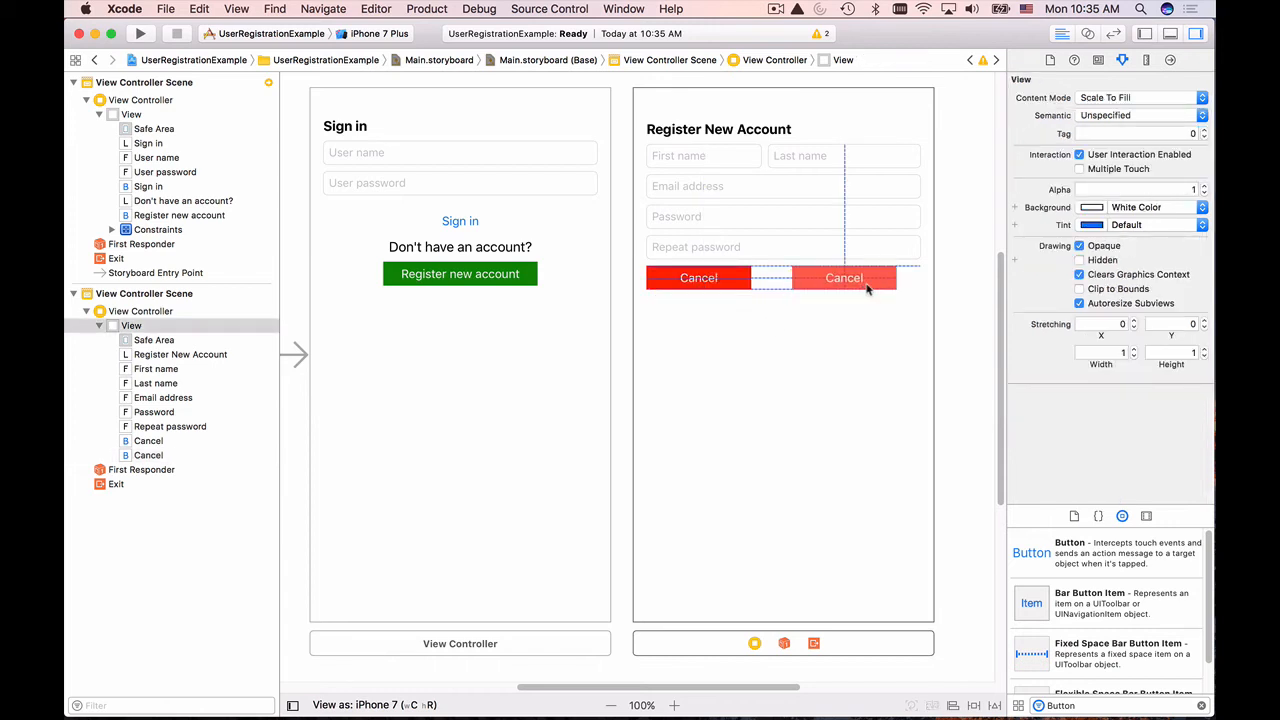
Place a copy of Cancel at the row's right end and retitle it 'Sign up'.
click(868, 278)
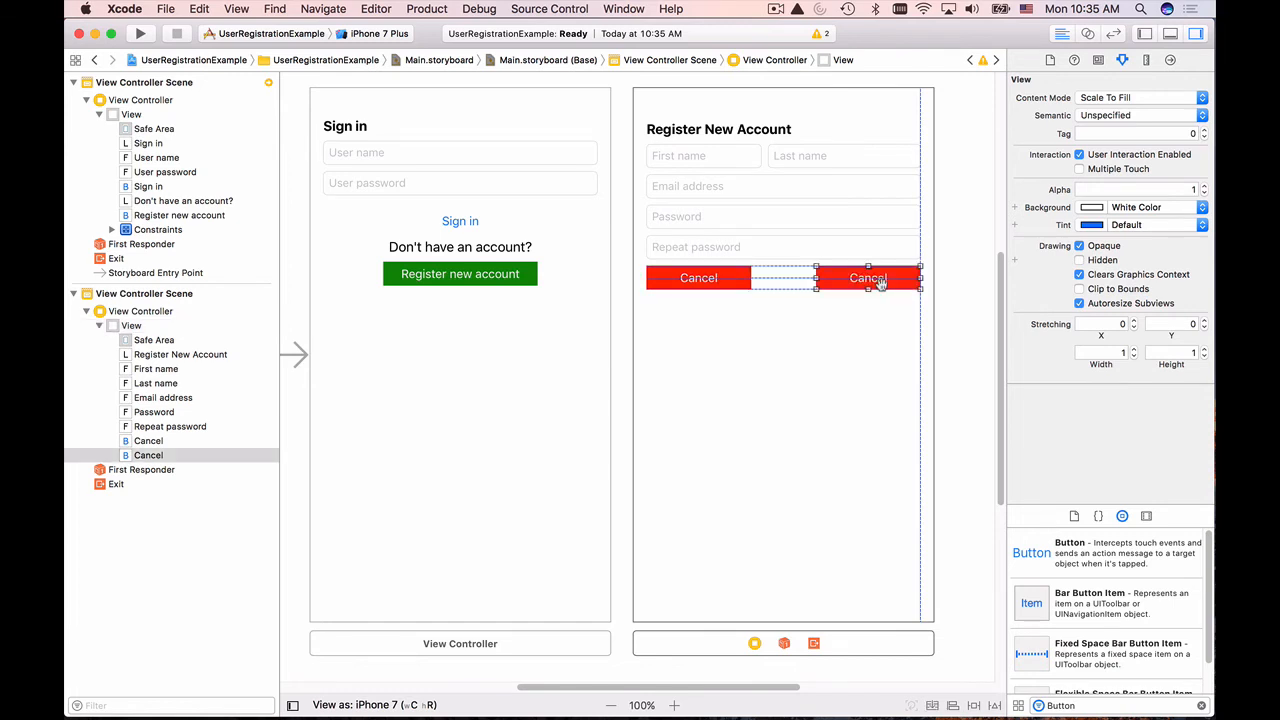
click(828, 364)
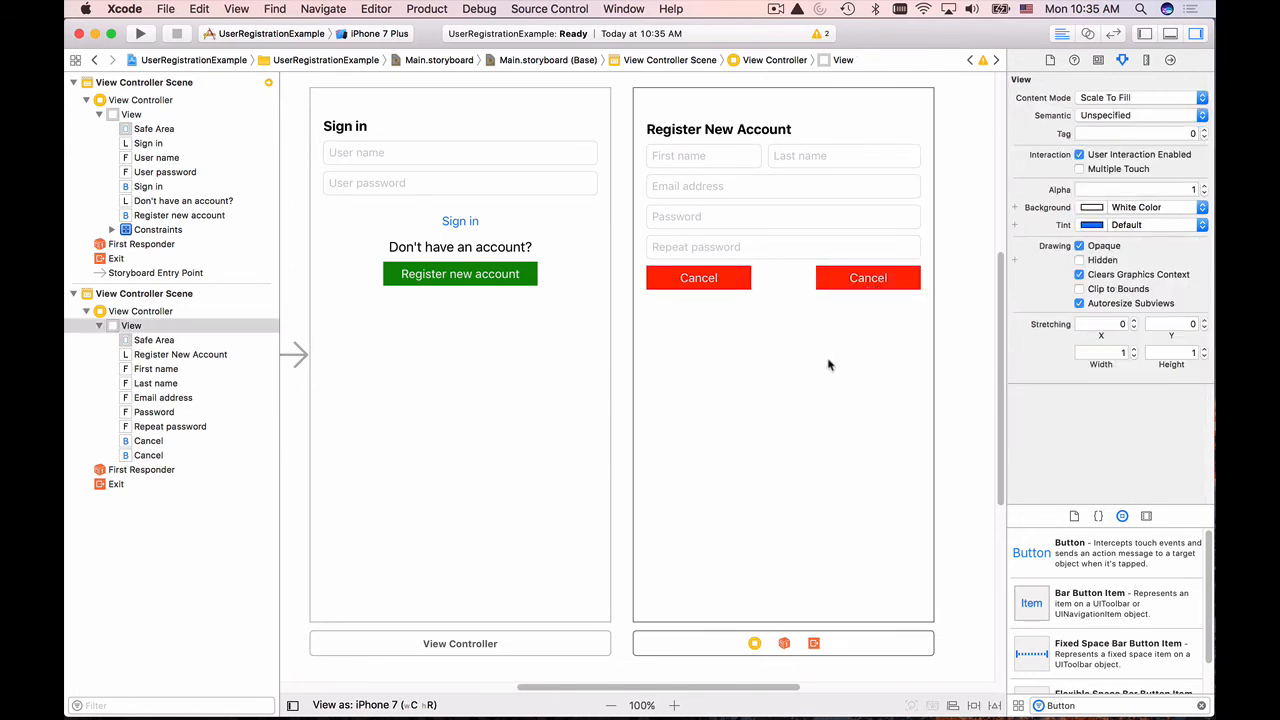
click(868, 278)
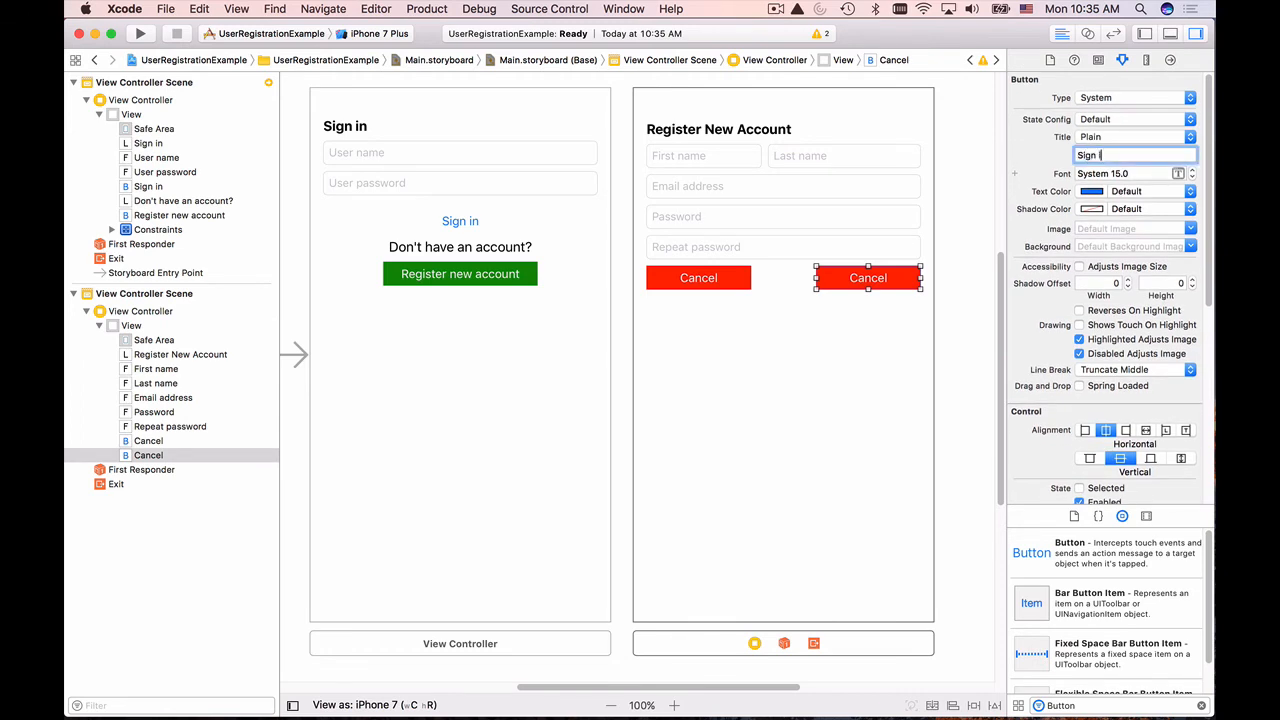
text(Sign up)
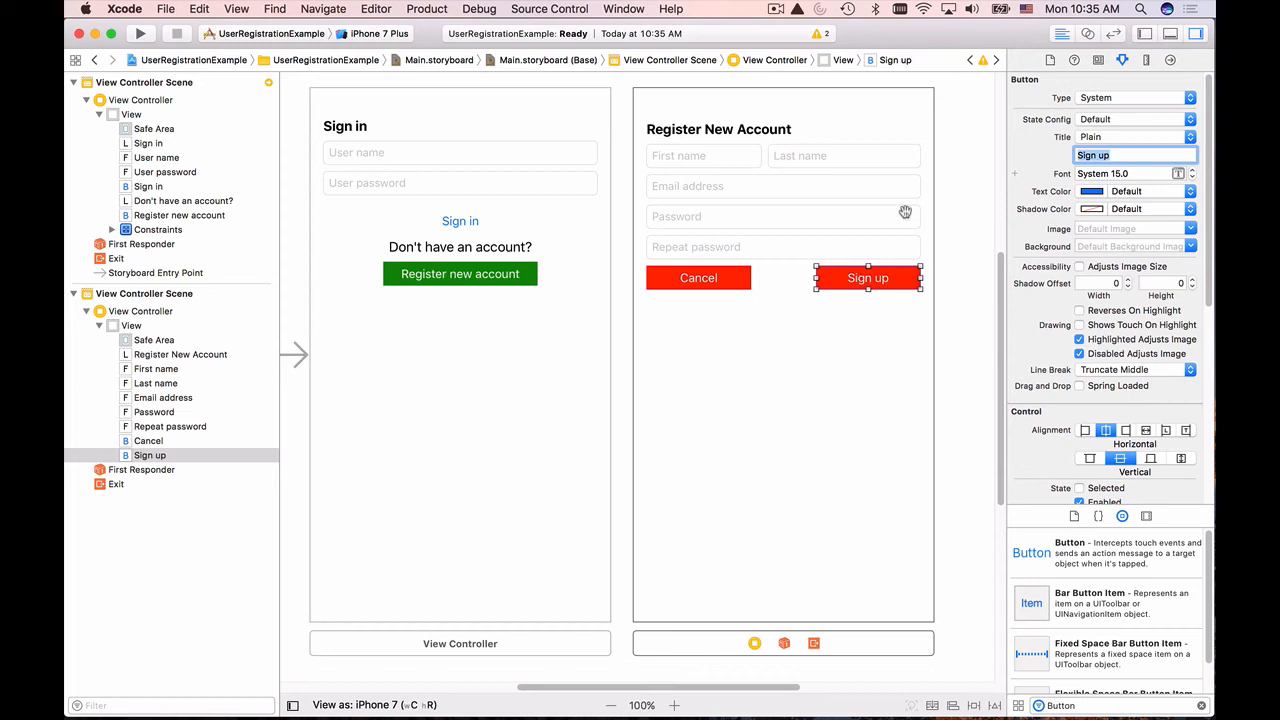
Set the Sign up button's background colour to green.
scroll(down, 3)
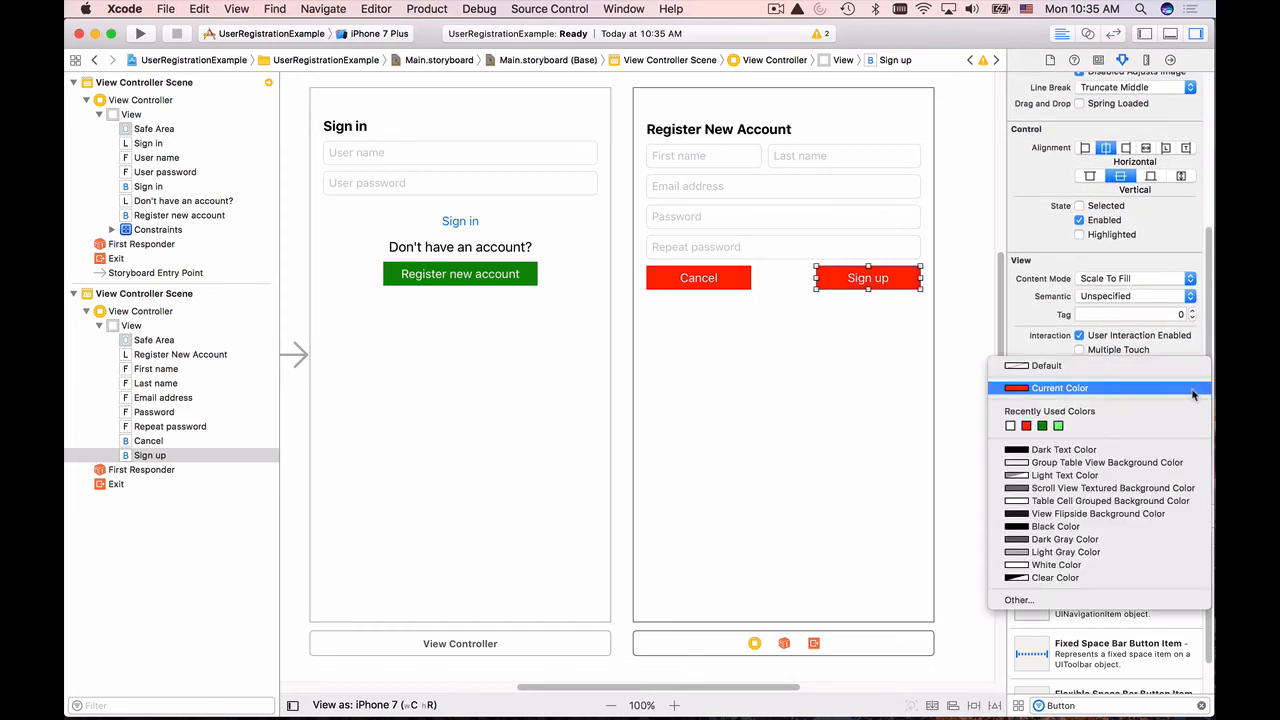
click(1040, 426)
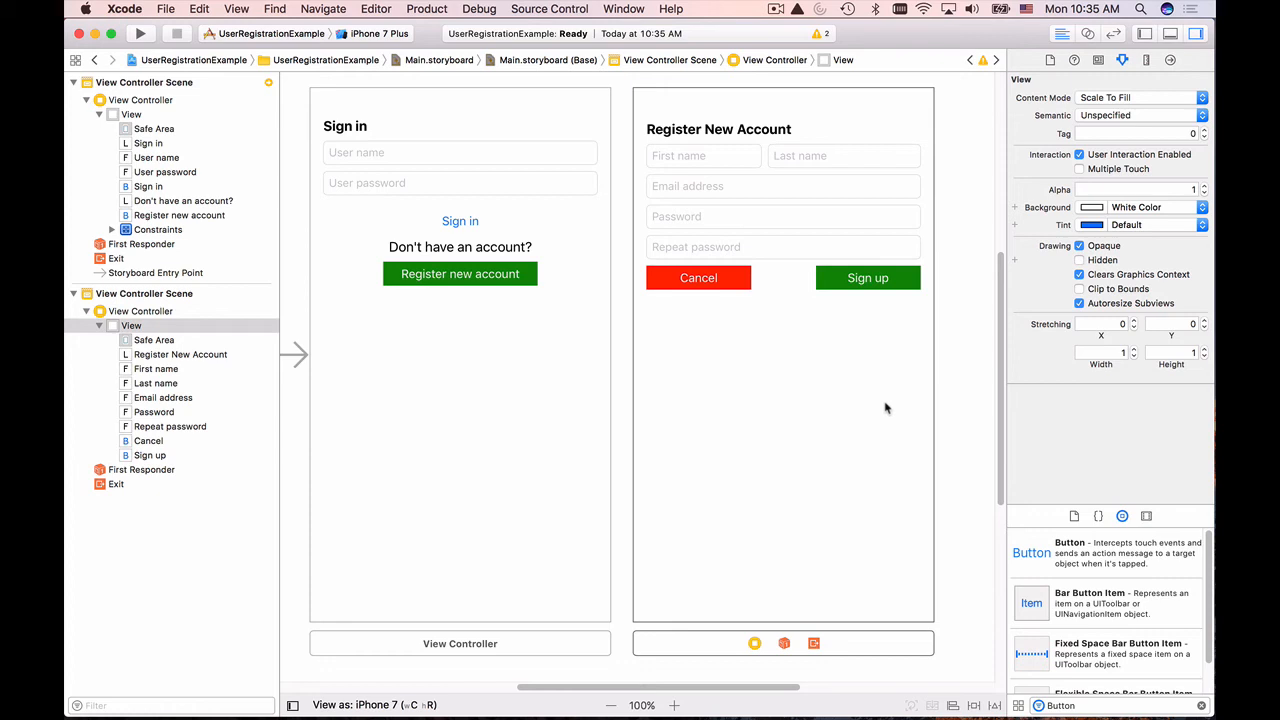
mouse_move(664, 130)
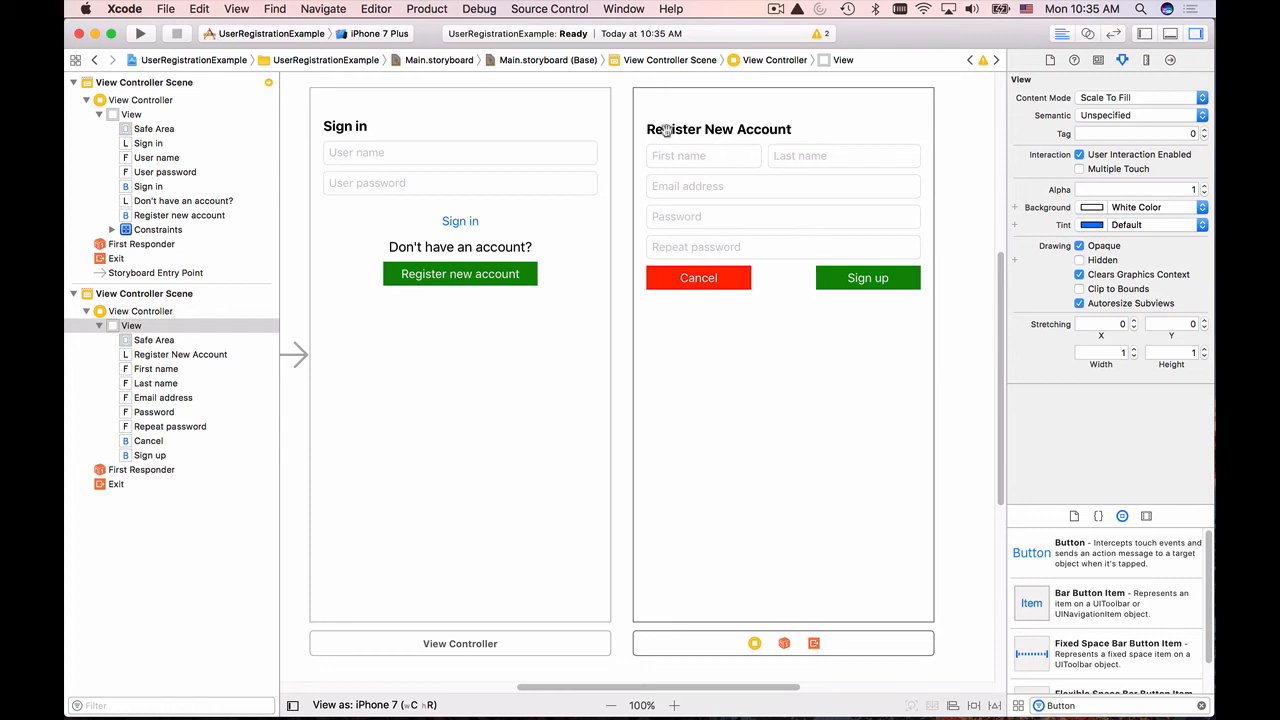
mouse_move(704, 156)
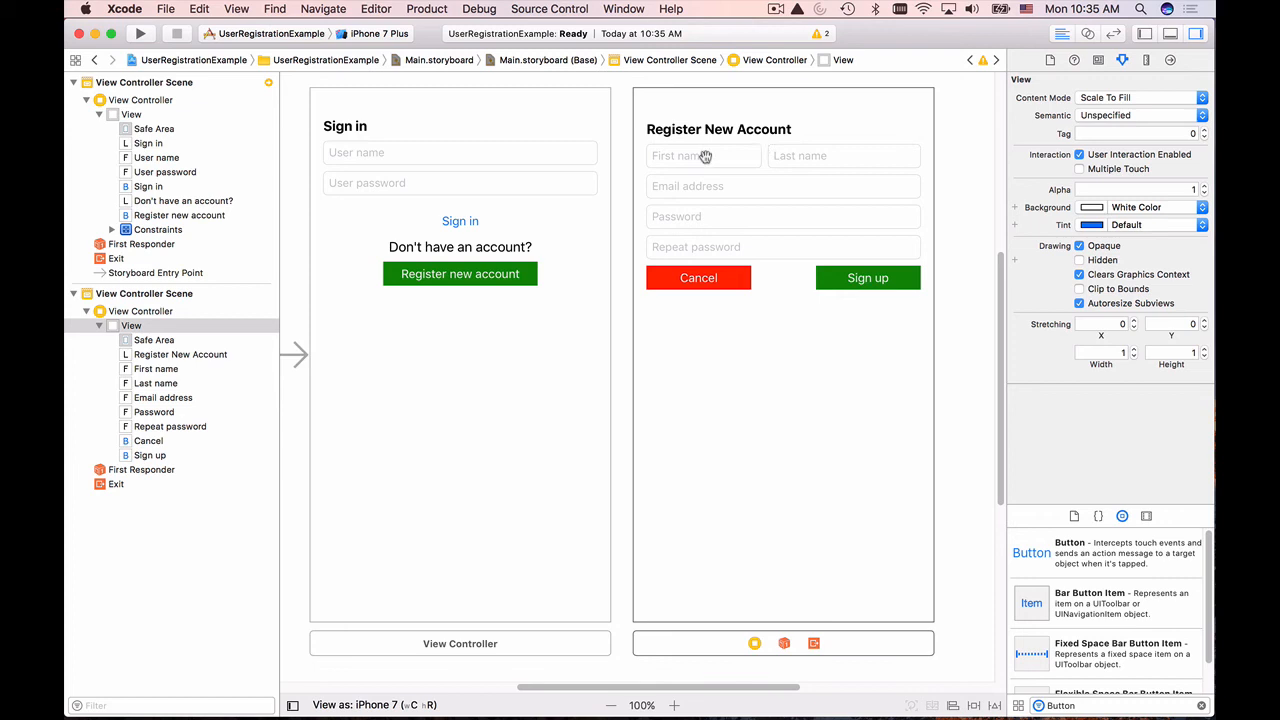
mouse_move(796, 160)
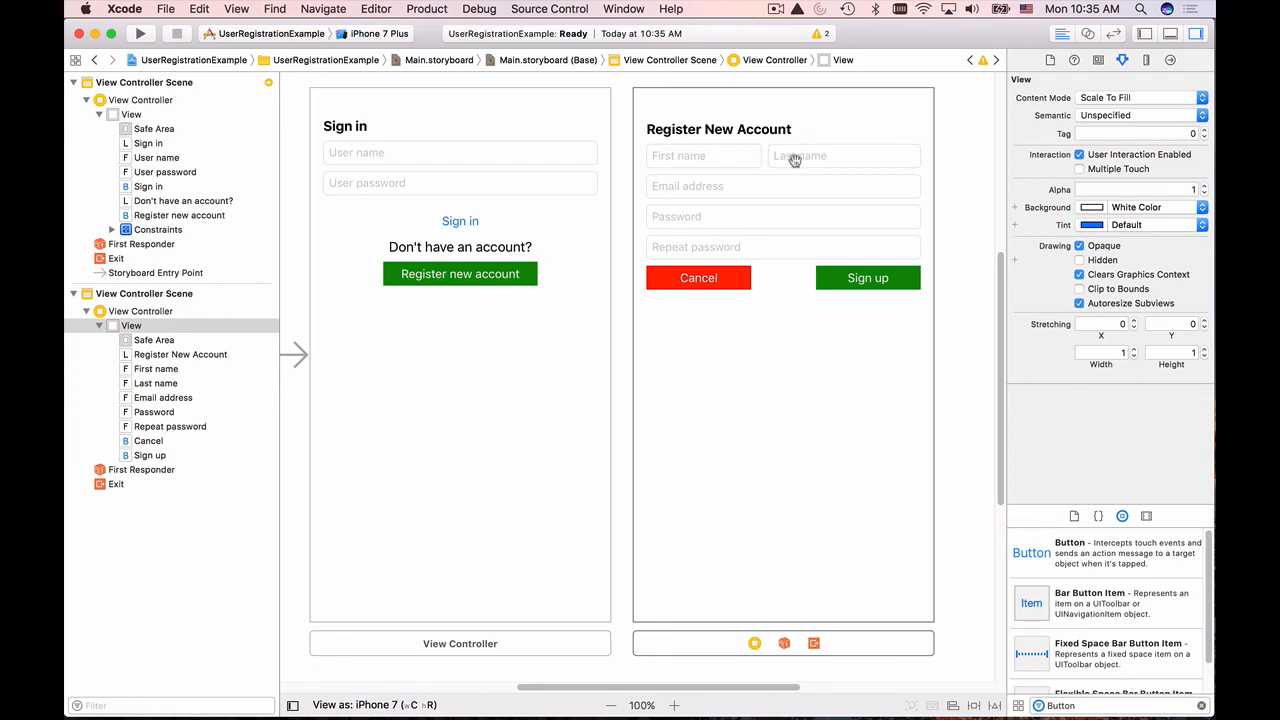
mouse_move(724, 216)
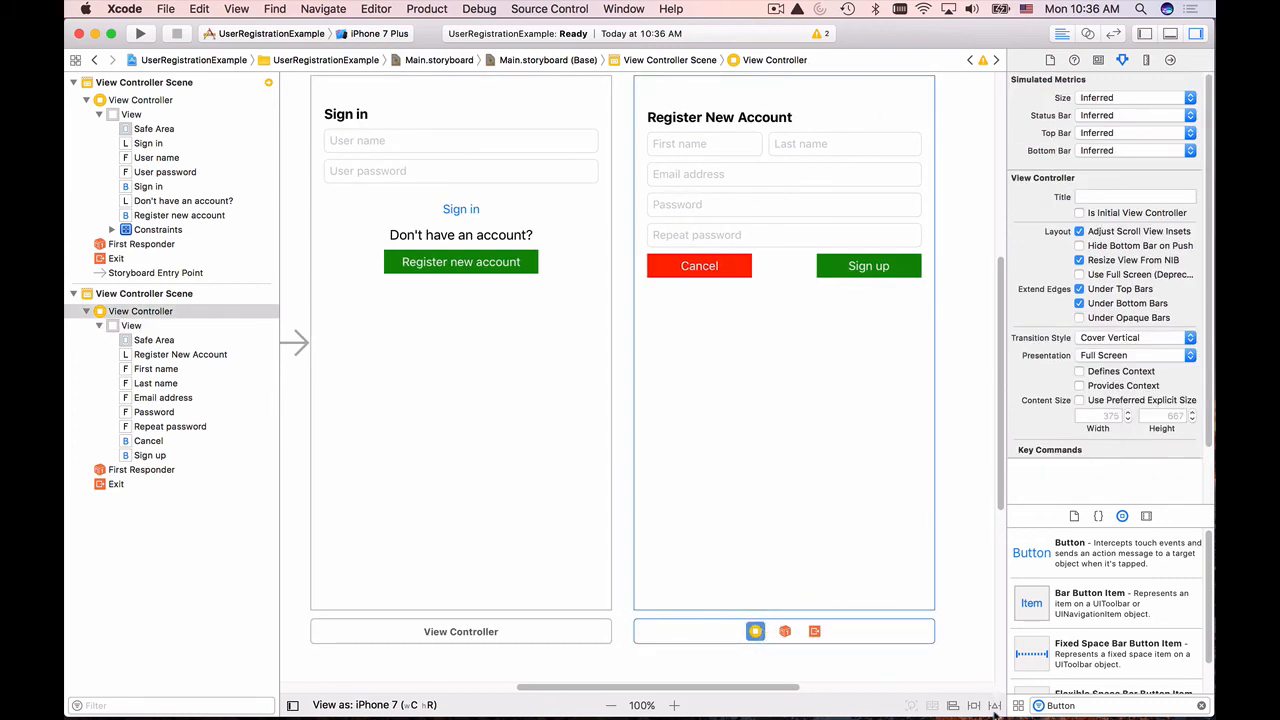
mouse_move(994, 704)
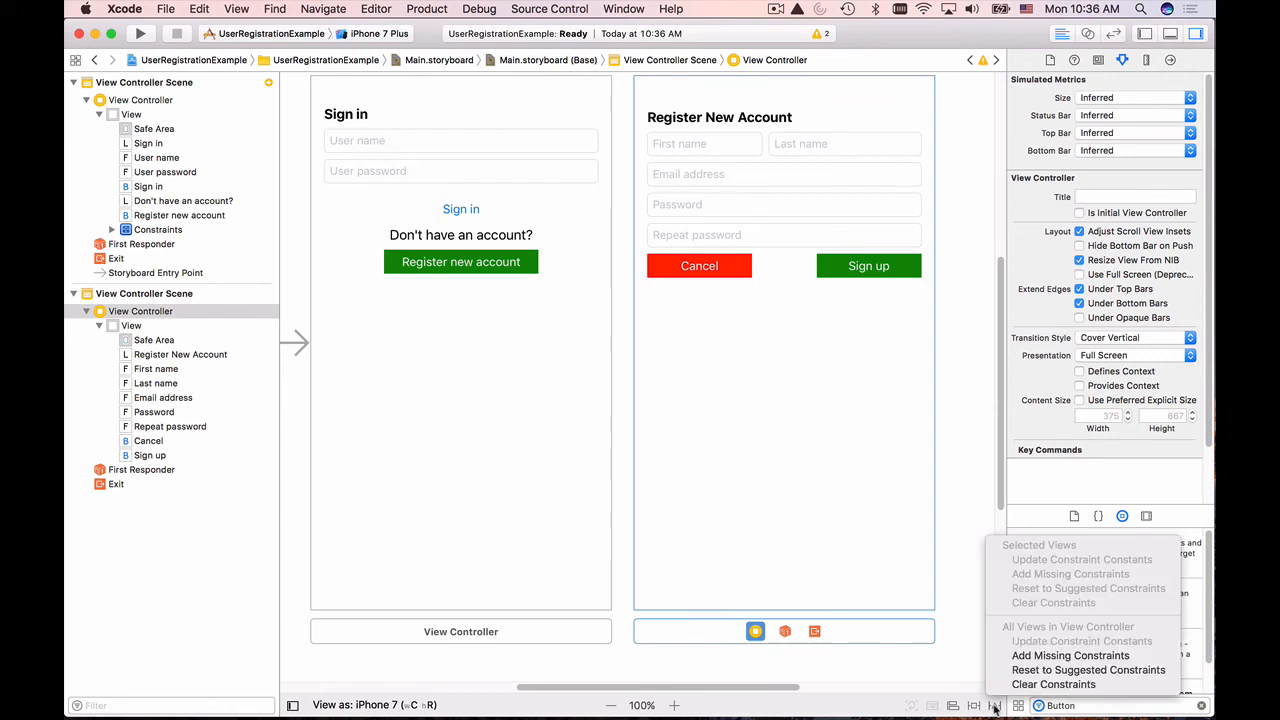
mouse_move(1088, 668)
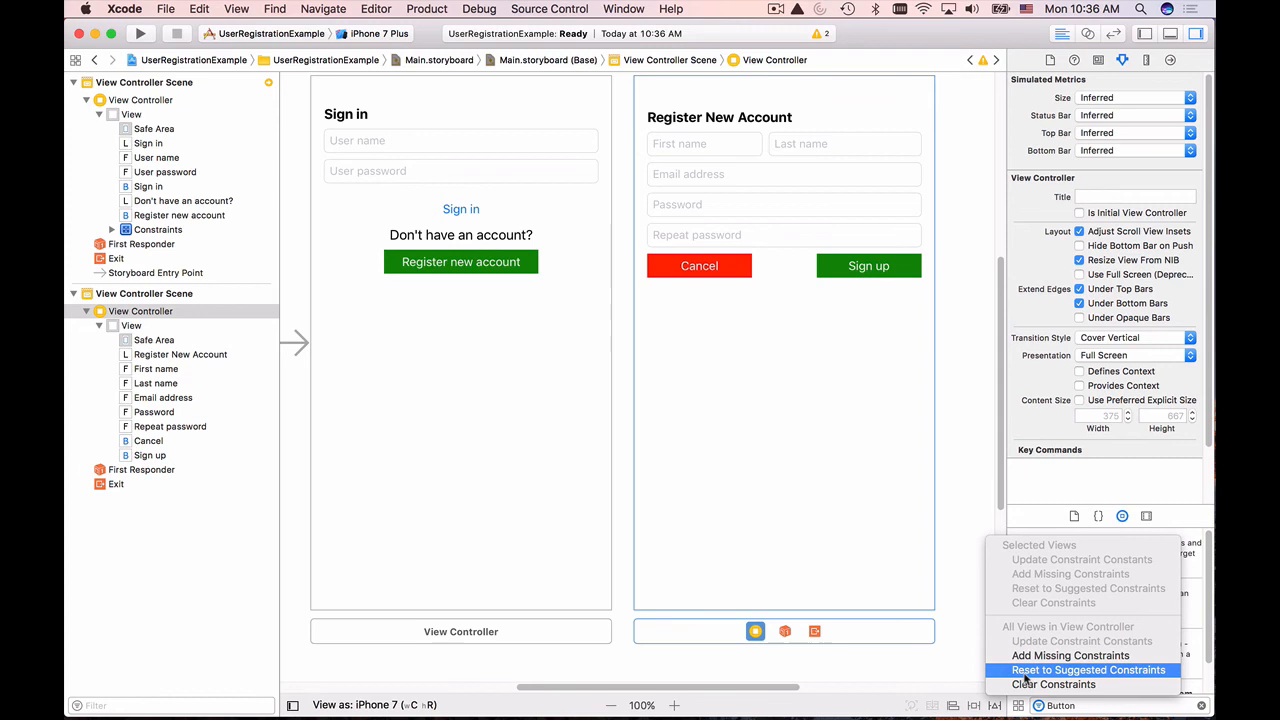
Reset all views in the scene to suggested Auto Layout constraints.
click(1088, 670)
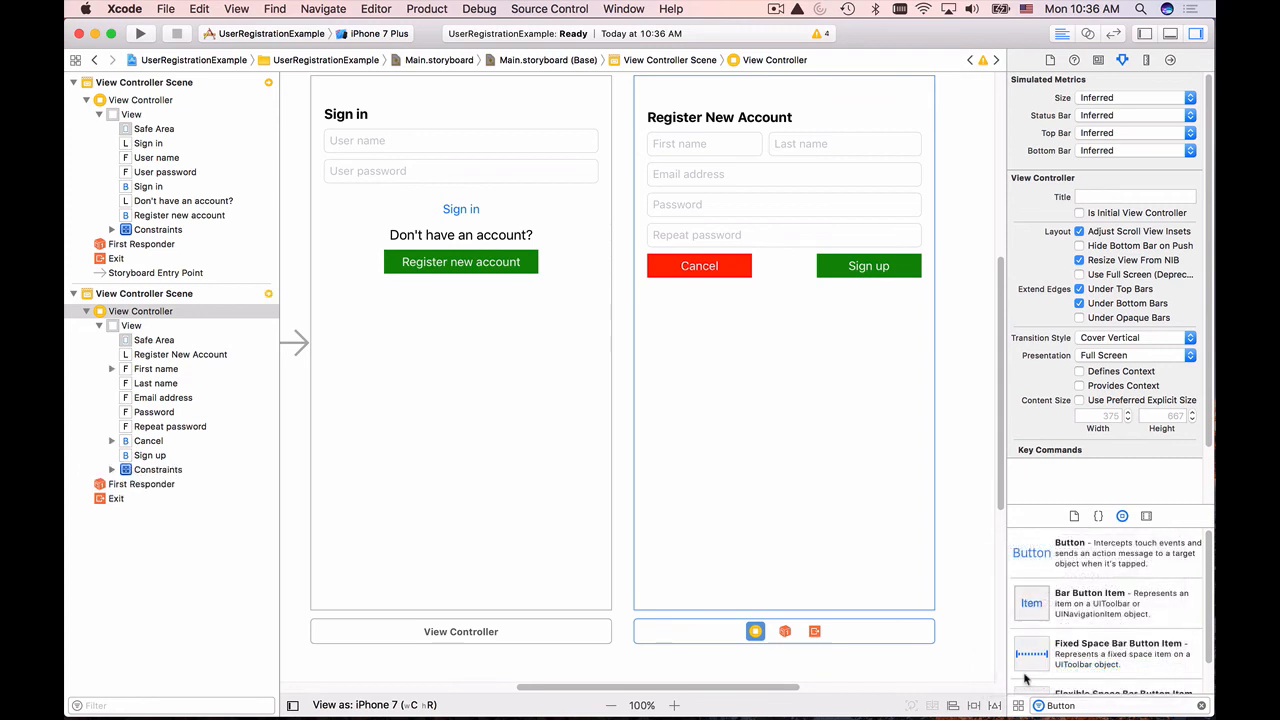
mouse_move(728, 348)
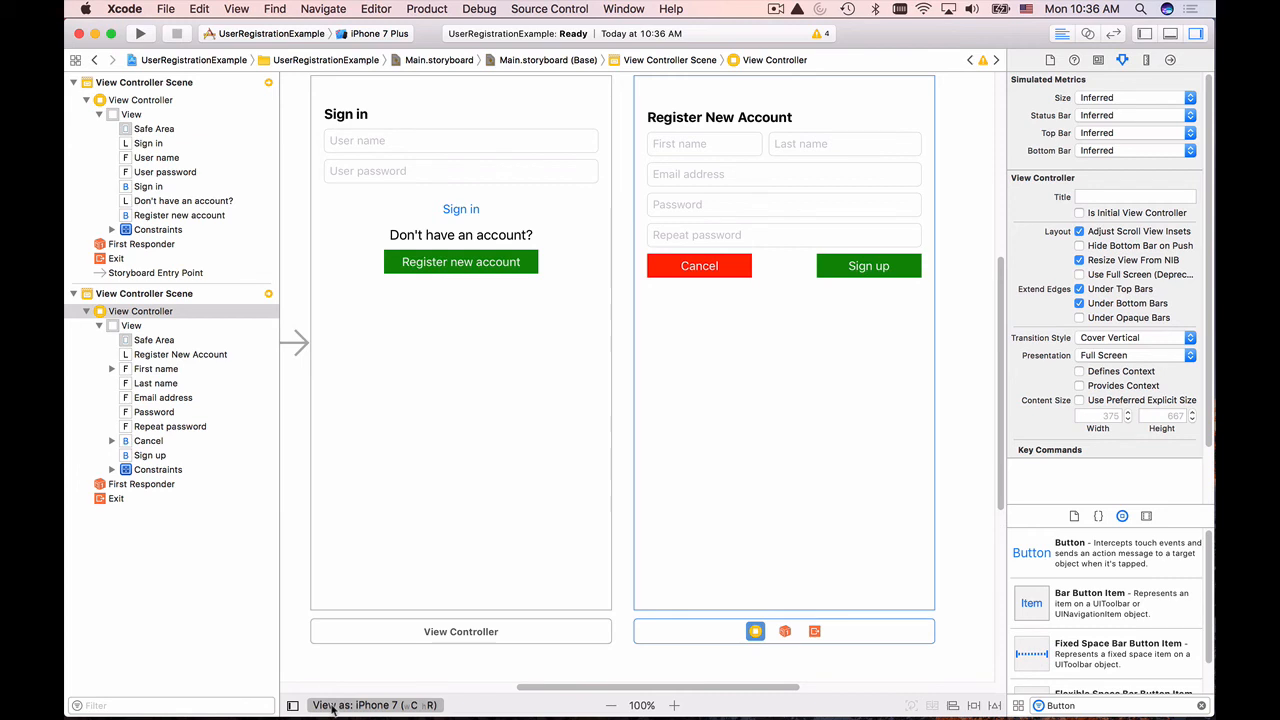
Preview the Register New Account scene in landscape via the View as: iPhone 7 options.
click(376, 704)
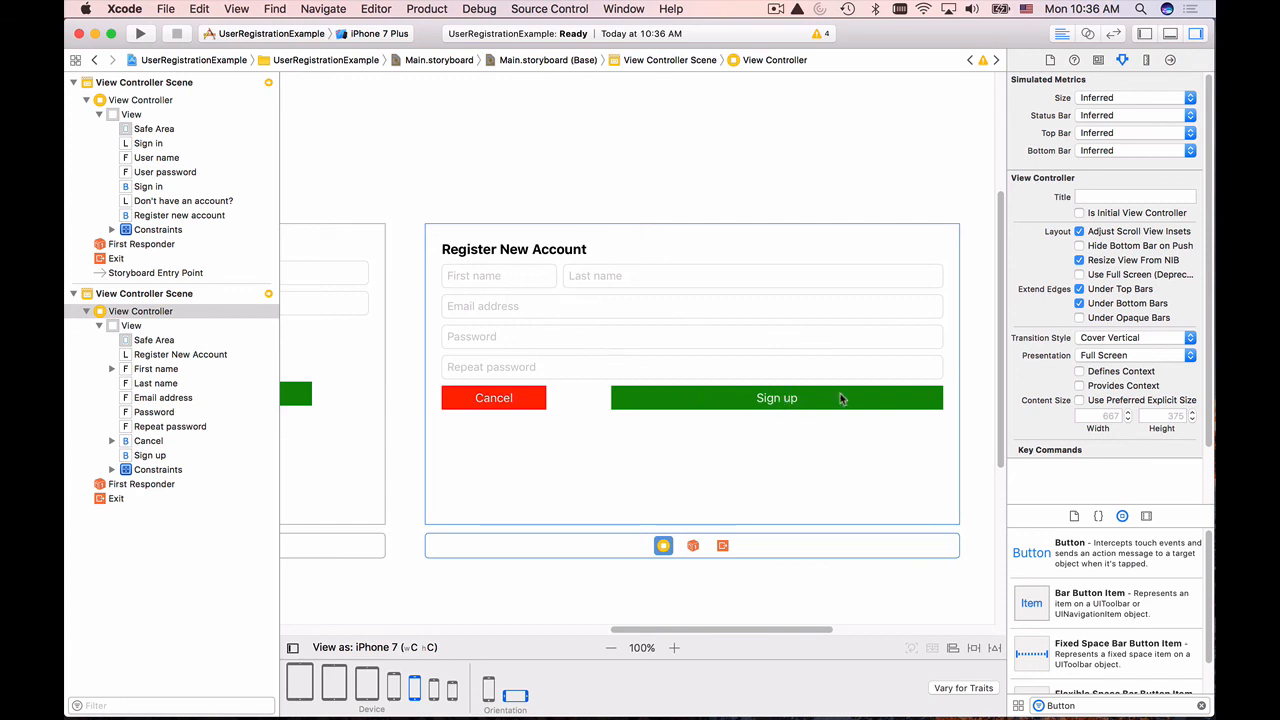
mouse_move(562, 424)
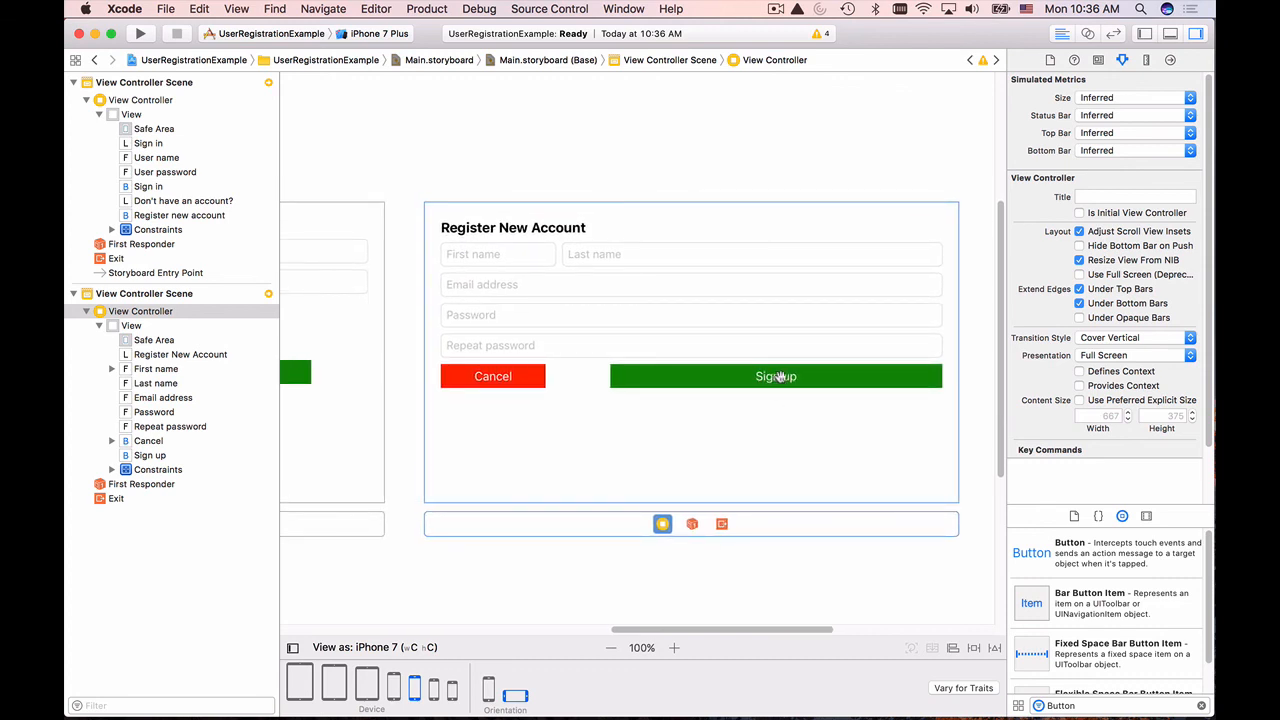
mouse_move(508, 376)
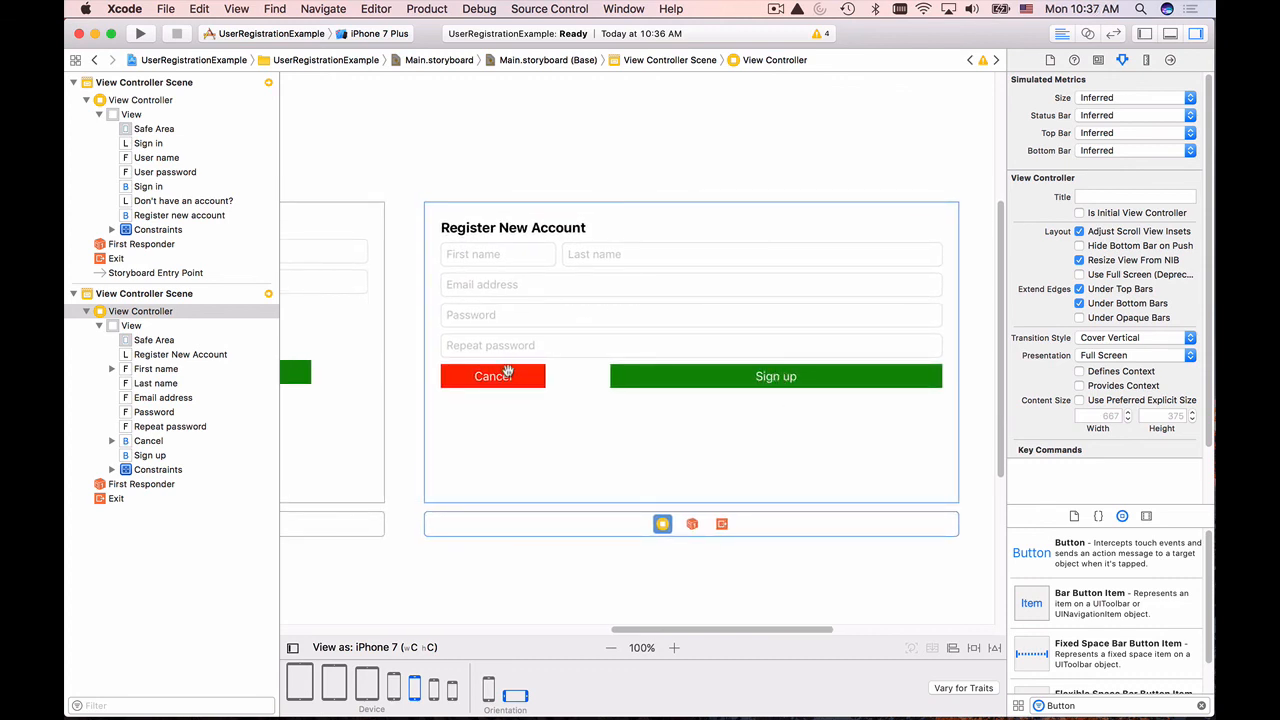
mouse_move(528, 316)
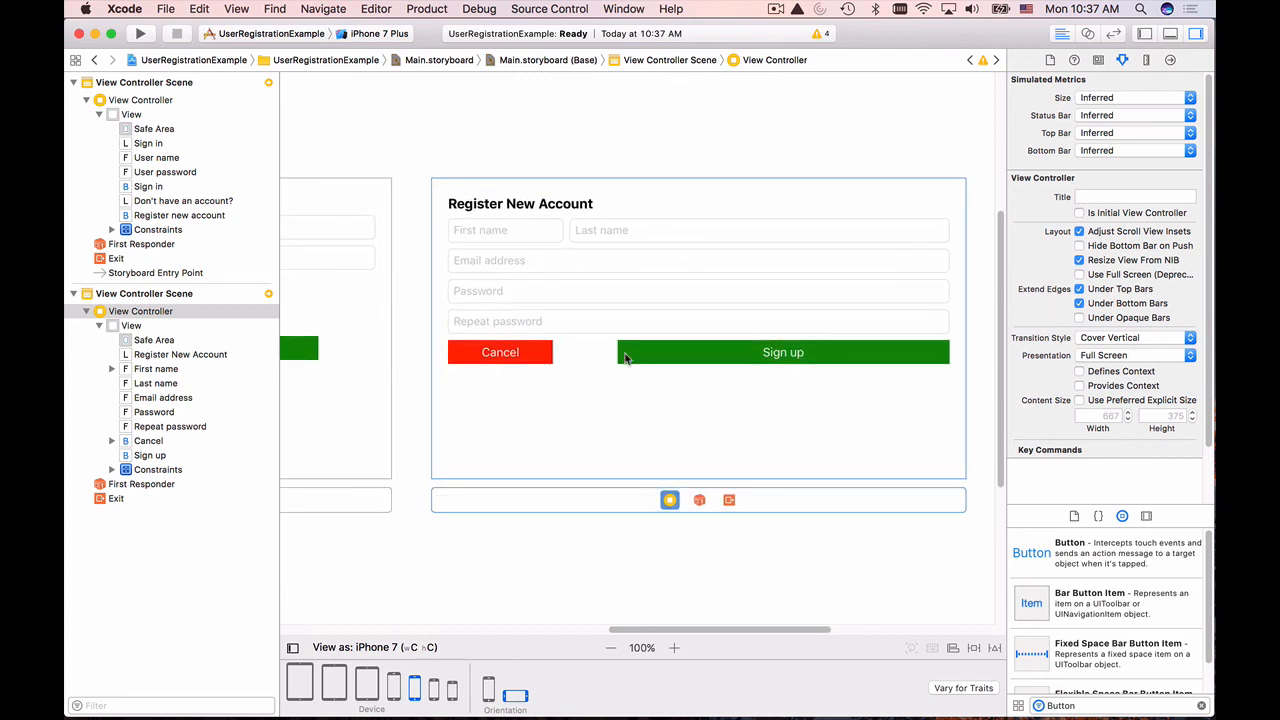
click(784, 352)
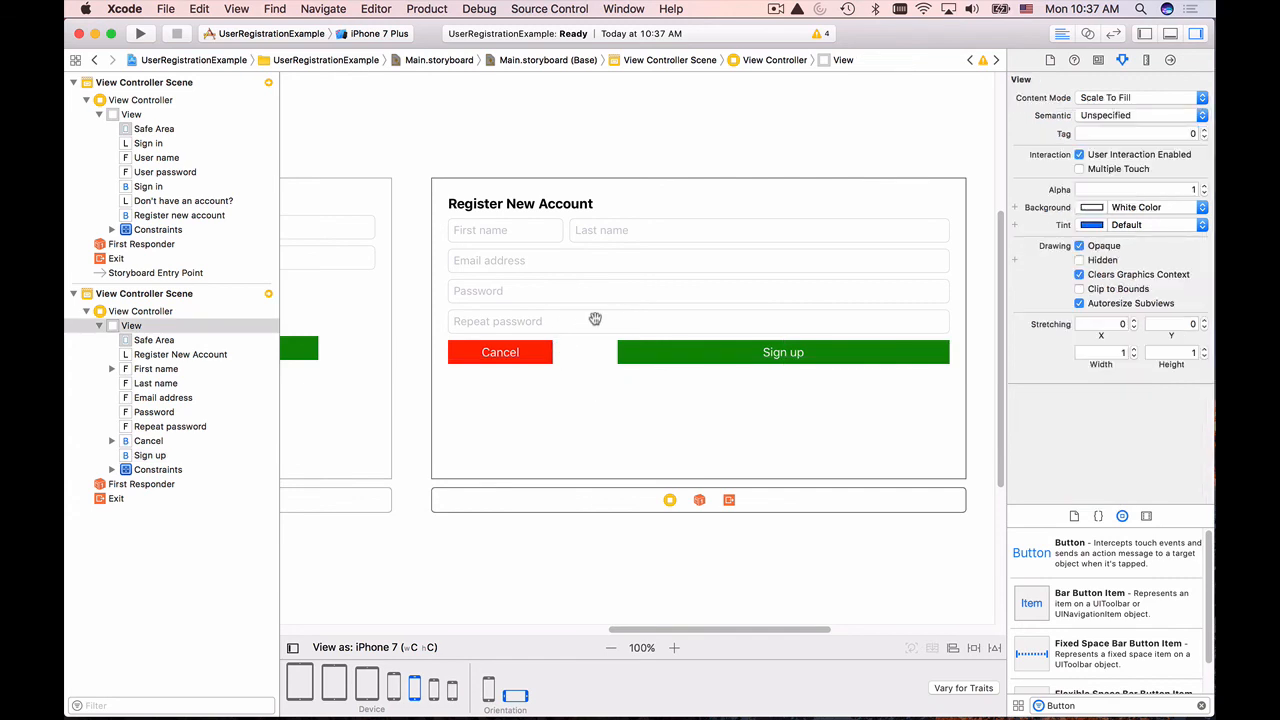
mouse_move(554, 286)
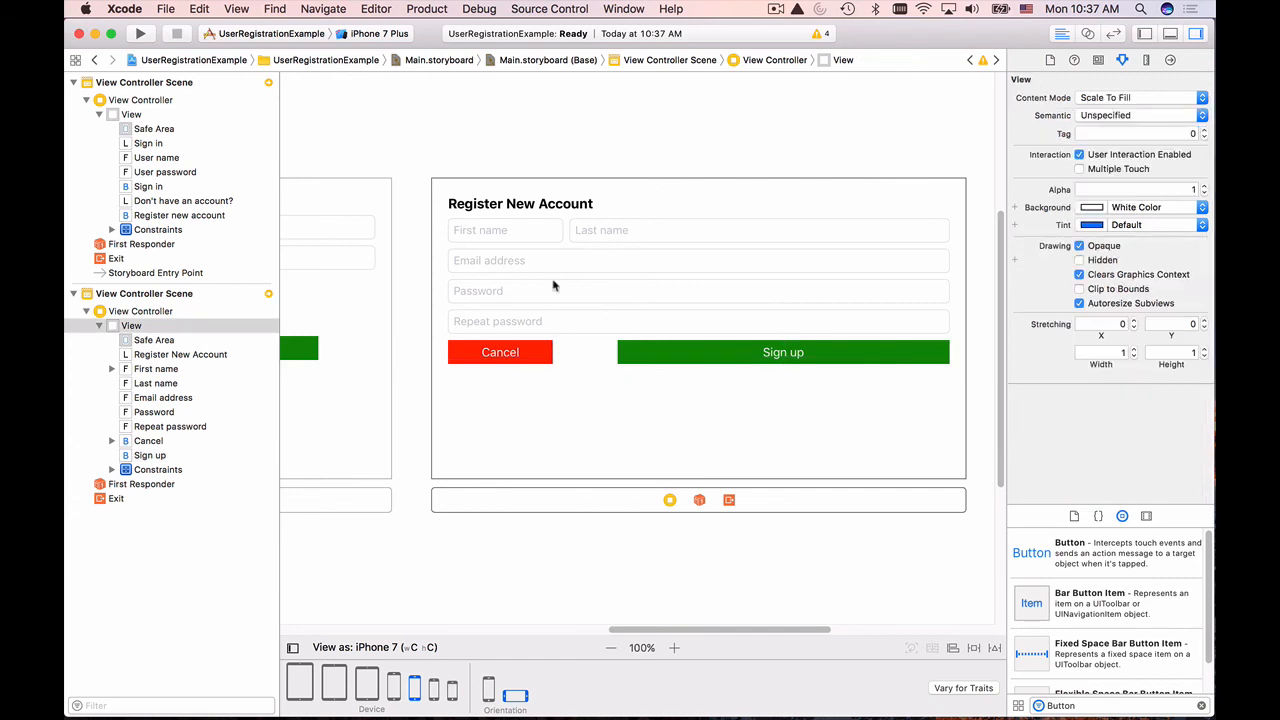
mouse_move(668, 500)
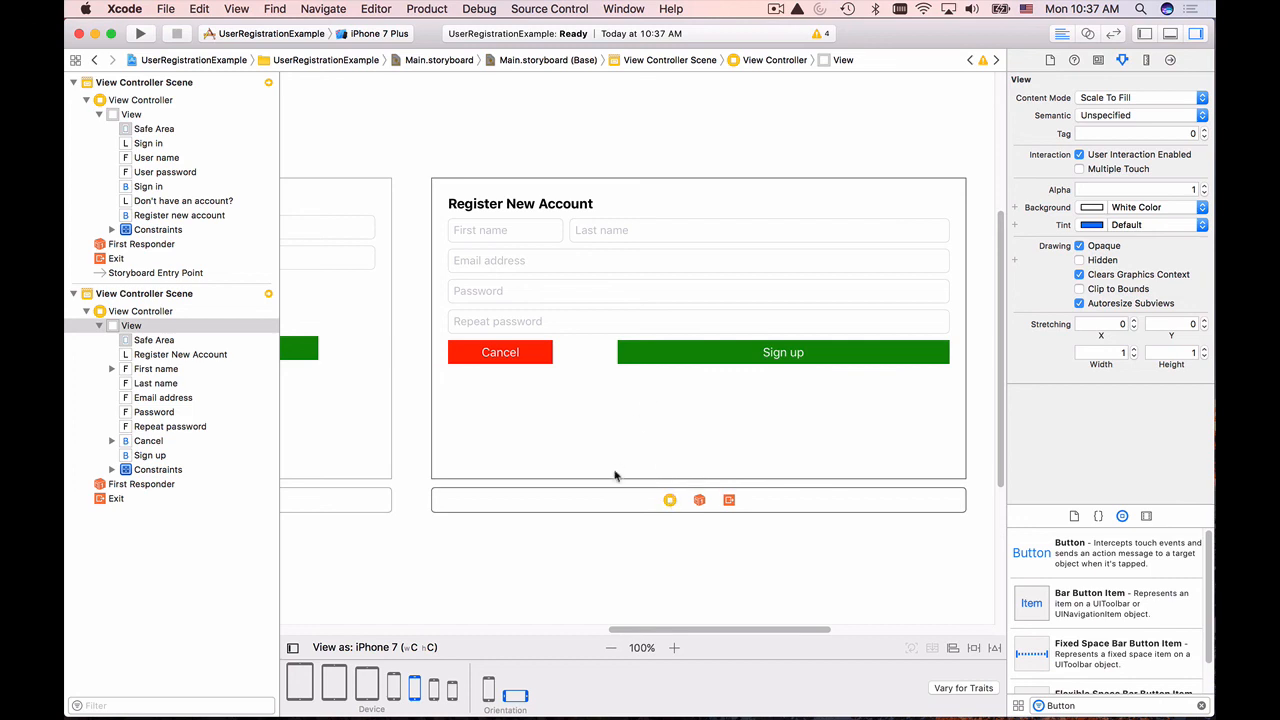
mouse_move(490, 694)
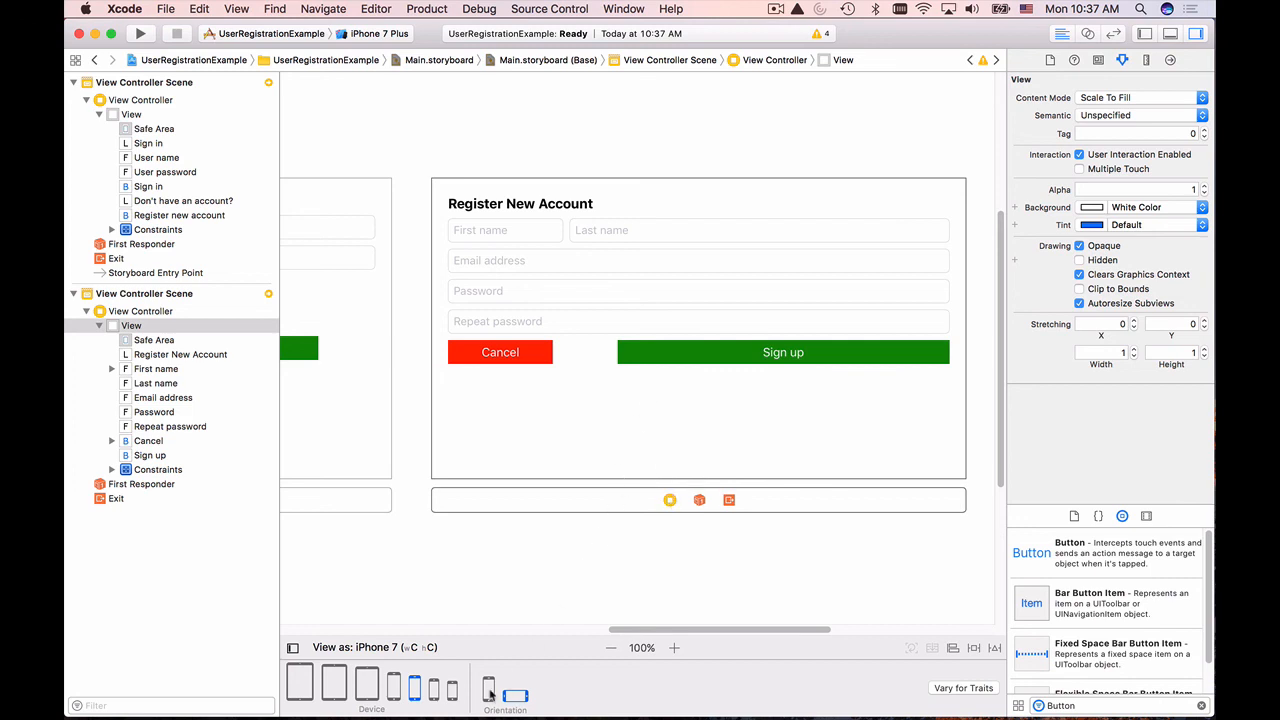